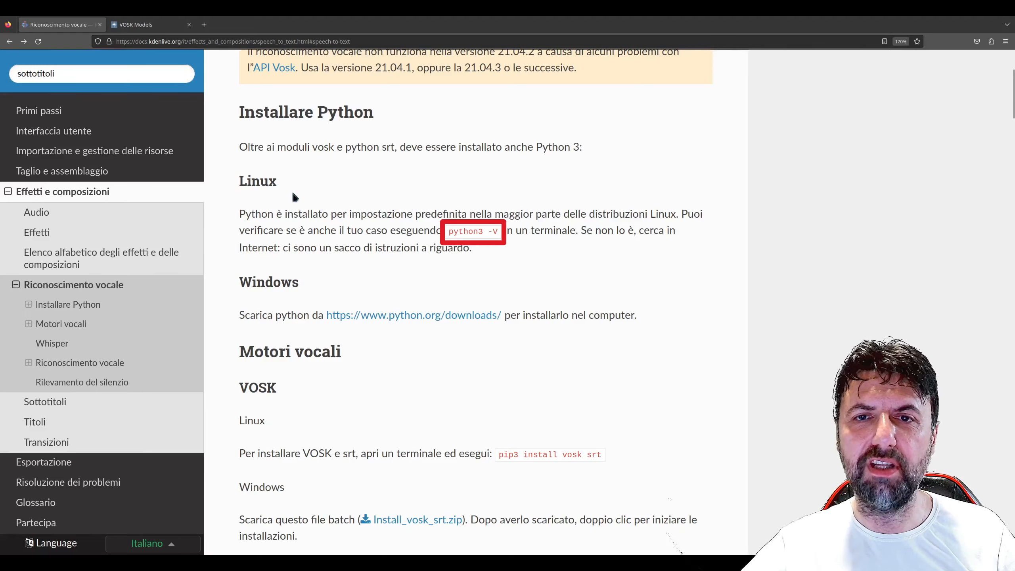
mouse_move(438, 244)
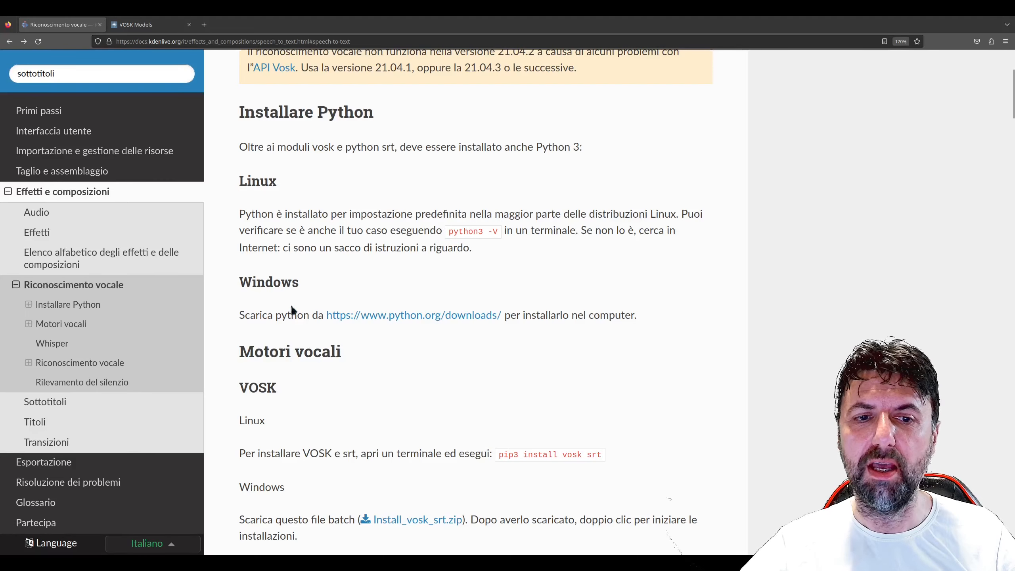
mouse_move(454, 322)
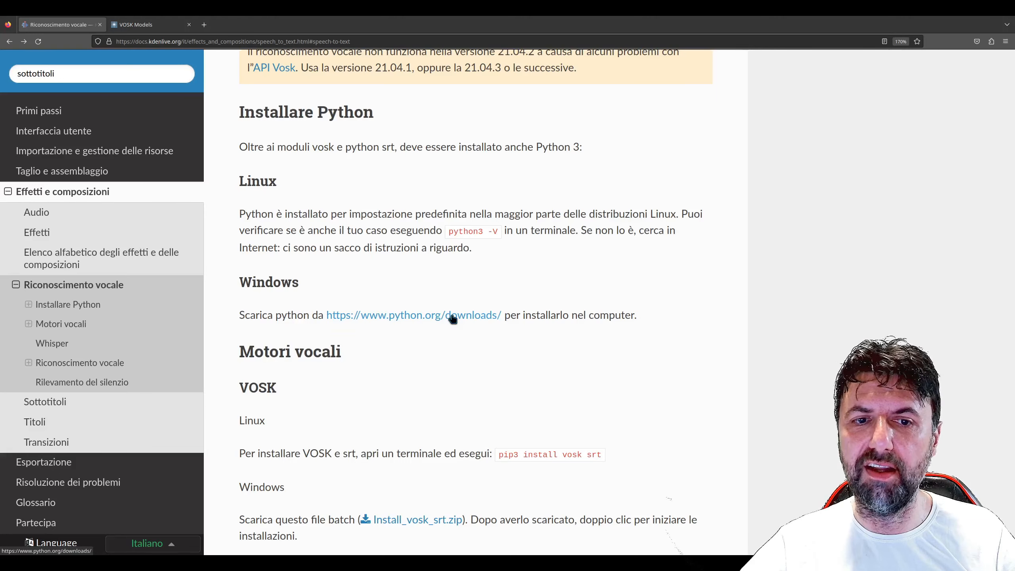
Step: Scroll the speech recognition manual page down to the 'Installare una lingua' section
scroll(down, 3)
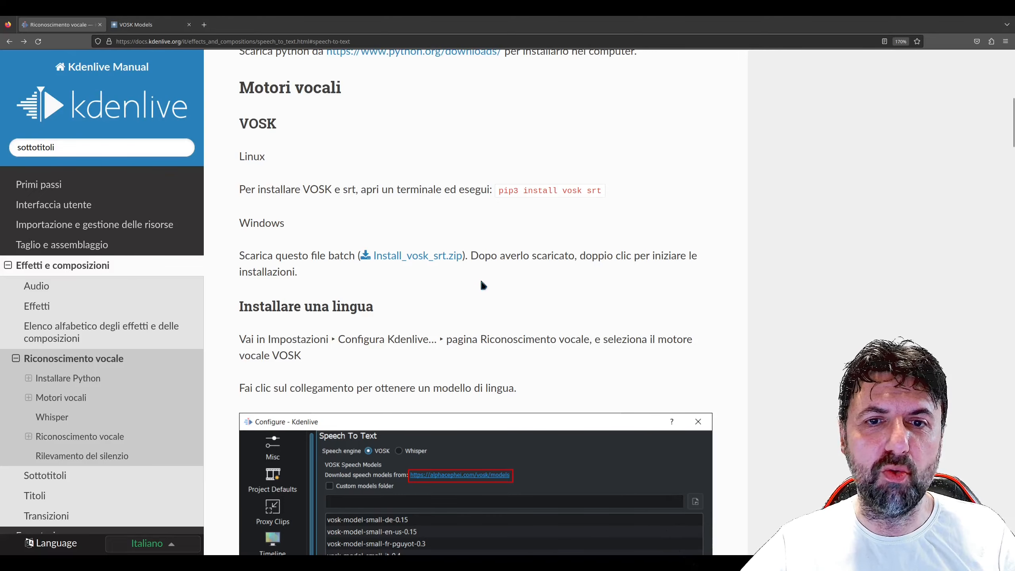
scroll(down, 3)
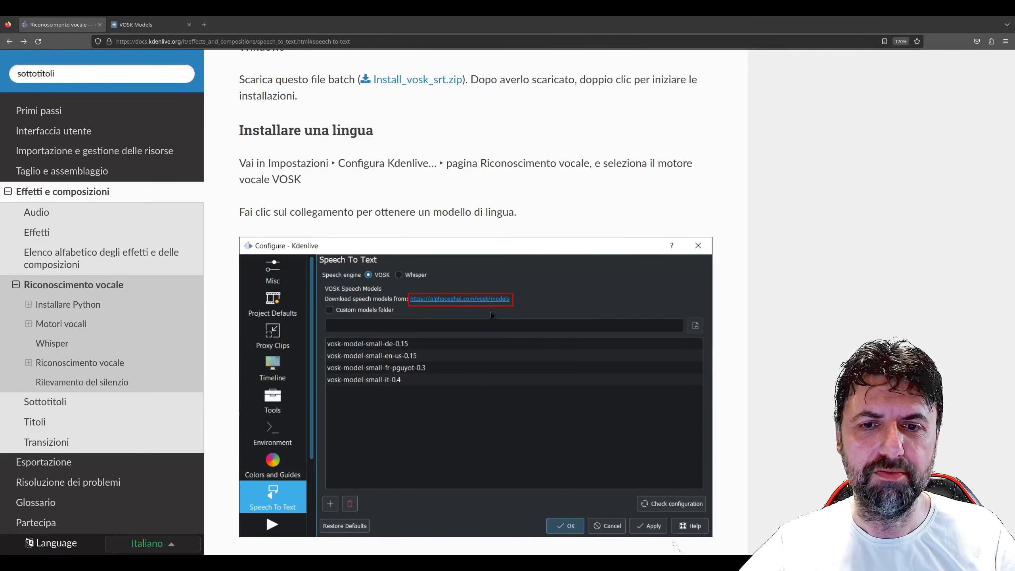
Step: Browse the VOSK Models list down to the Italian models and pick vosk-model-it-0.22
click(136, 24)
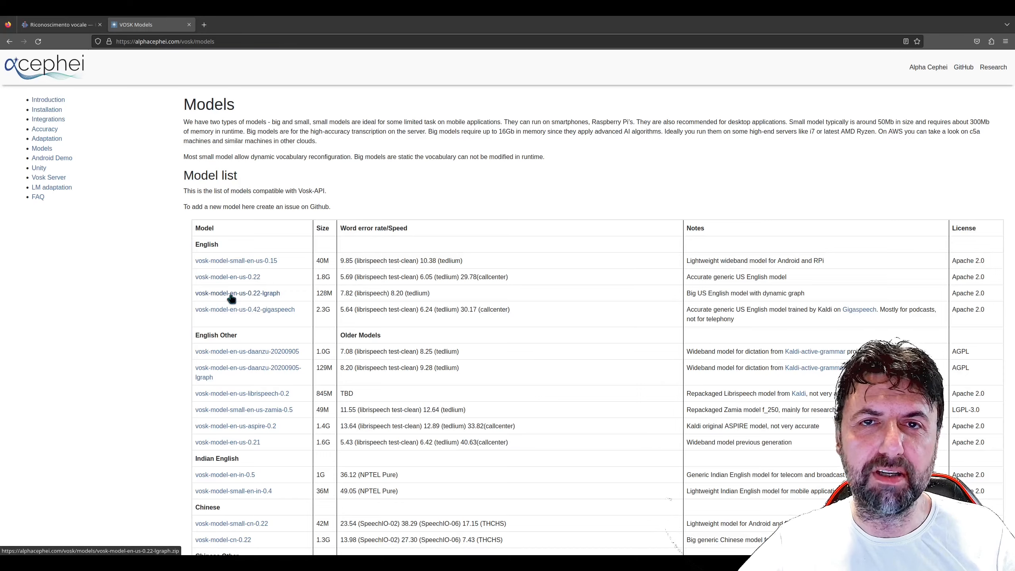
scroll(down, 3)
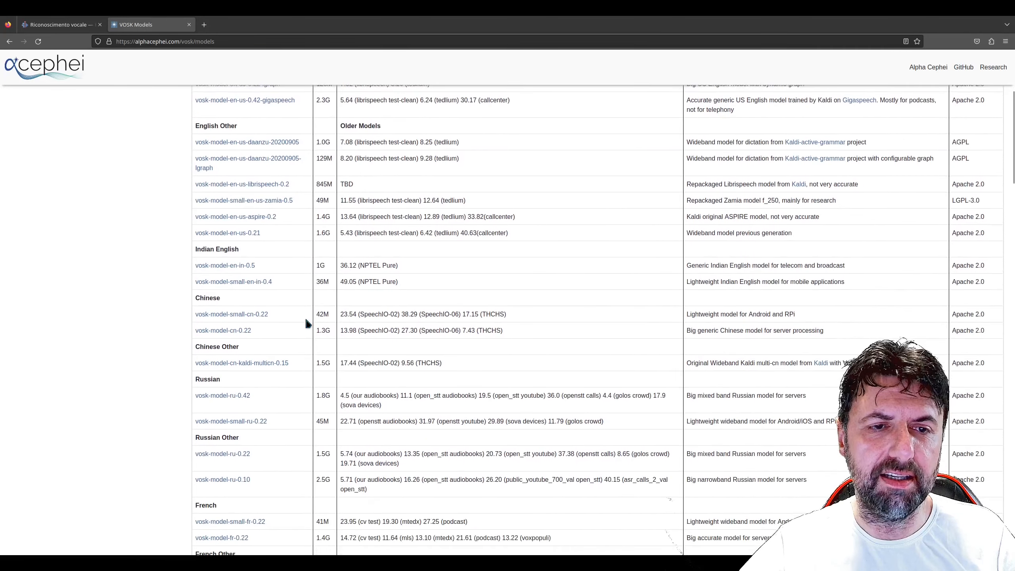
scroll(down, 3)
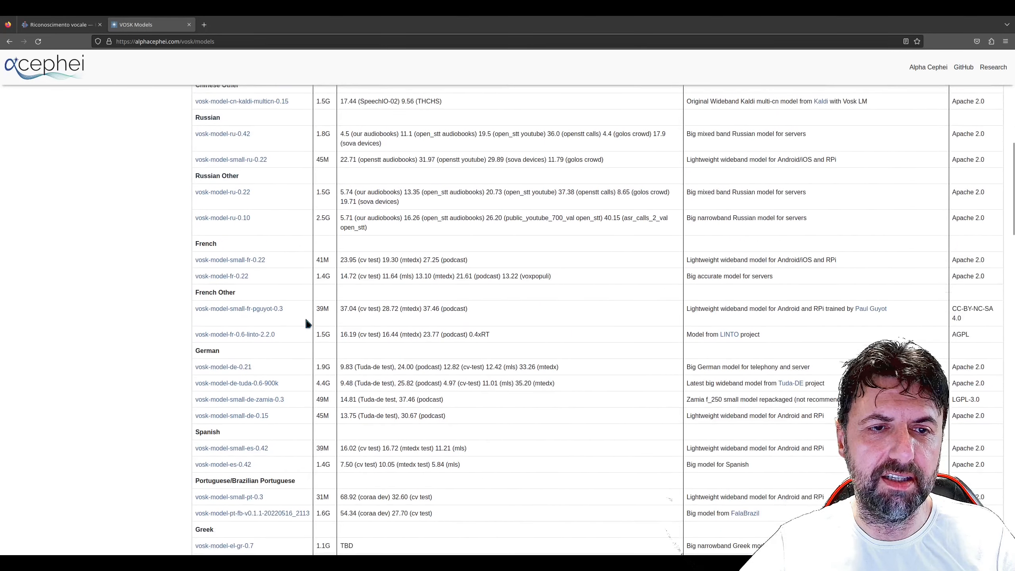
scroll(down, 3)
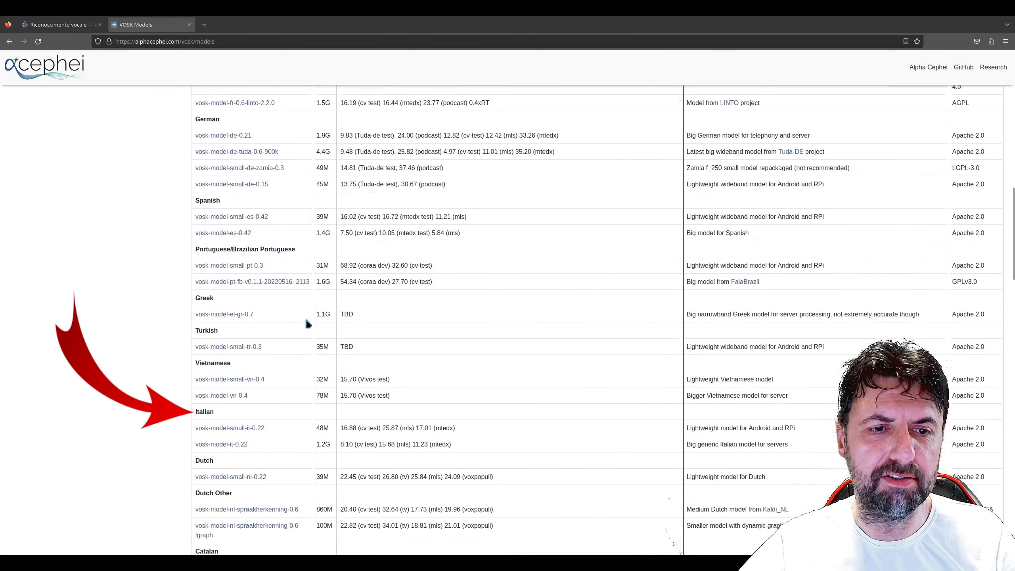
scroll(down, 3)
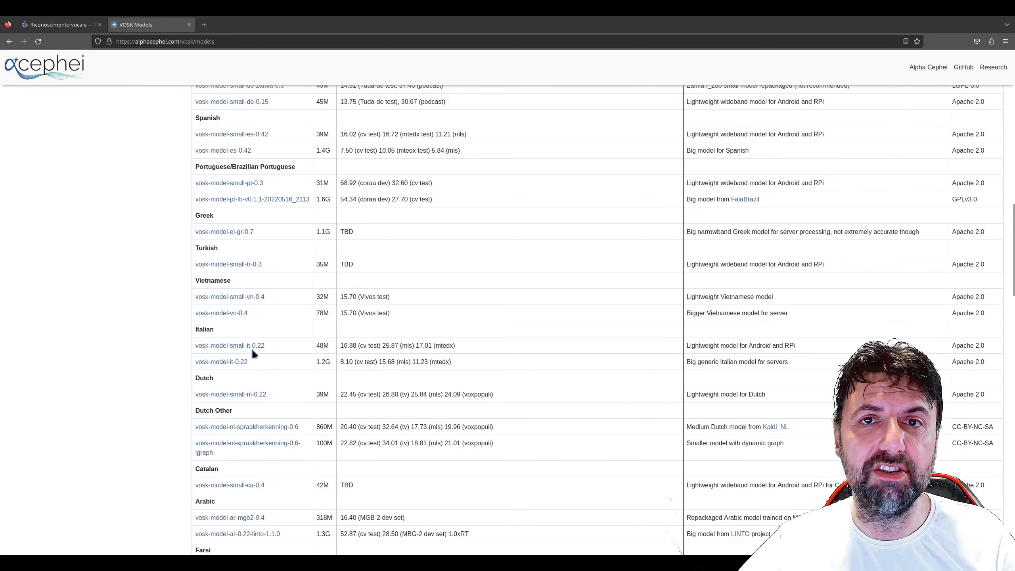
mouse_move(254, 361)
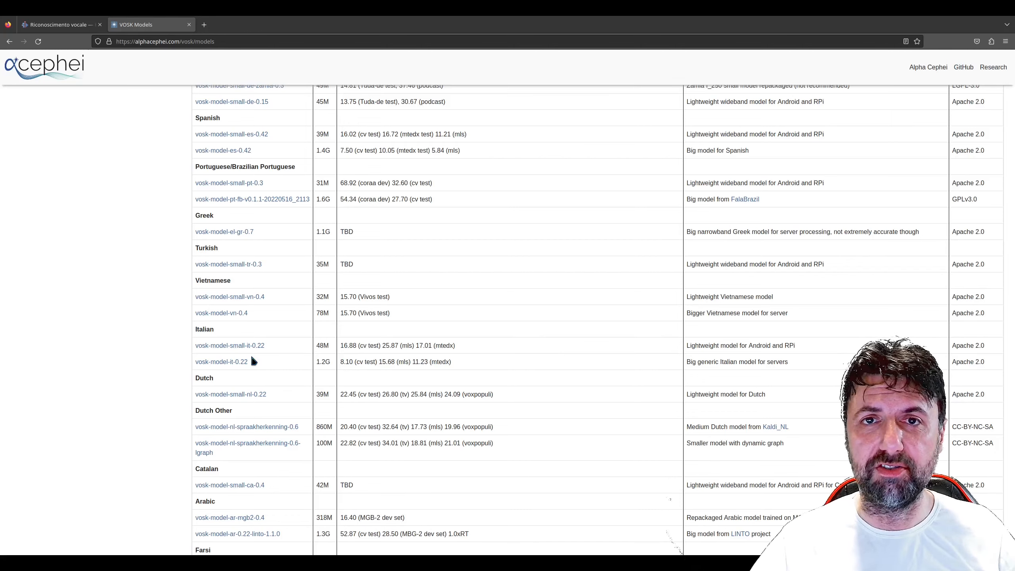
click(56, 24)
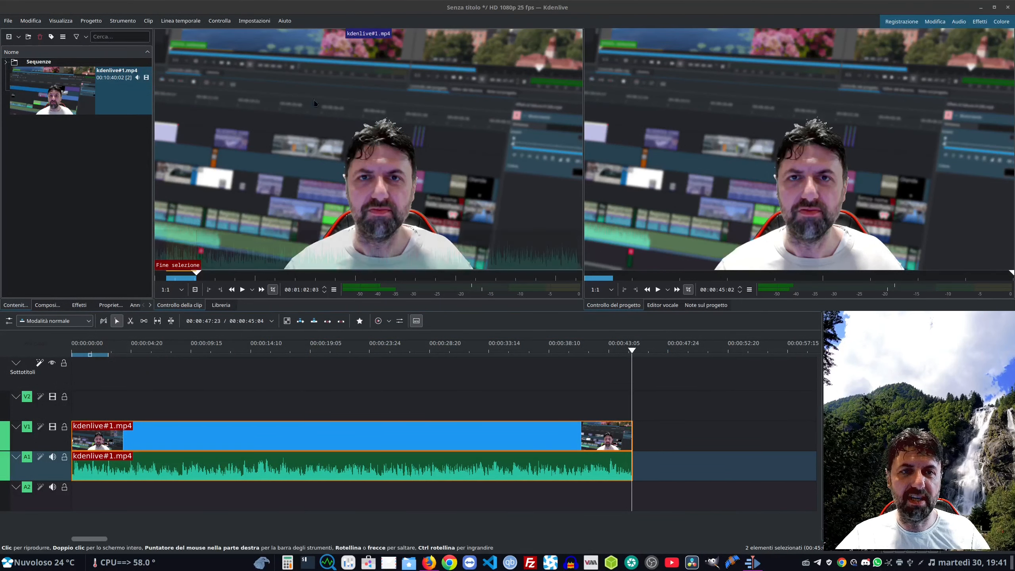
Step: Open Kdenlive's Impostazioni menu to reach Configura Kdenlive…
click(255, 21)
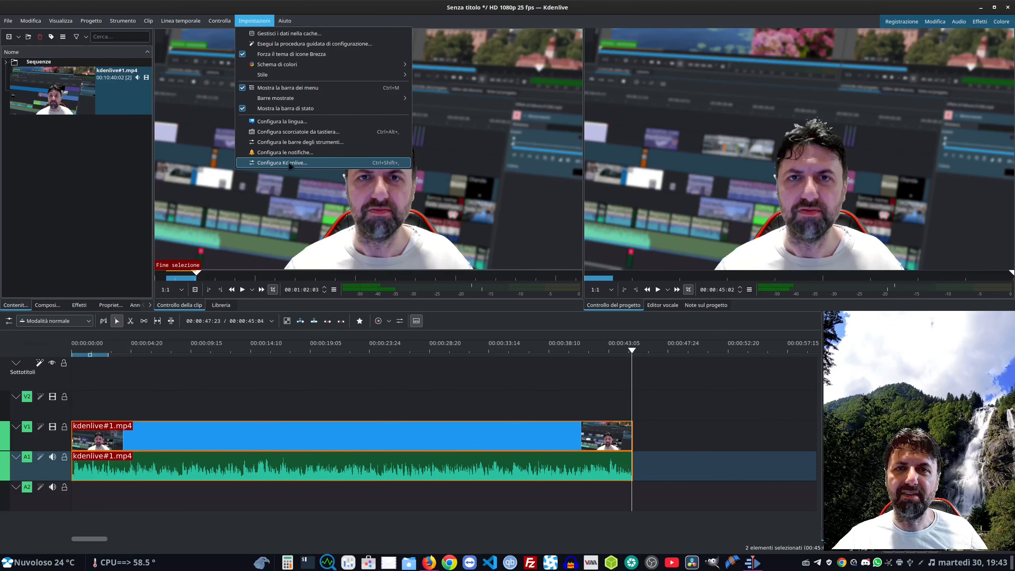
Step: Open the Editor vocale's speech recognition settings and switch the engine to VOSK
click(281, 163)
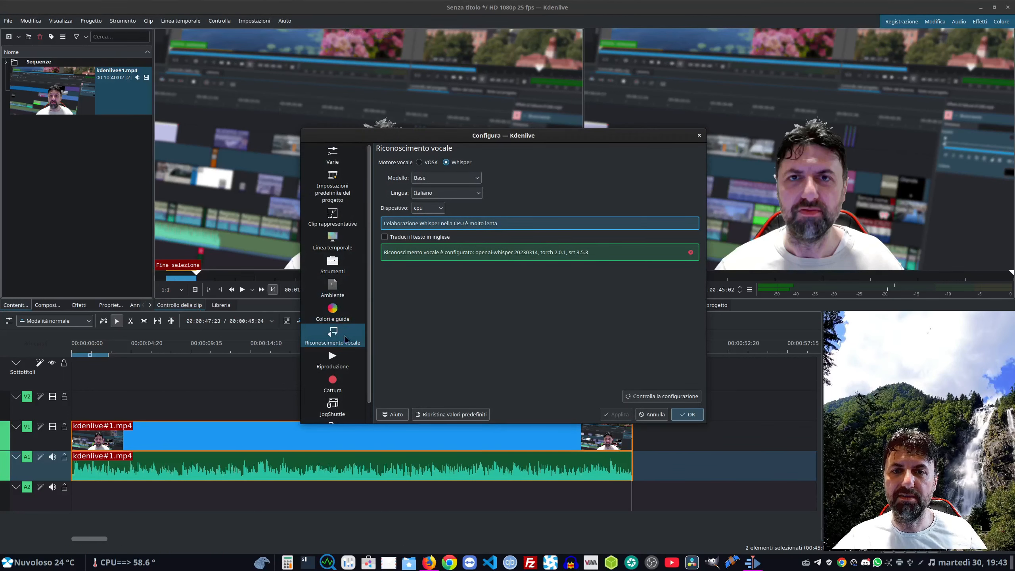
click(687, 414)
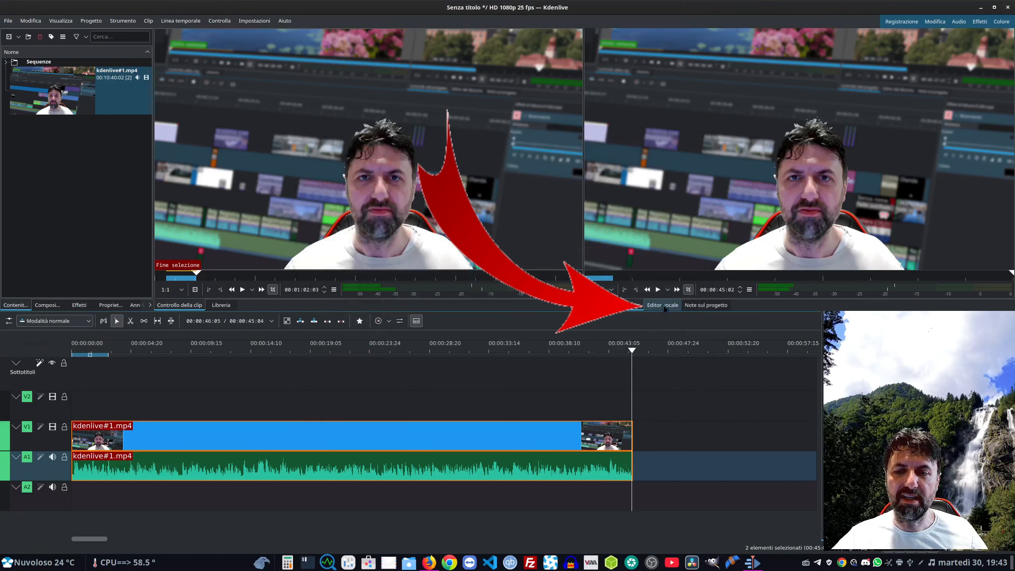
click(662, 305)
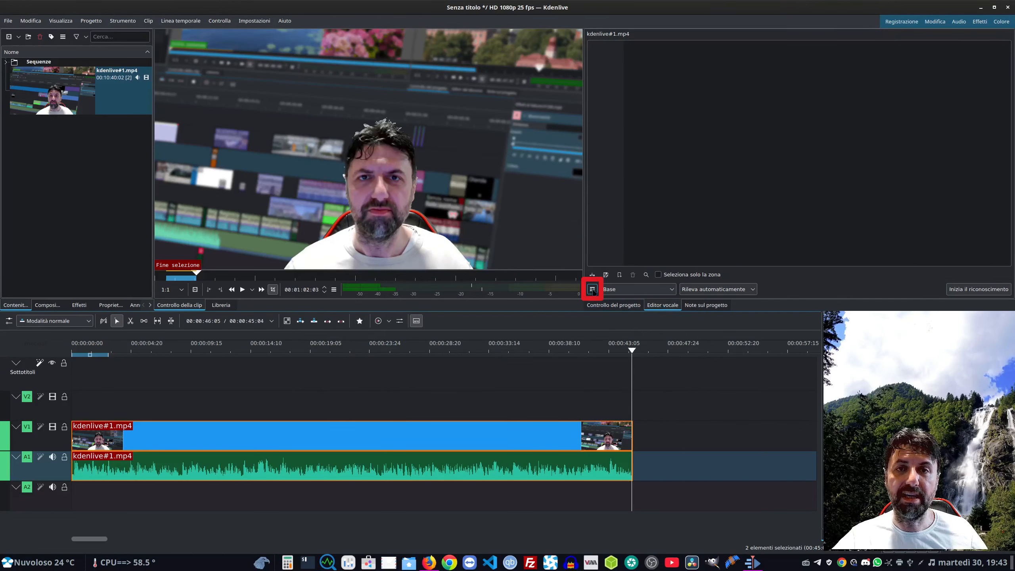
click(592, 289)
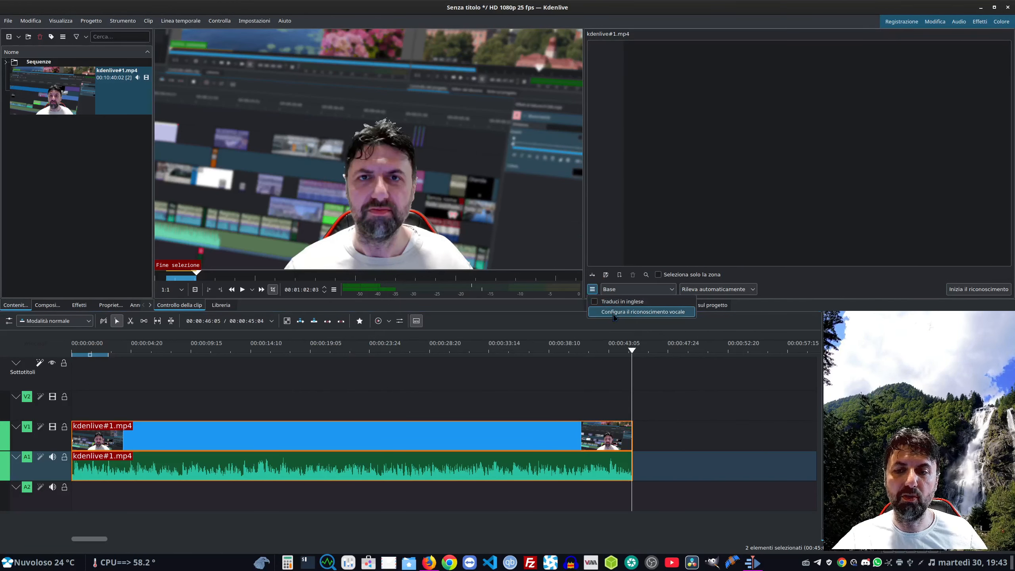
click(642, 312)
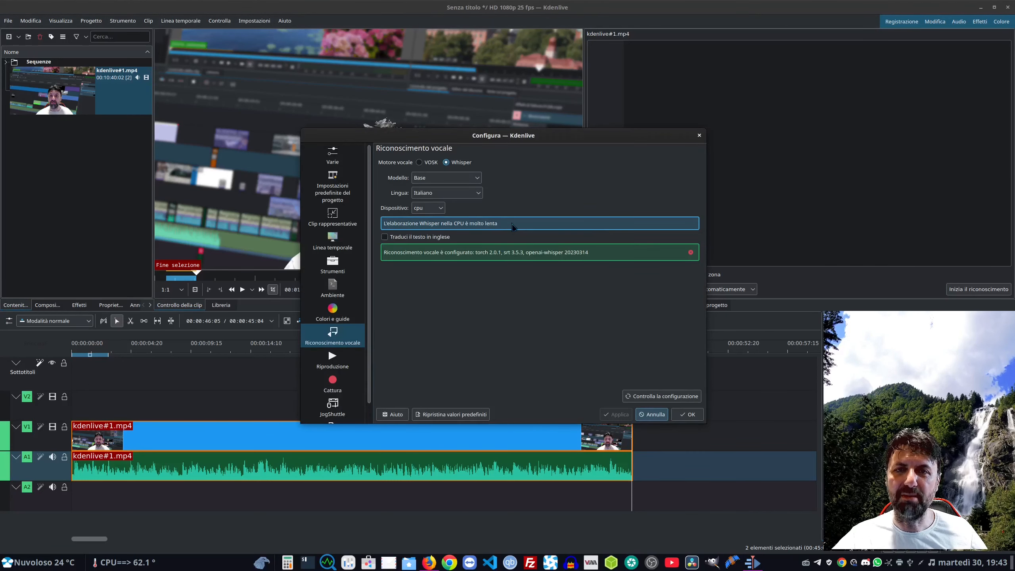
click(419, 162)
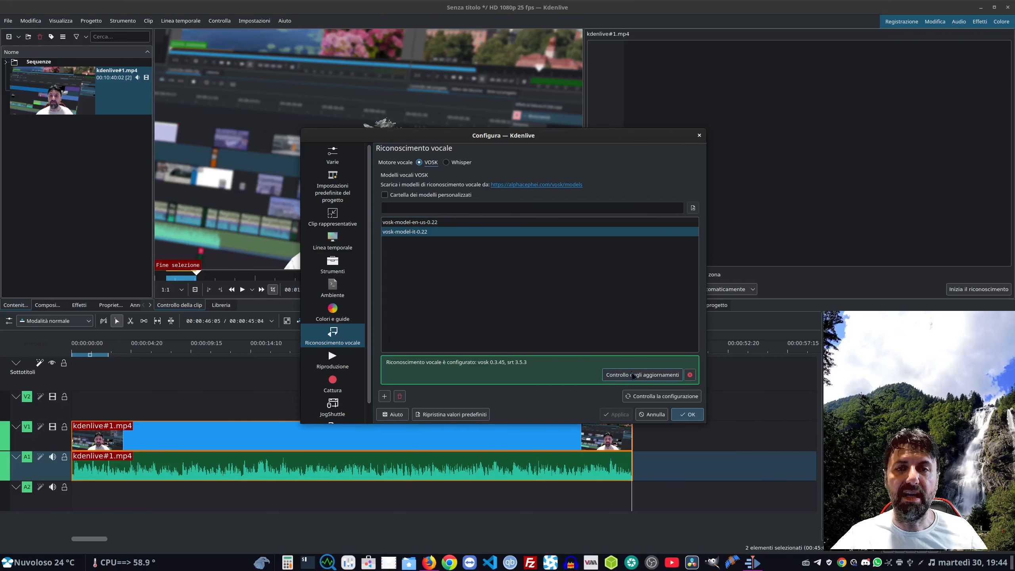
mouse_move(632, 374)
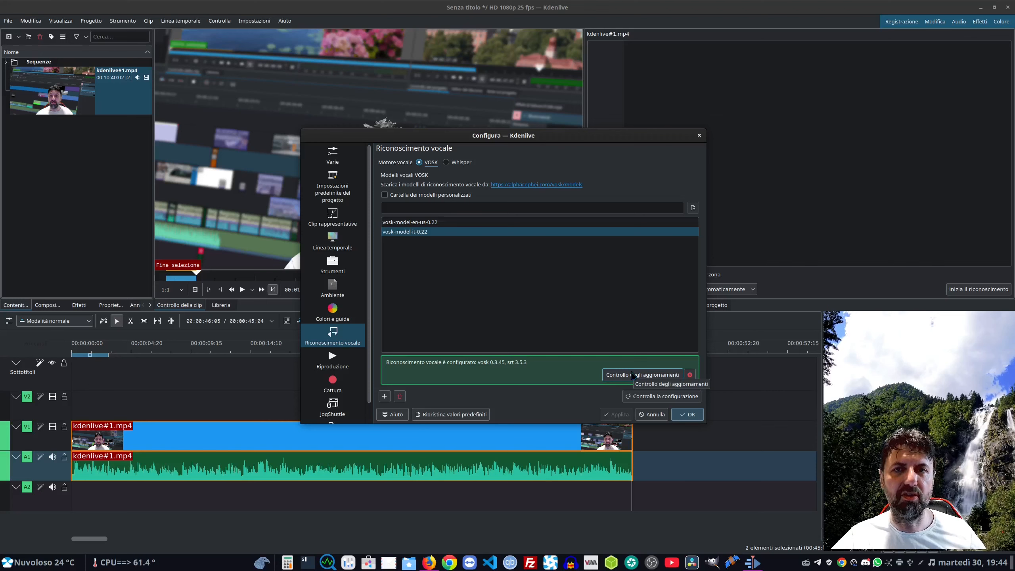
Step: Run the VOSK update check, then switch the speech engine back to Whisper
click(641, 374)
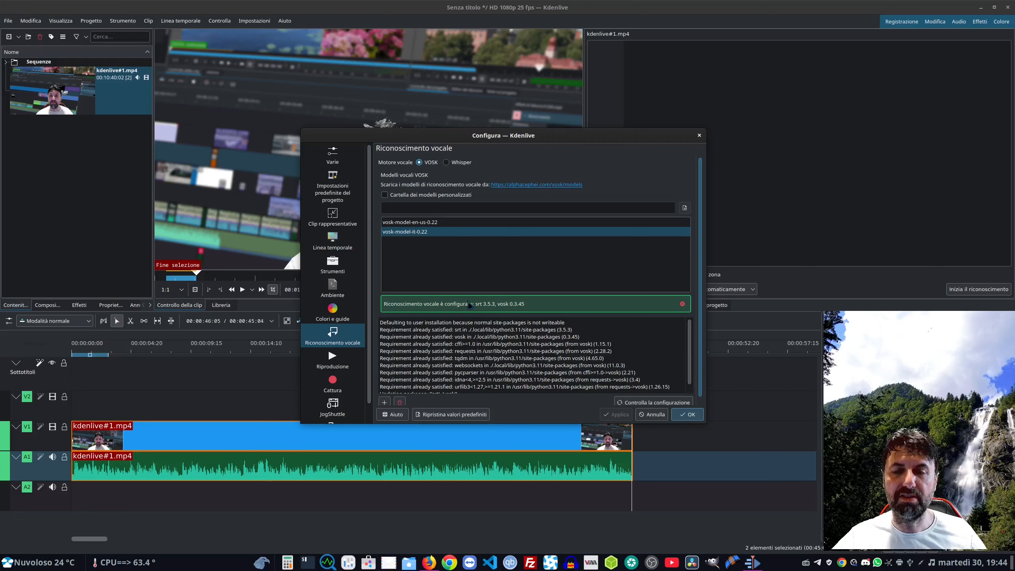
mouse_move(384, 402)
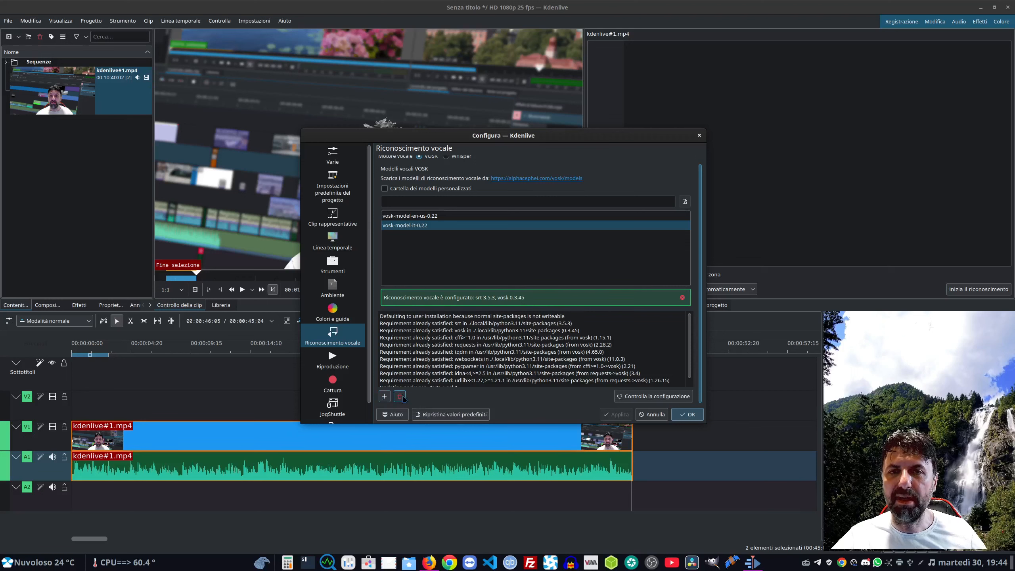
mouse_move(400, 396)
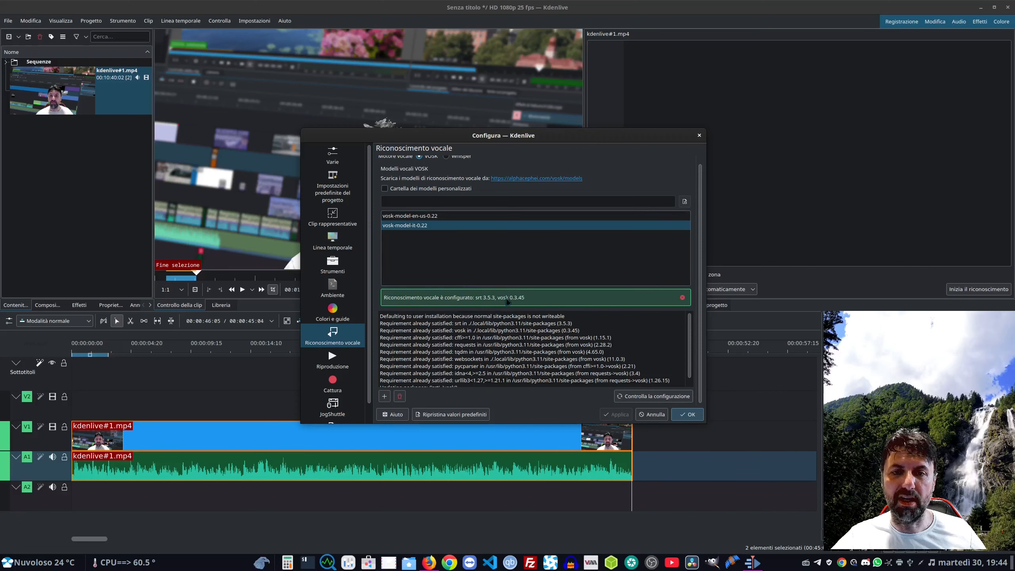
click(447, 162)
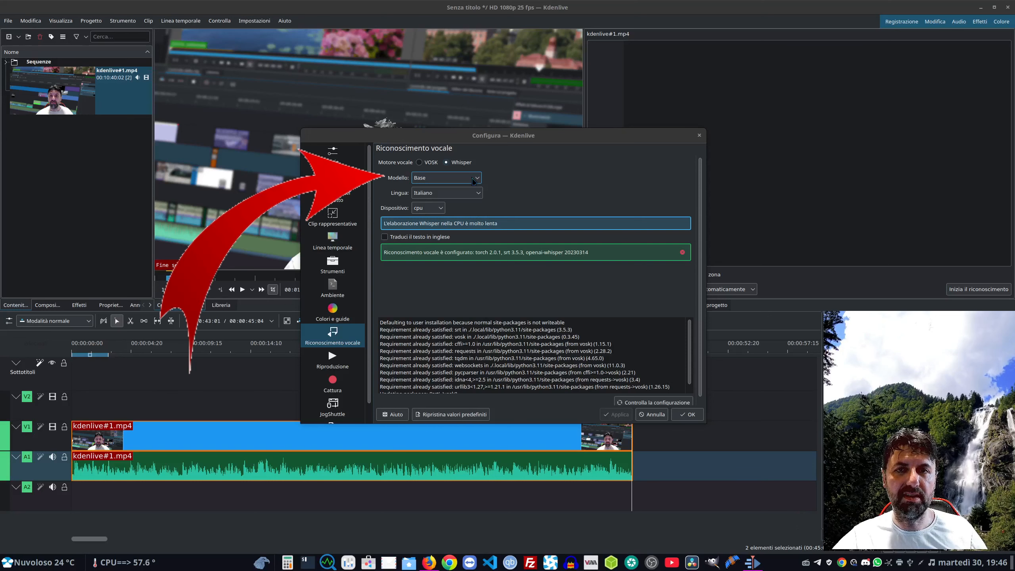
Step: Choose the Base Whisper model and cpu device, then apply with OK
click(476, 178)
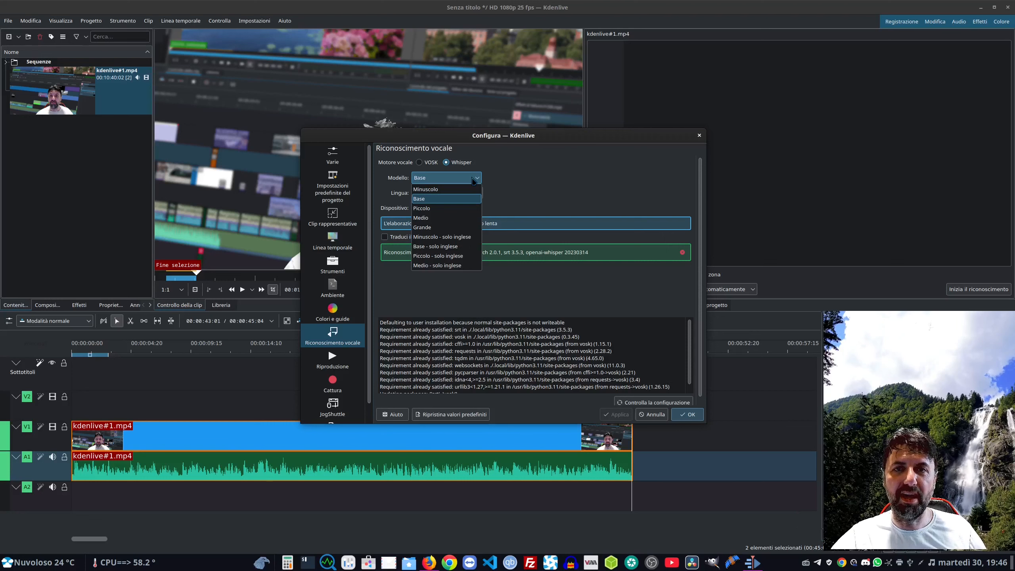
click(419, 199)
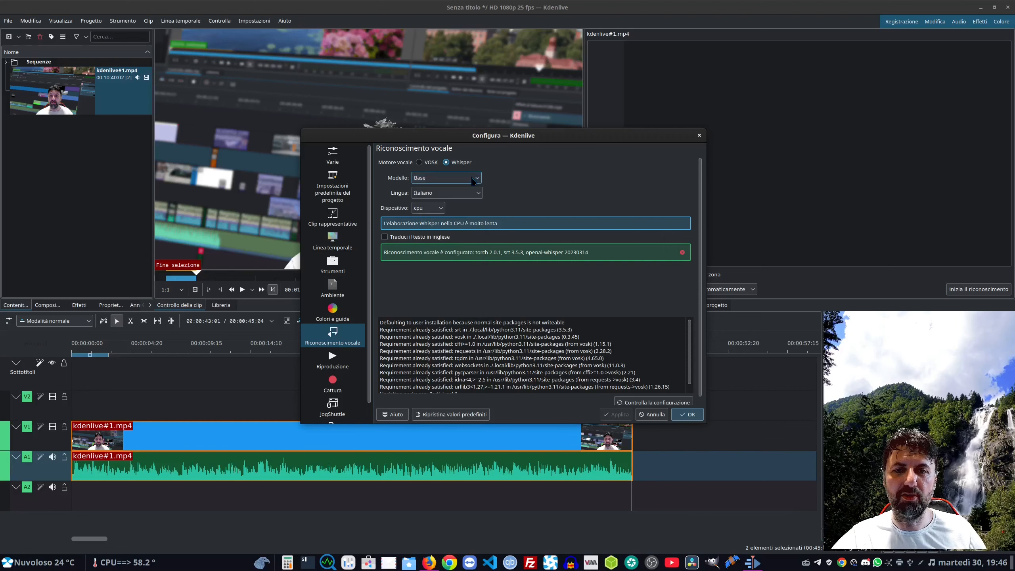
click(438, 207)
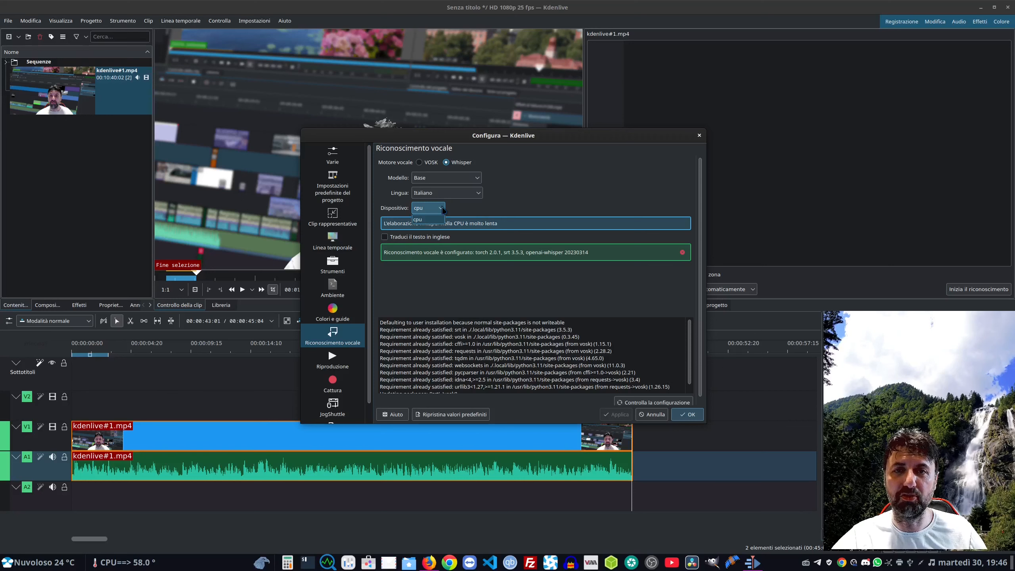
click(417, 219)
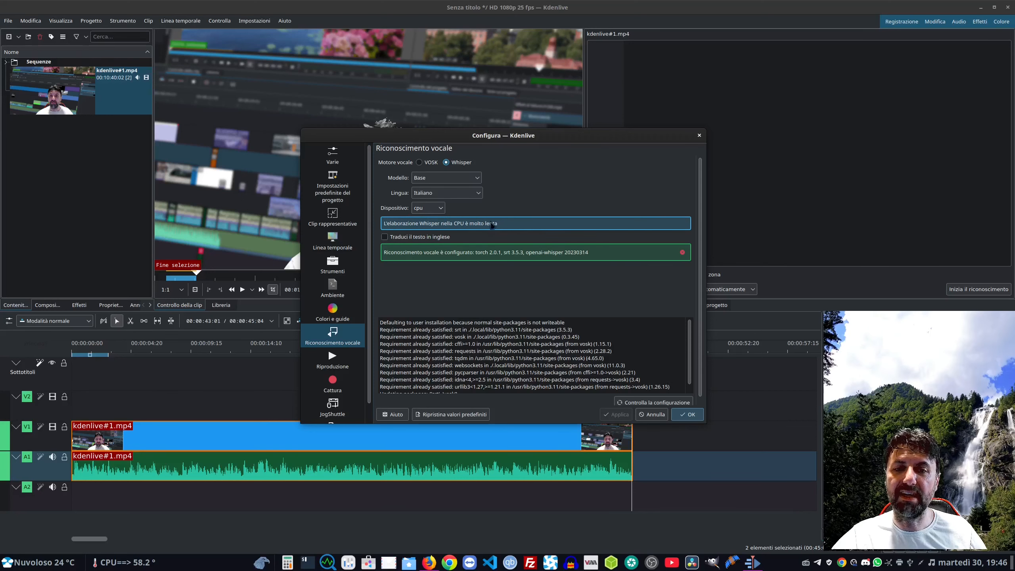
mouse_move(507, 227)
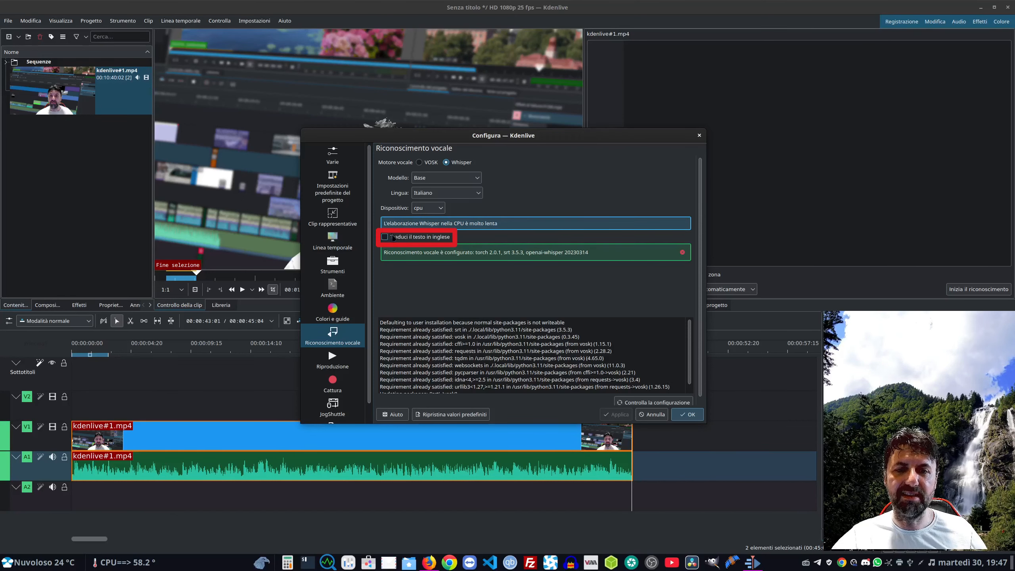
click(687, 414)
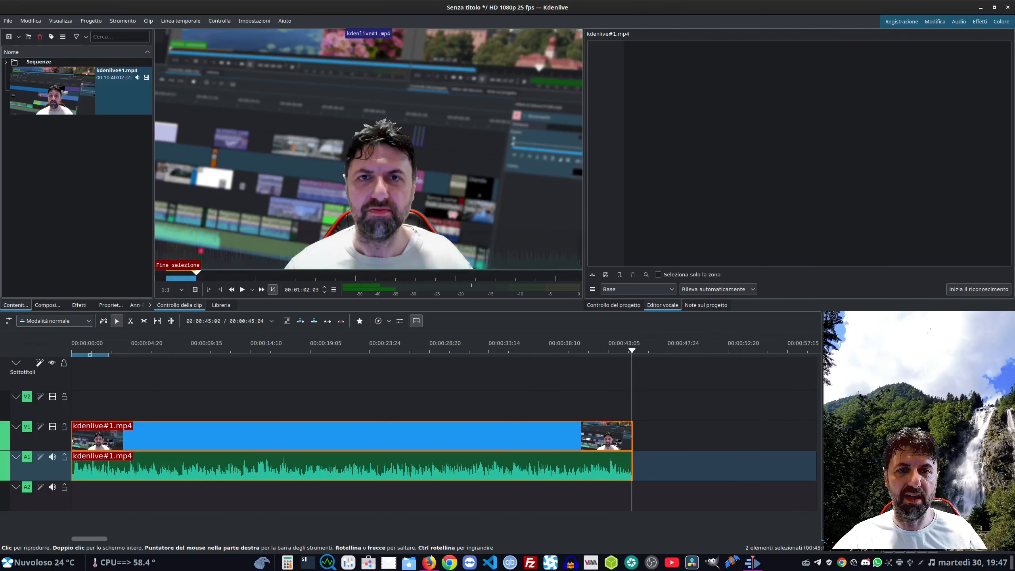
Step: Run speech recognition on the clip to produce the Italian transcript
click(93, 91)
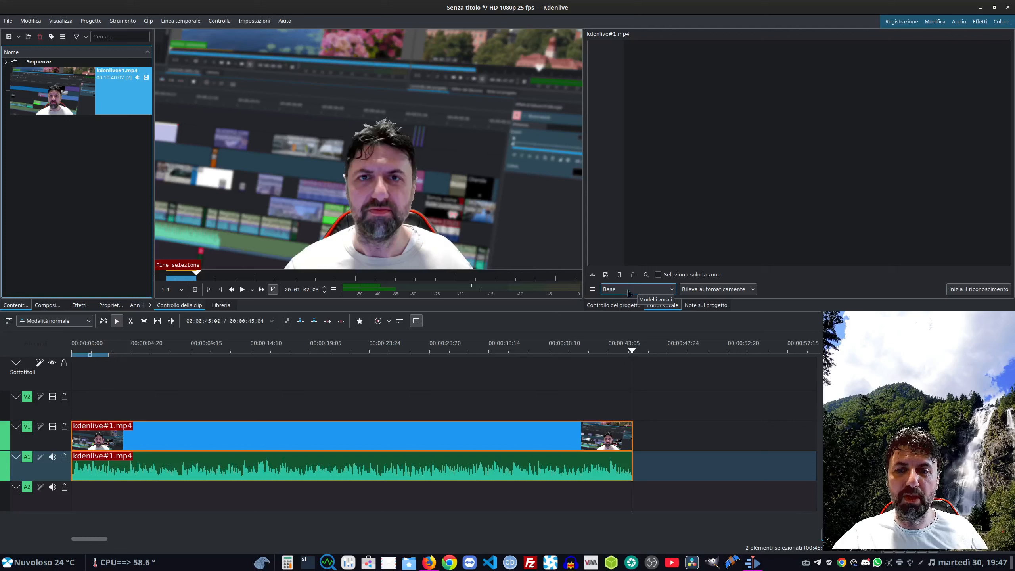
click(718, 289)
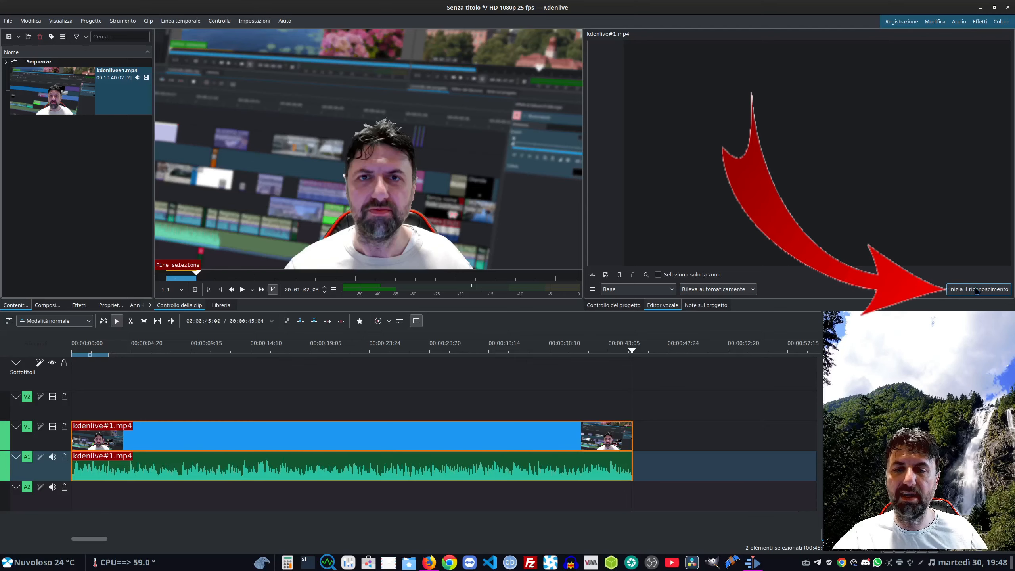
click(978, 289)
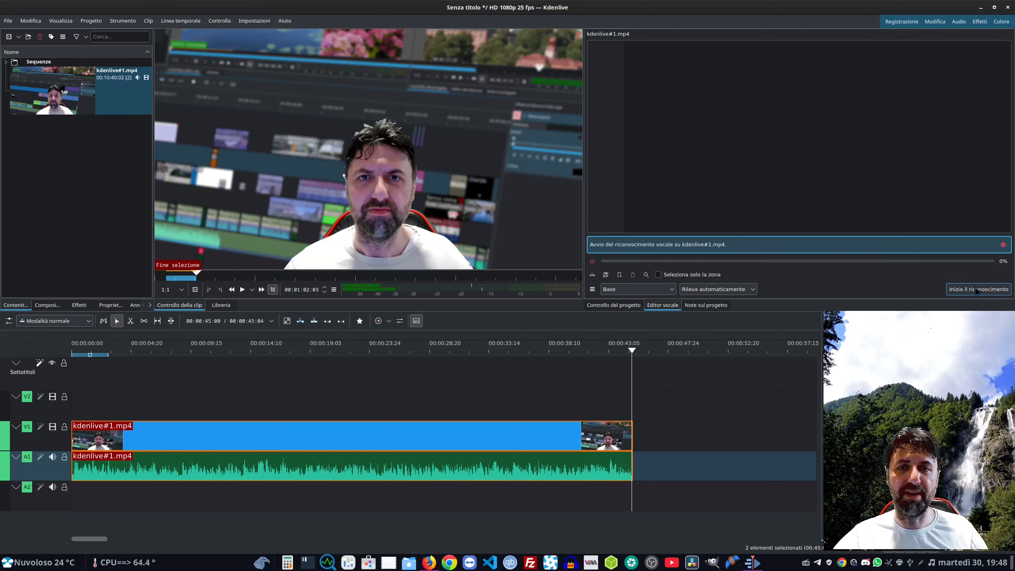
click(978, 289)
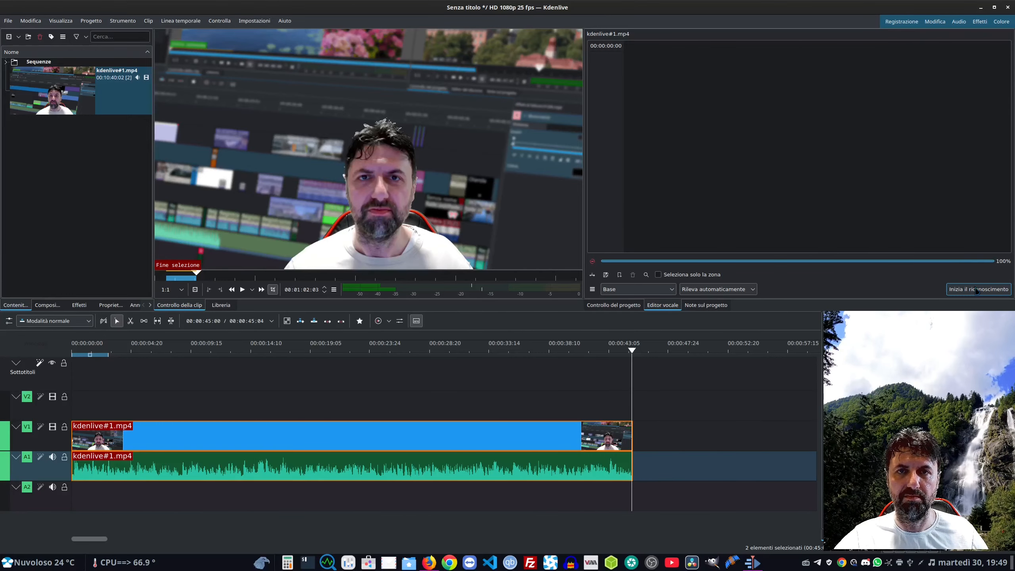
click(978, 289)
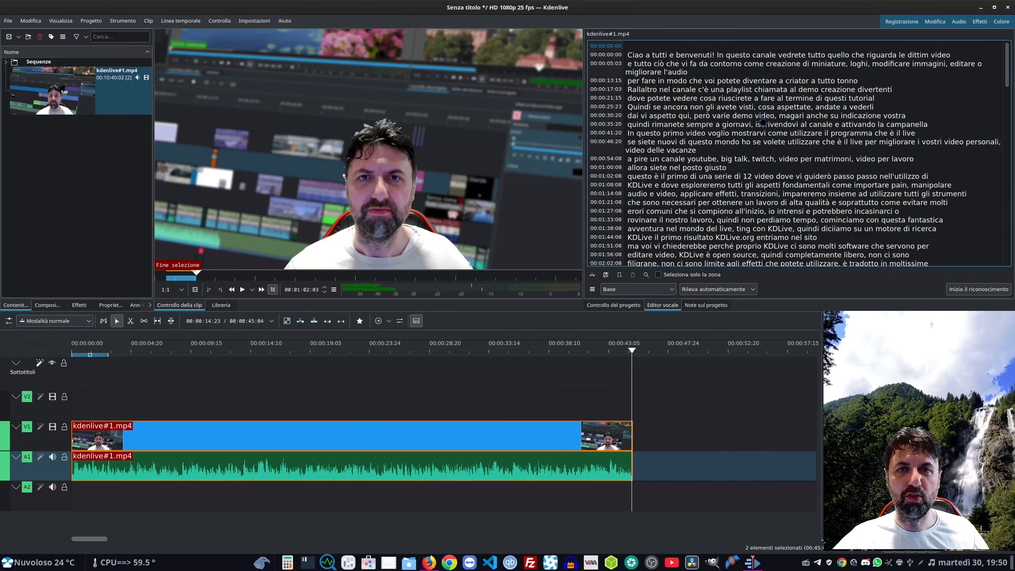
scroll(down, 3)
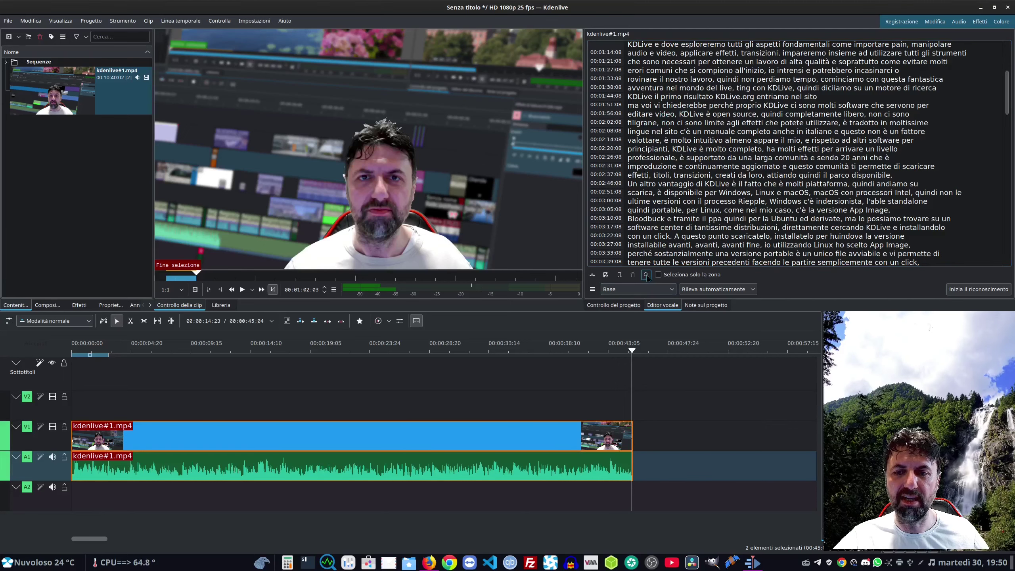
Step: Search the transcript for 'kdlive'
click(646, 274)
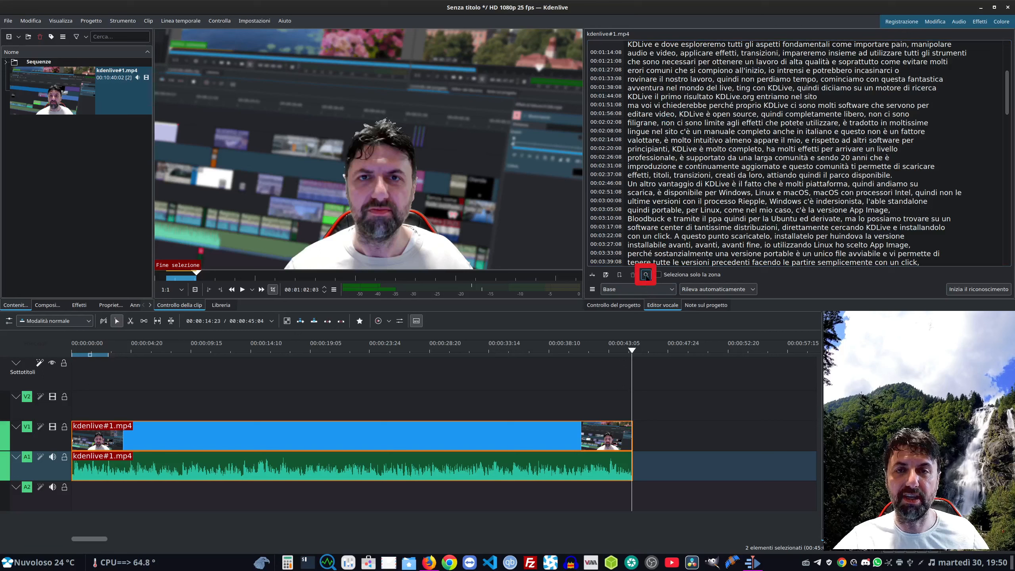
click(645, 275)
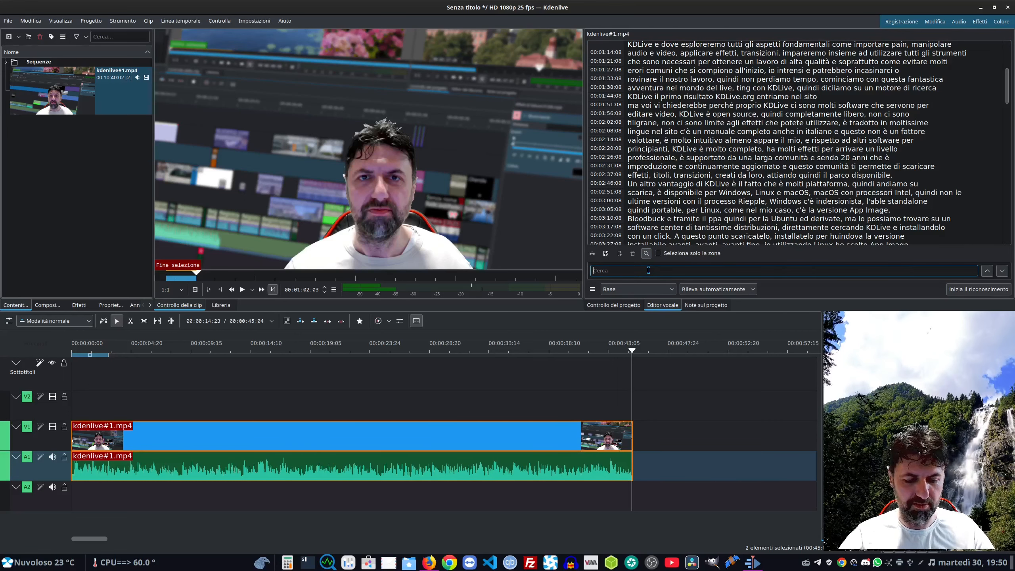
text(kdlive)
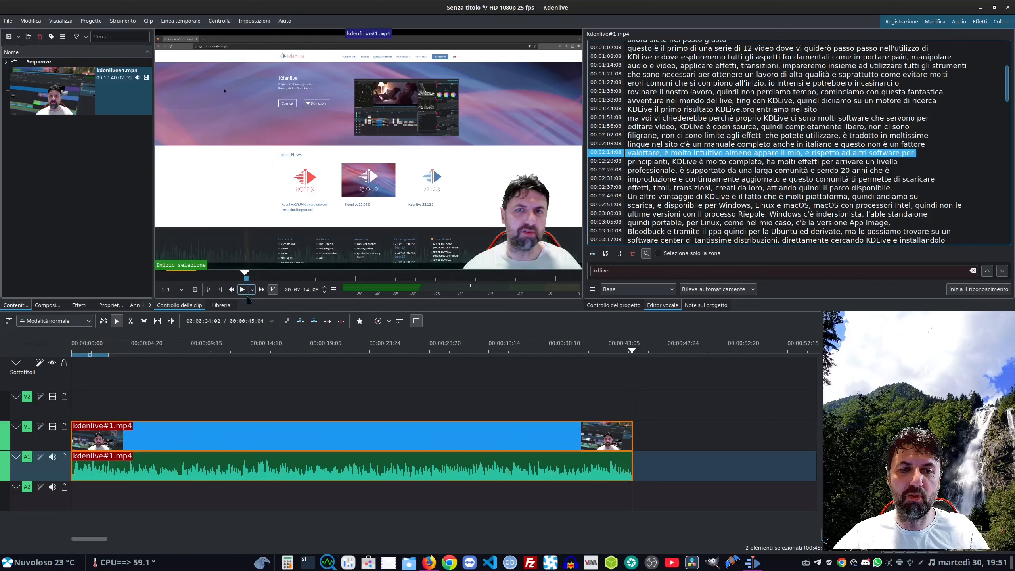
Step: Select transcript lines at the later 'kdlive' match around 5:23
click(242, 289)
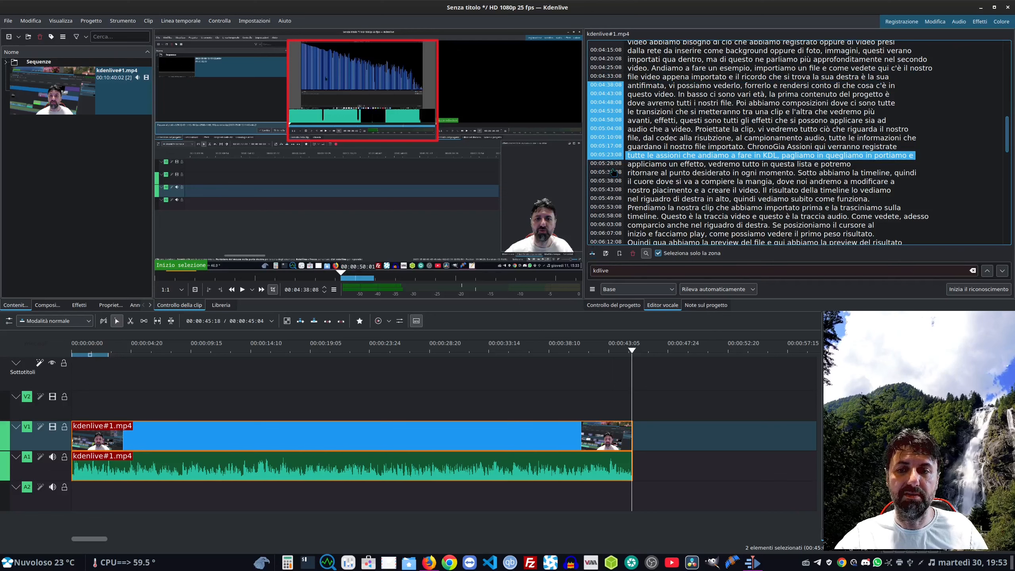
mouse_move(314, 321)
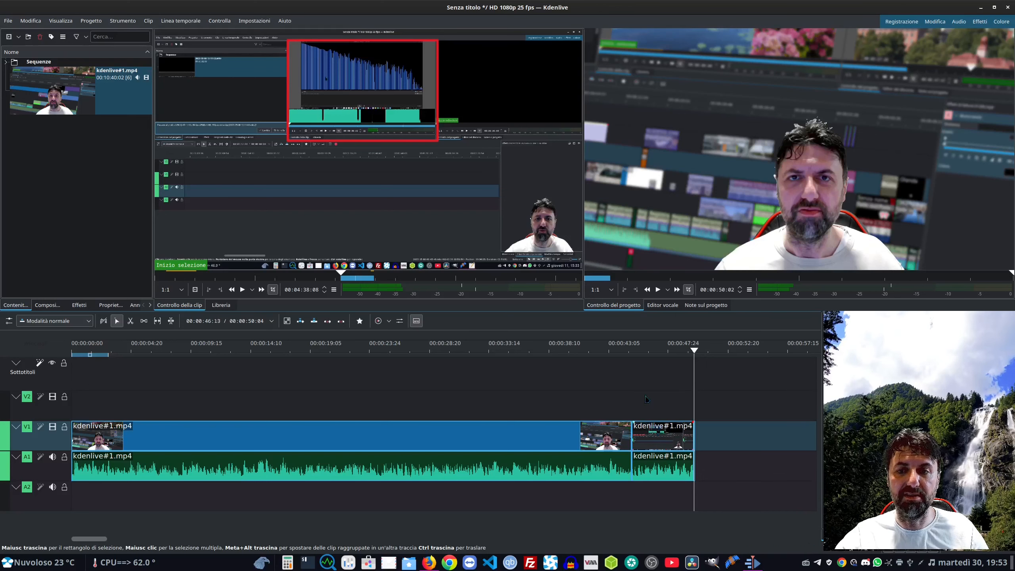
Step: Save the edited transcript as the new bin clip kdenlive#1.mp4-cut1, confirming its path
click(663, 304)
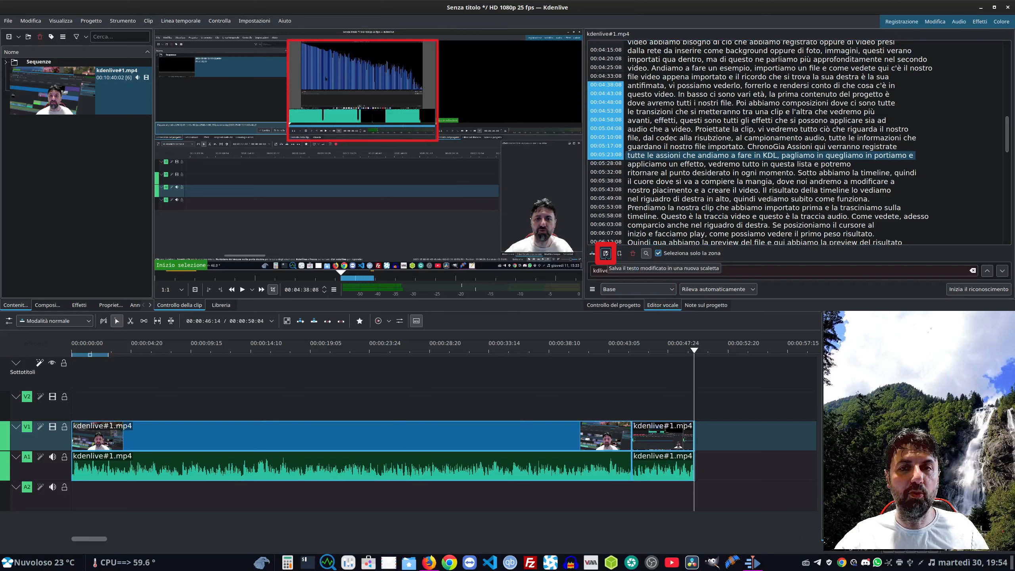
click(606, 252)
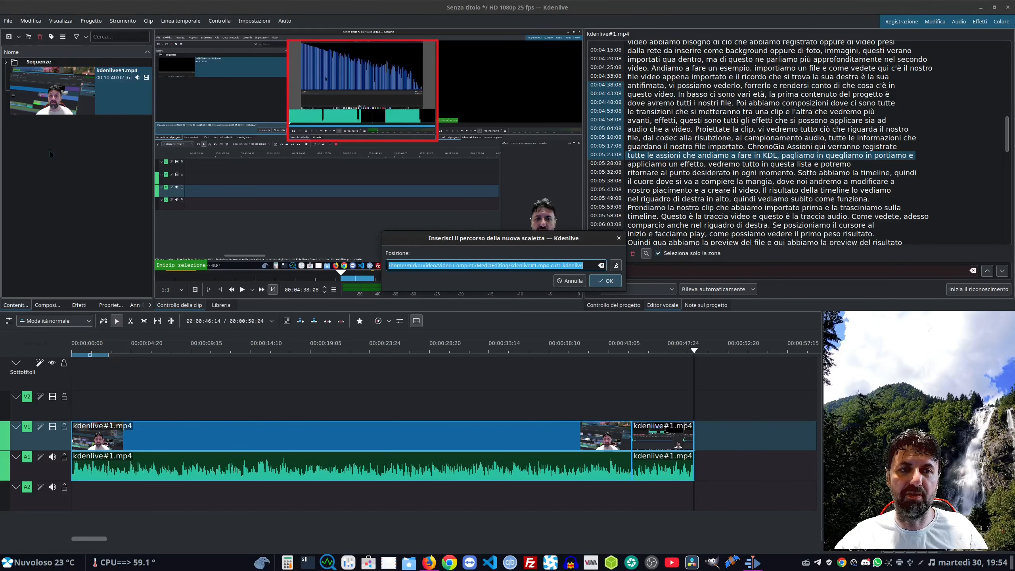
click(605, 281)
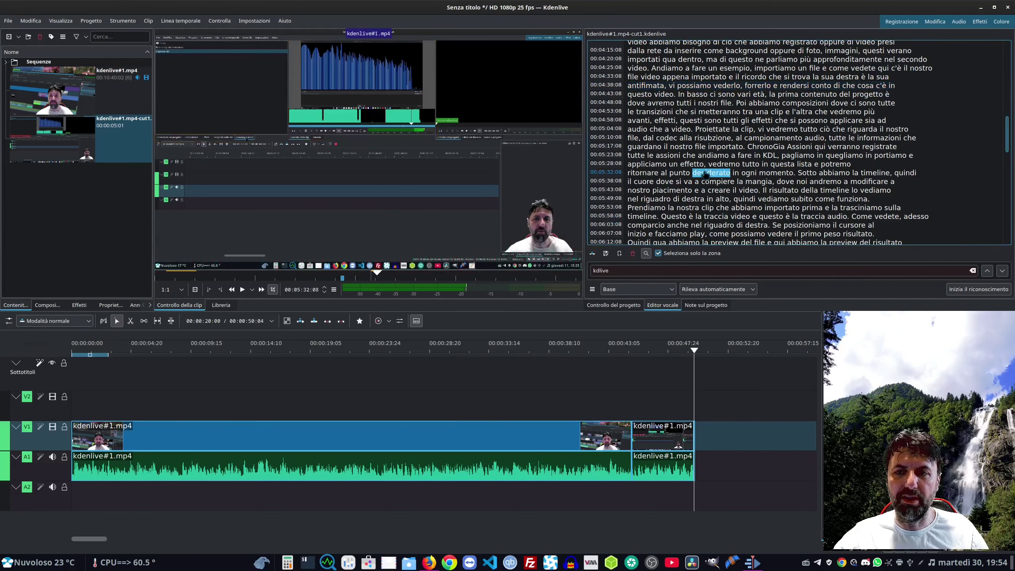
scroll(down, 3)
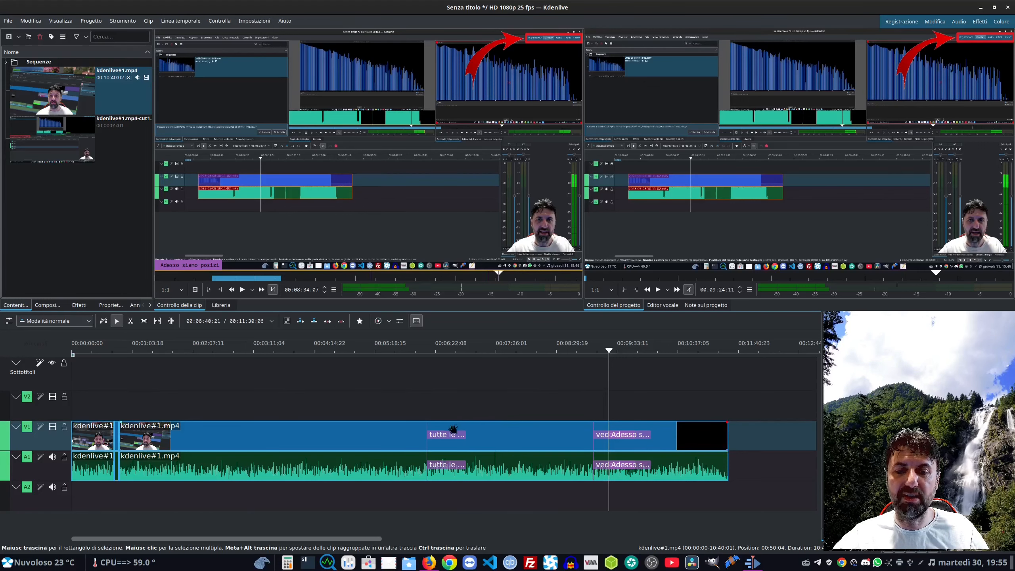
mouse_move(451, 435)
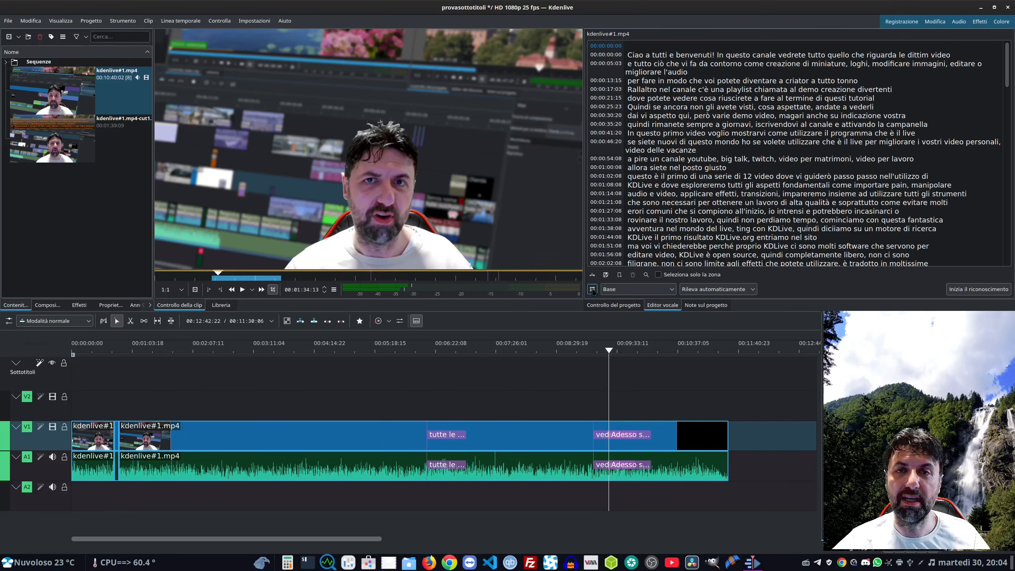
Step: Rerun recognition and apply the Italian vosk-model-it-0.22 model in settings
click(592, 289)
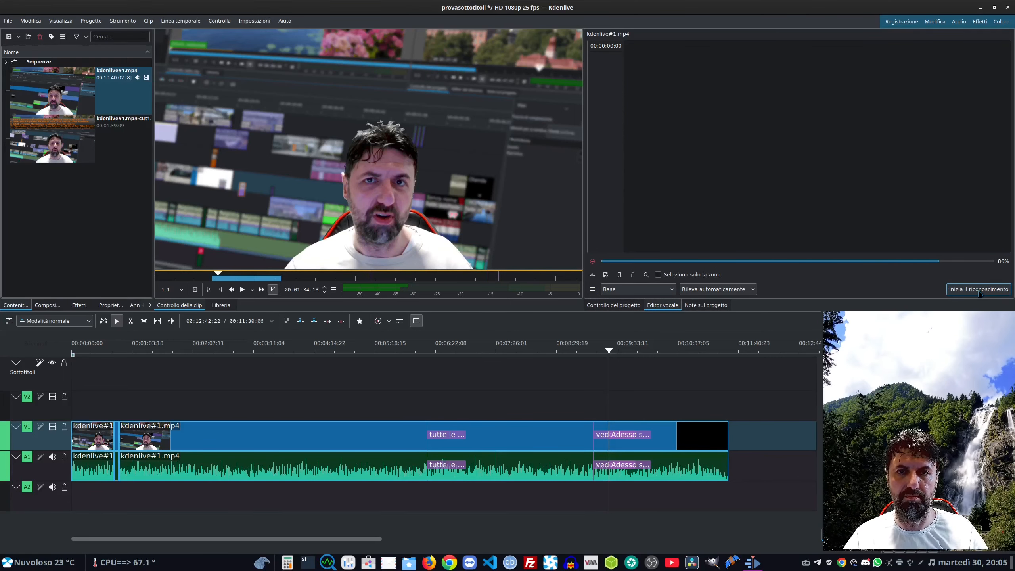
click(978, 289)
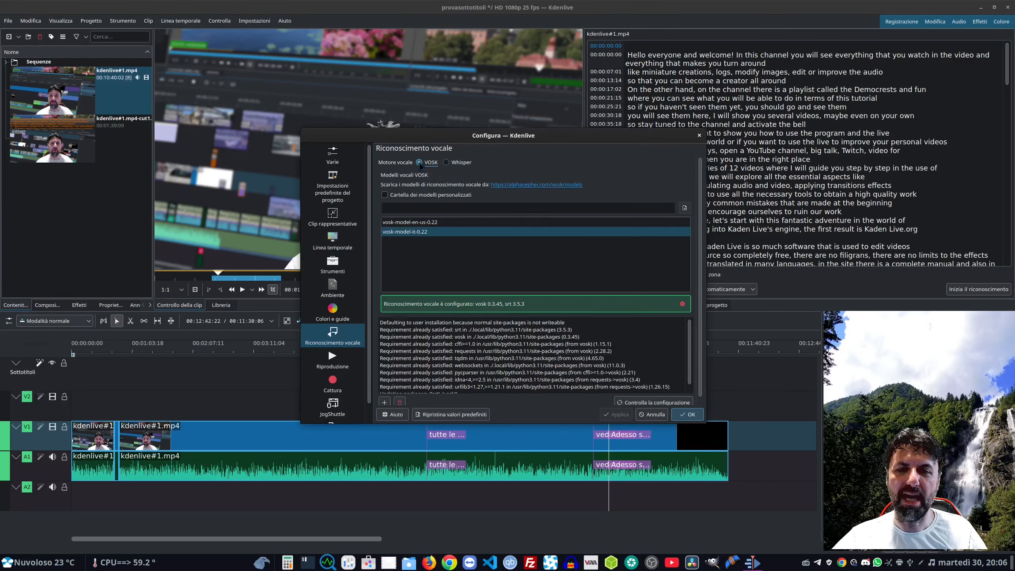
click(687, 415)
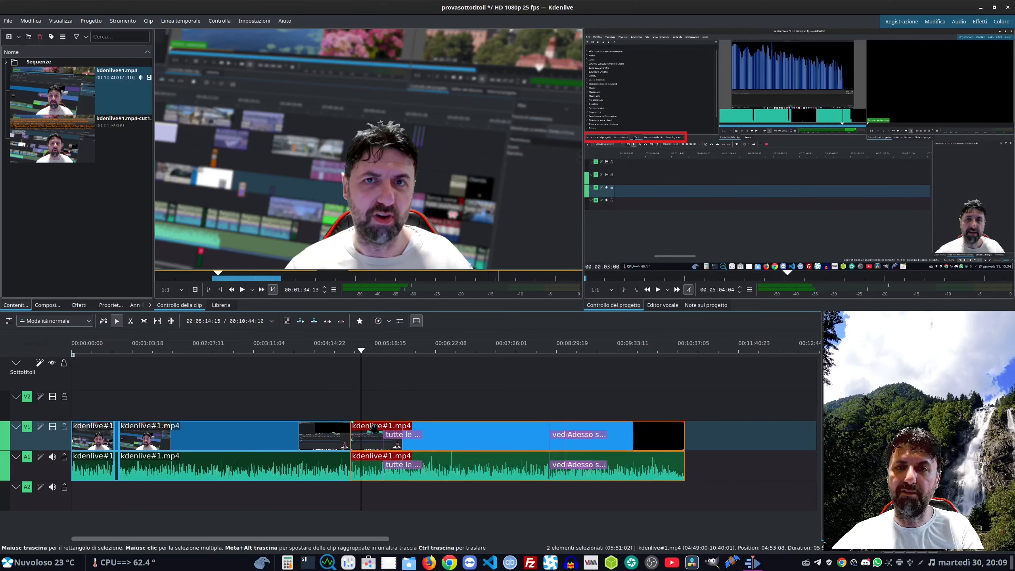
click(662, 305)
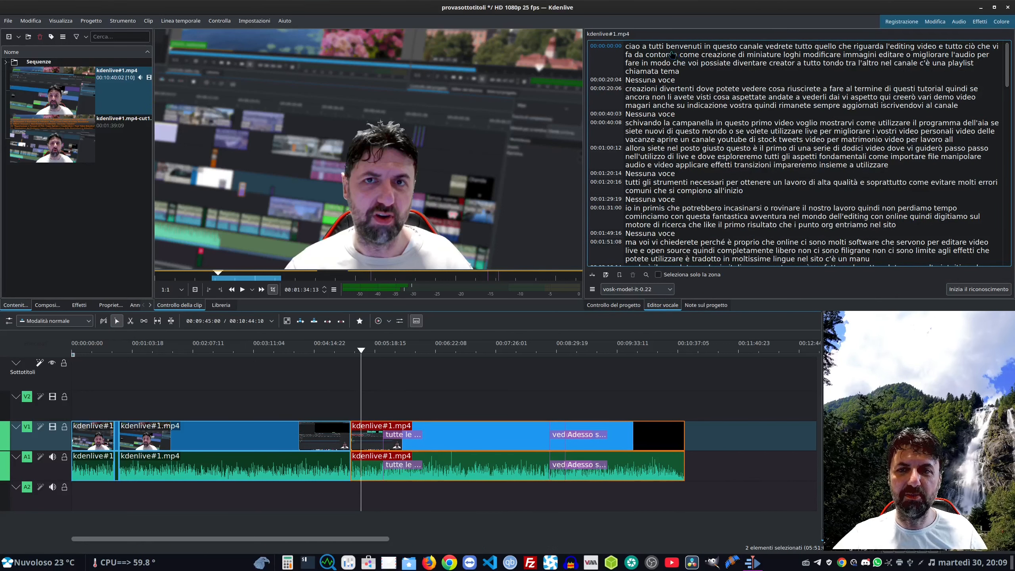
click(649, 80)
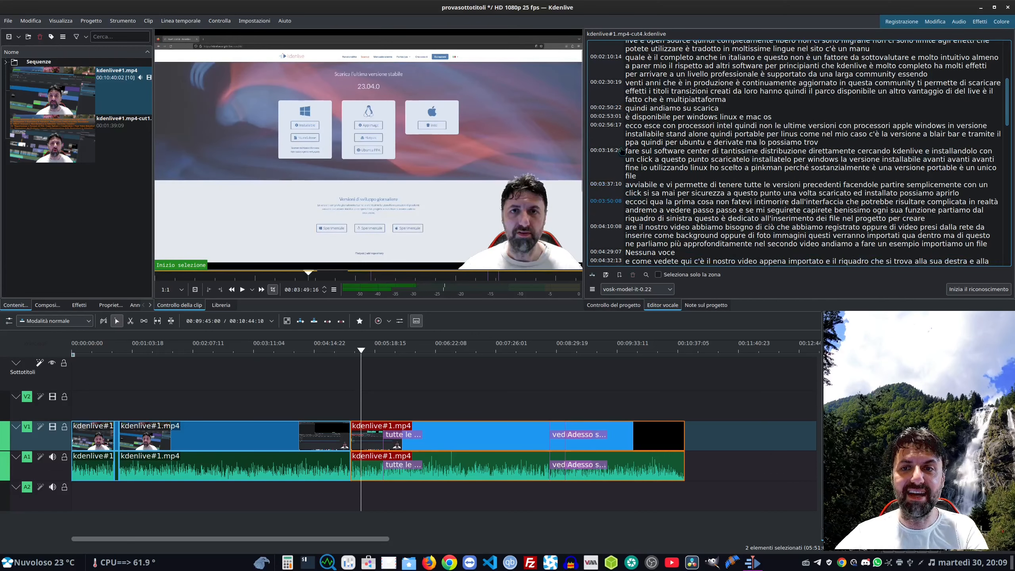
click(632, 151)
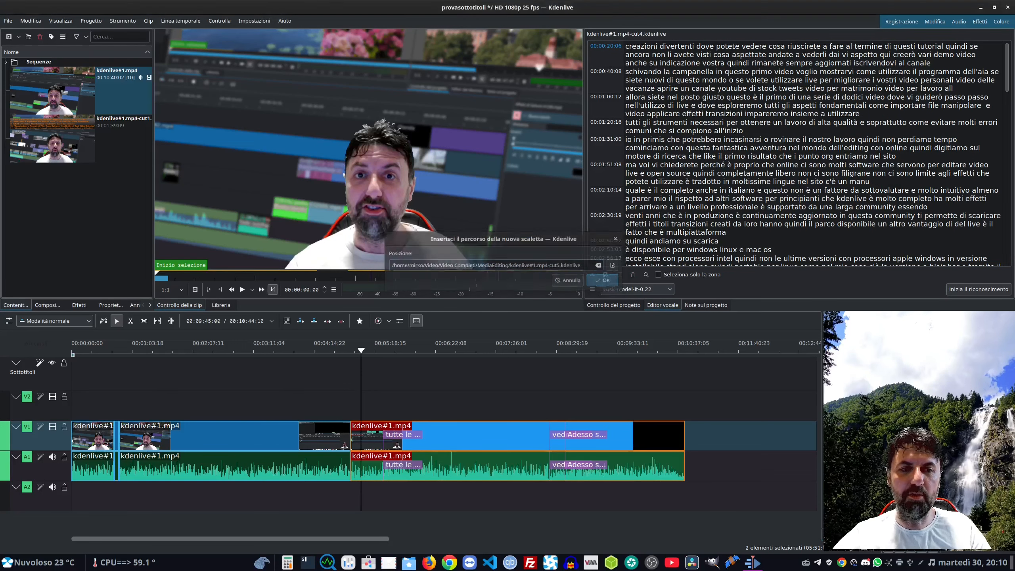
click(601, 280)
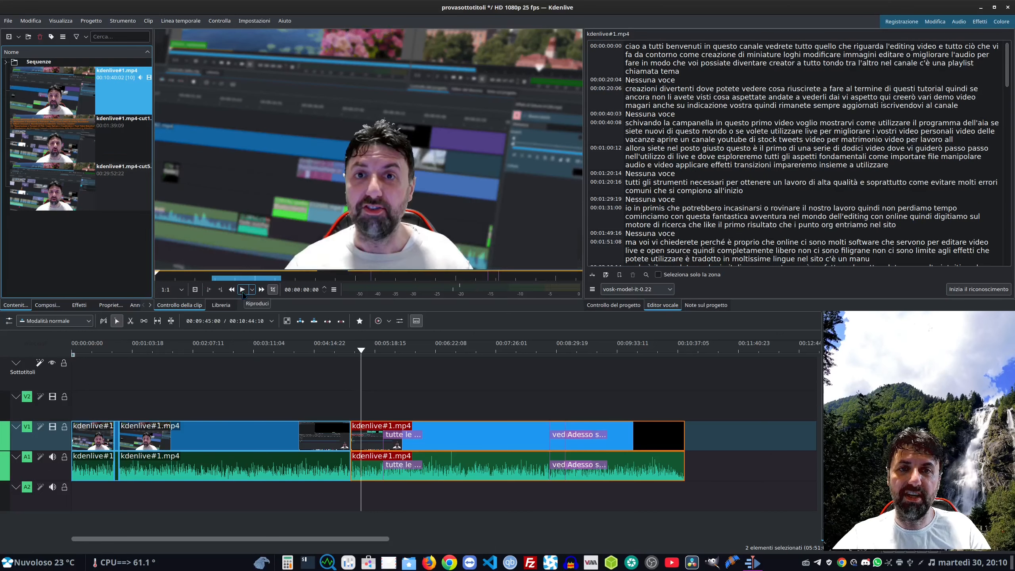
Step: Play the newly loaded recording in the monitor
click(242, 290)
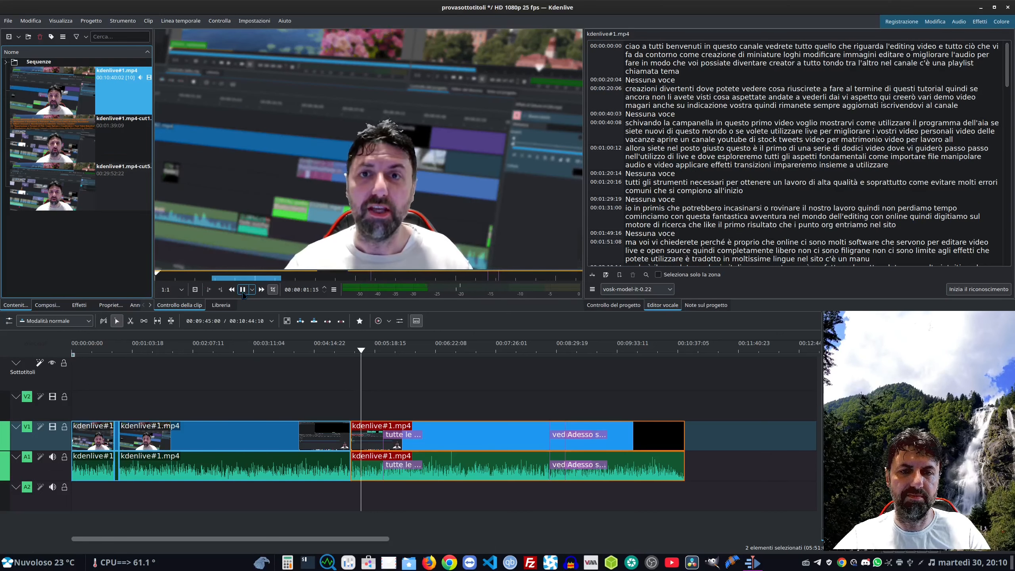
click(243, 289)
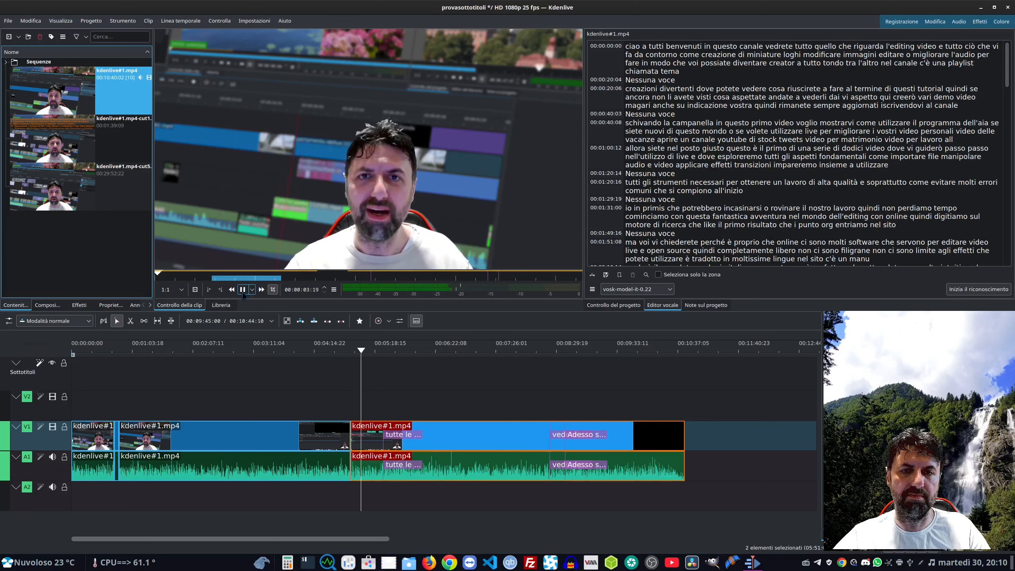
click(243, 289)
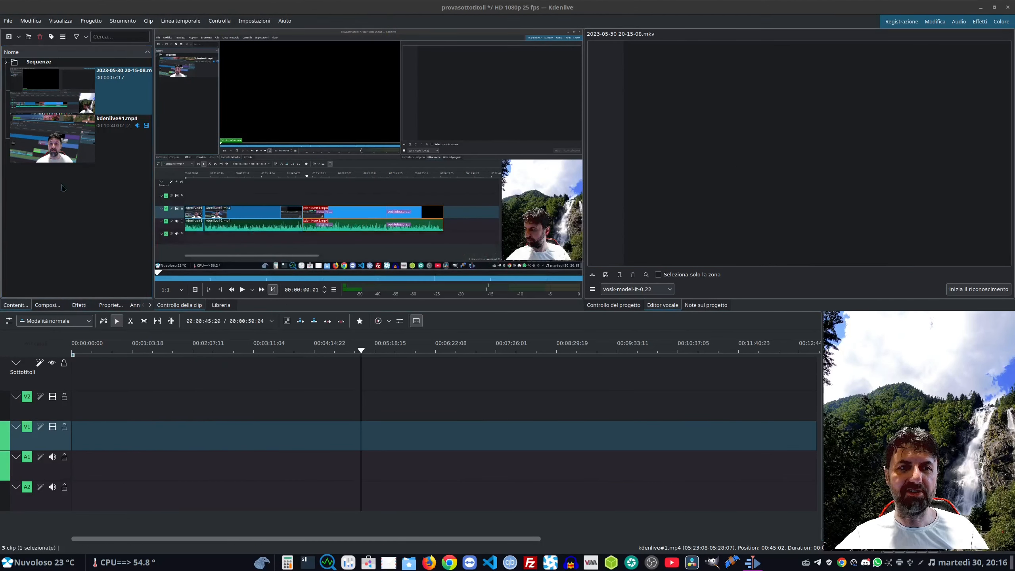
Step: Run speech recognition on the recording, save the speech-cut clip, and play it back
click(86, 91)
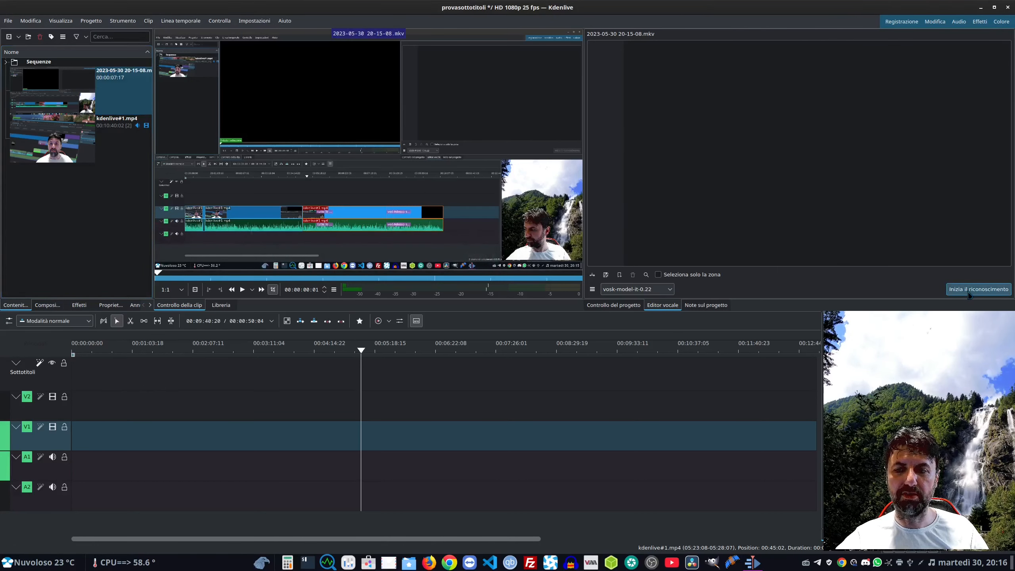
click(978, 289)
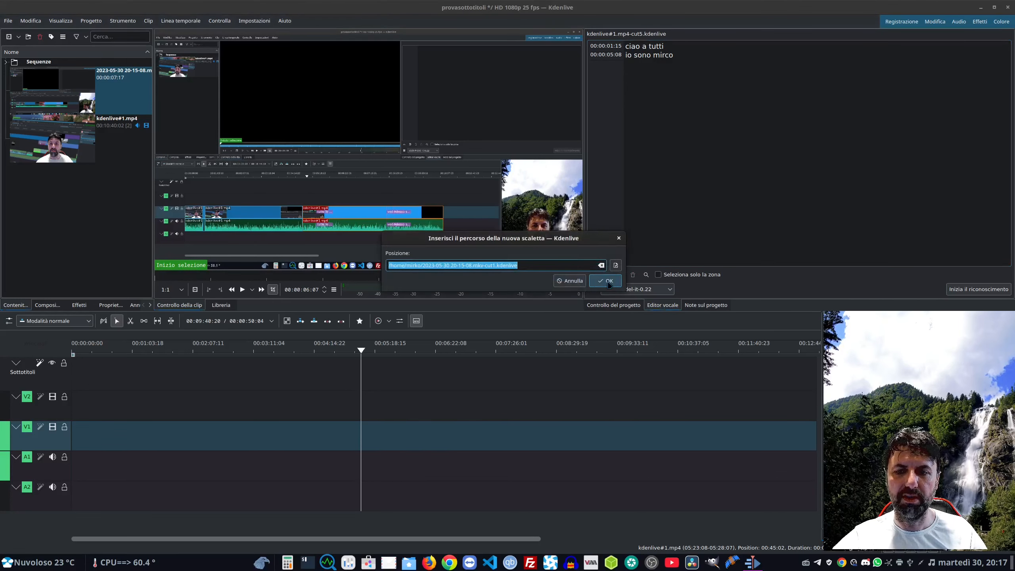
click(605, 281)
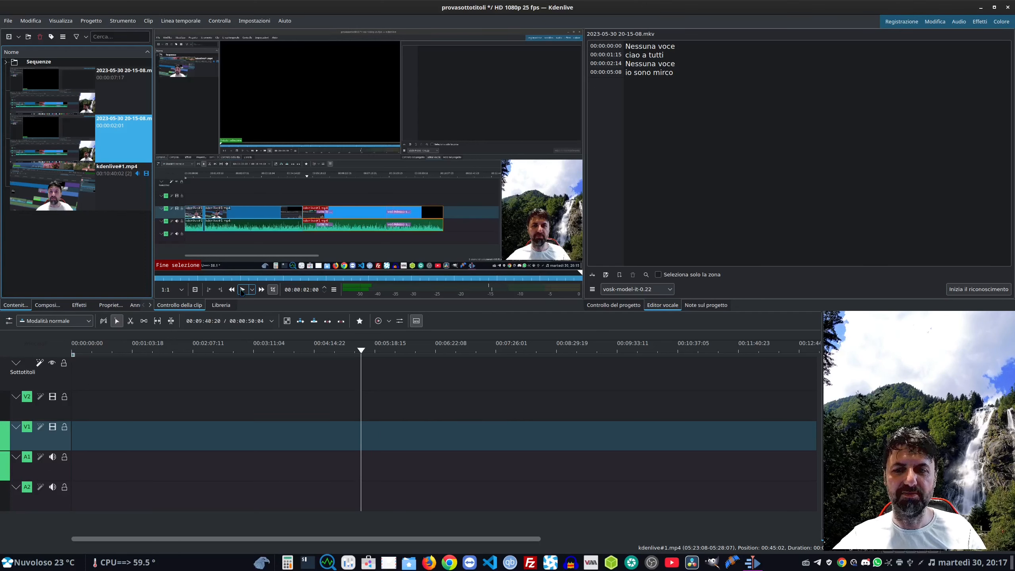
click(649, 72)
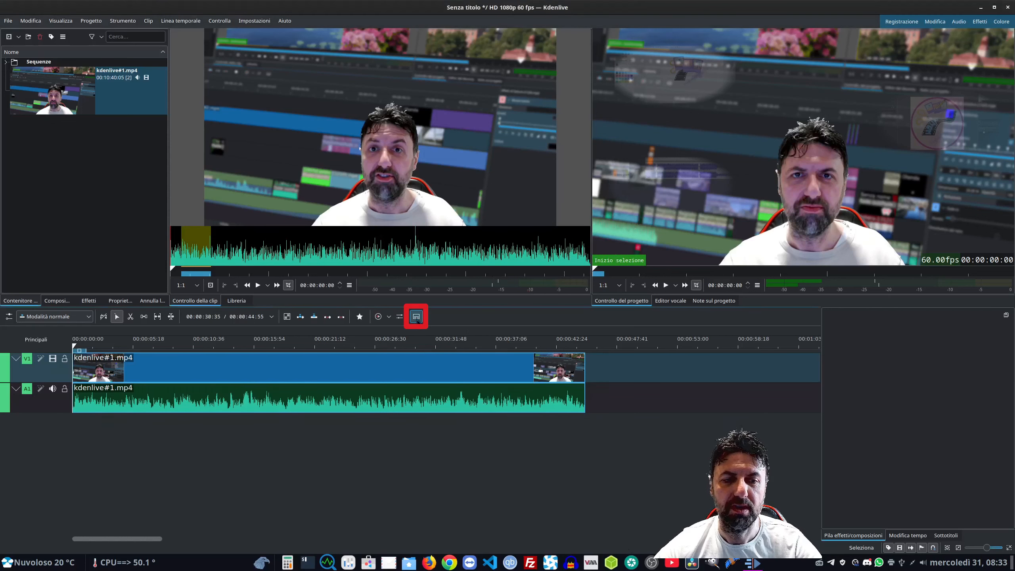
Step: Add a subtitle track and a subtitle reading 'Tralaltro nel canale c'è una playlist chiamata'
click(415, 316)
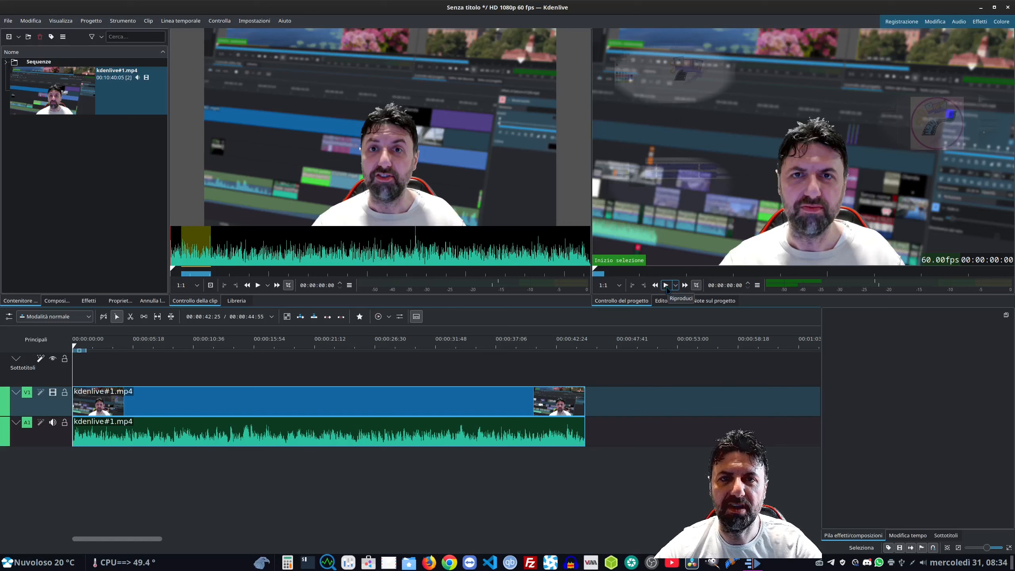
click(666, 285)
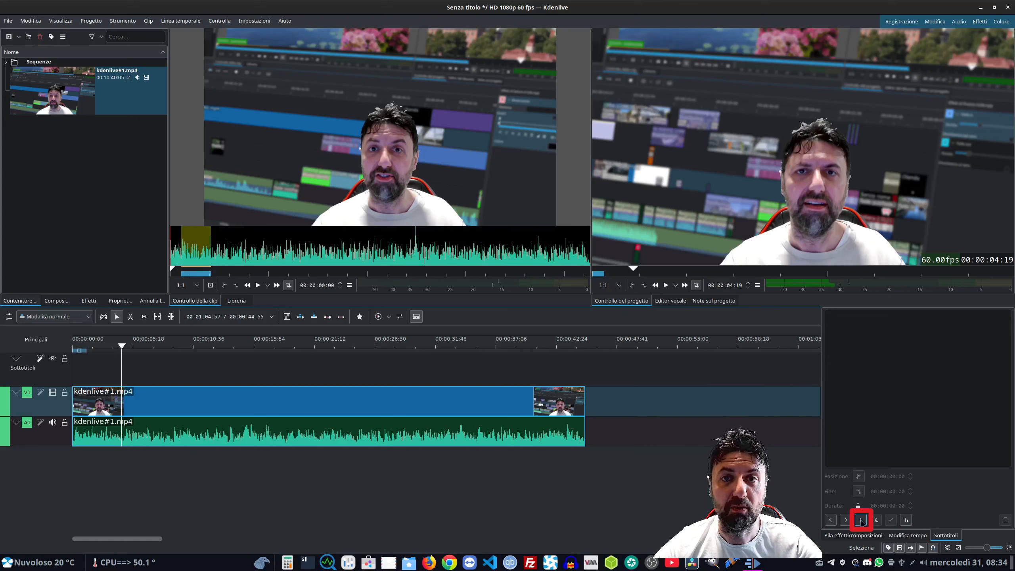
click(860, 519)
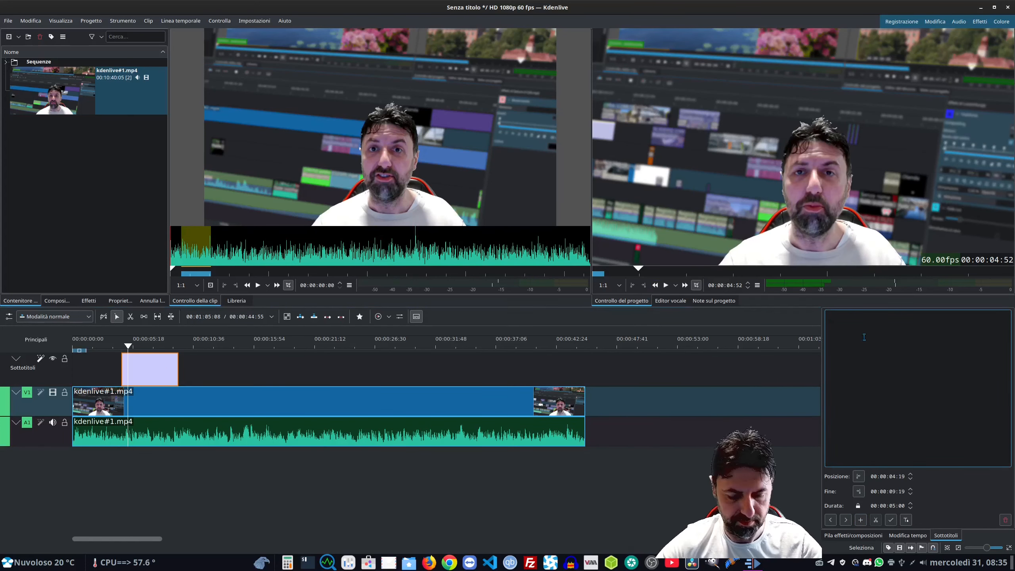
text(Tralaltro nel canale c'è una playlist chiamata : "Demo, creazioni divertenti)
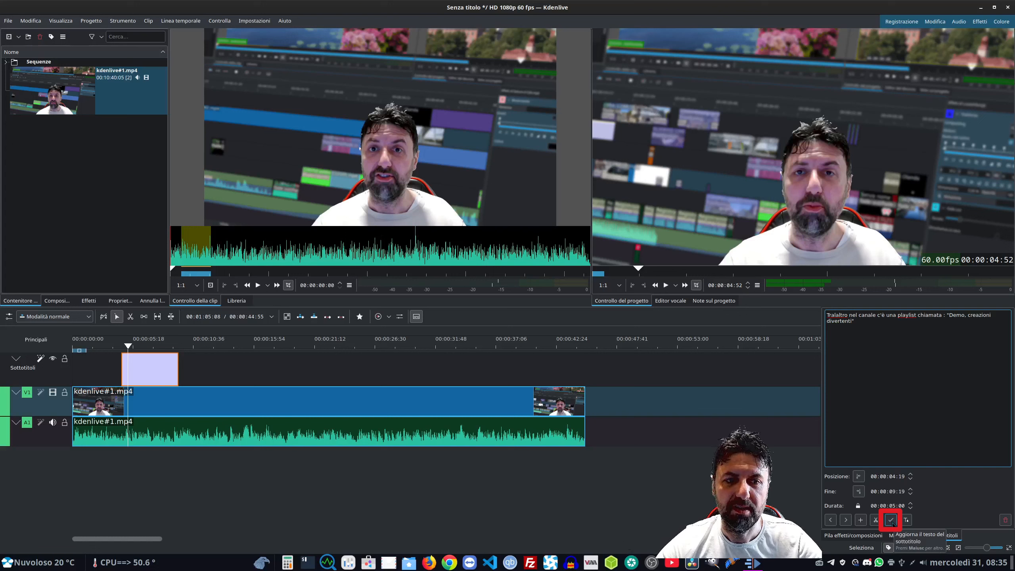
click(890, 519)
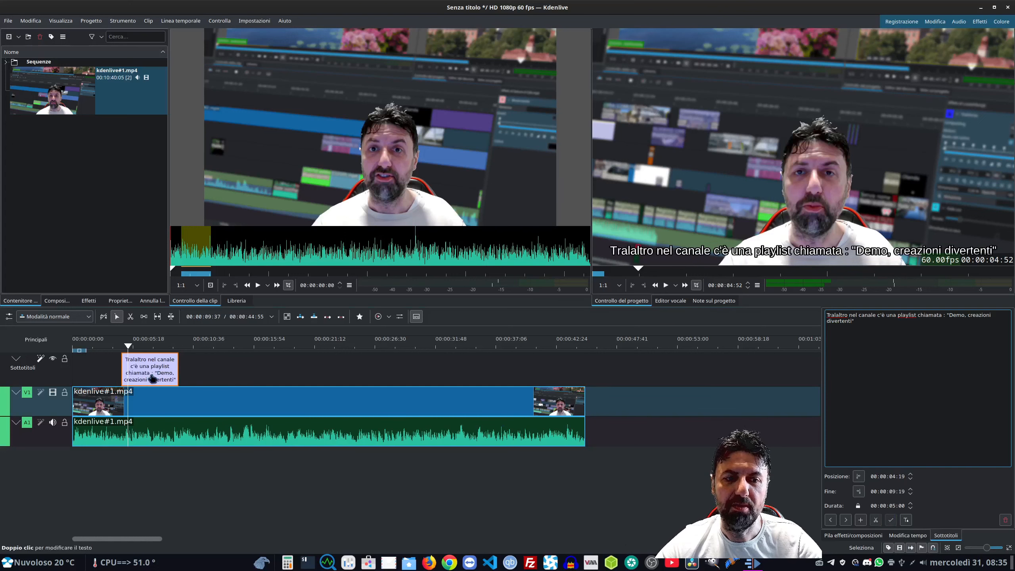
Step: Select and step through the subtitles, then play the project to check them
click(152, 367)
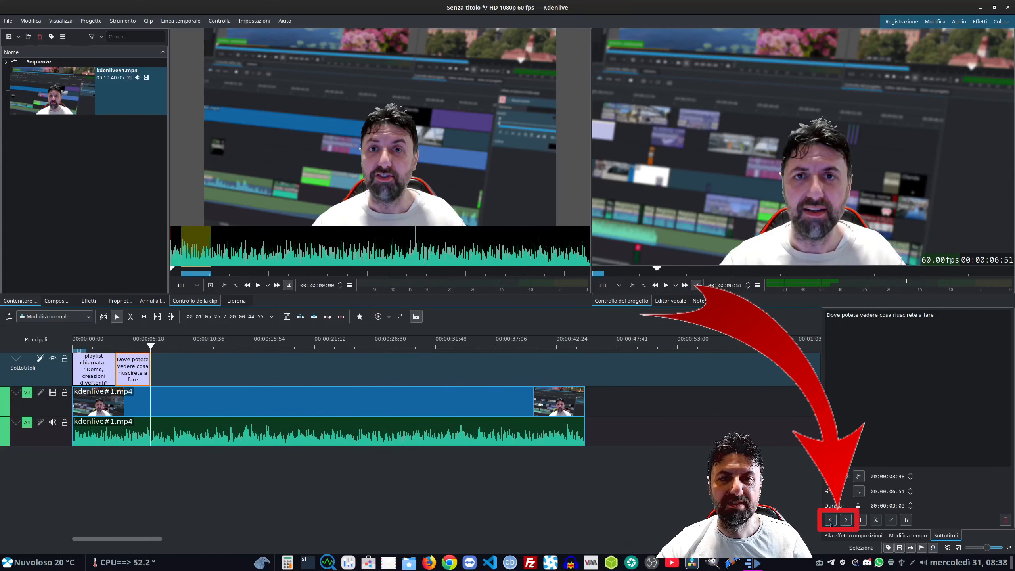
click(845, 519)
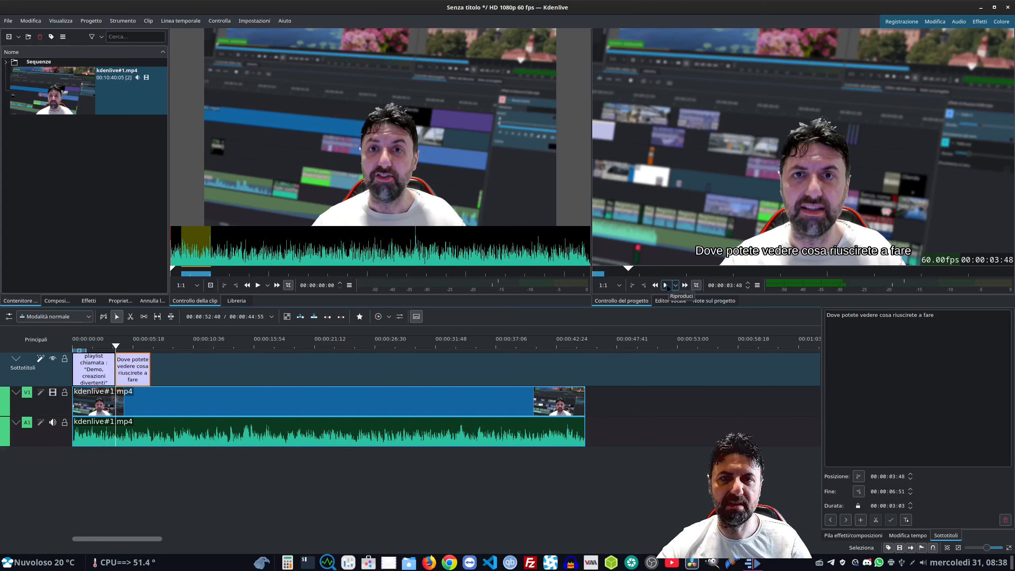
click(666, 285)
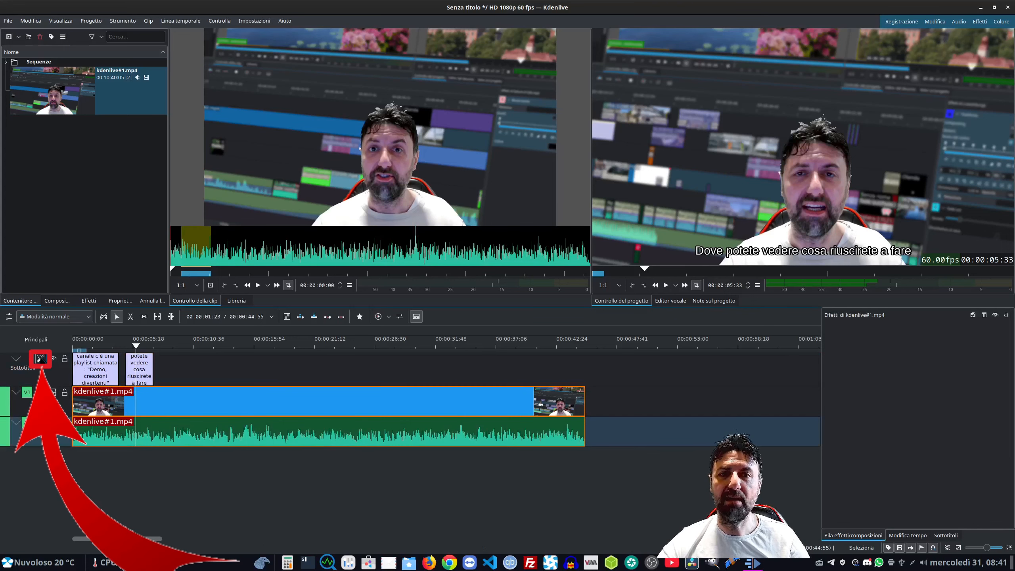
Step: Run automatic subtitling with the Base model on the selected kdenlive#1.mp4 clip
click(40, 359)
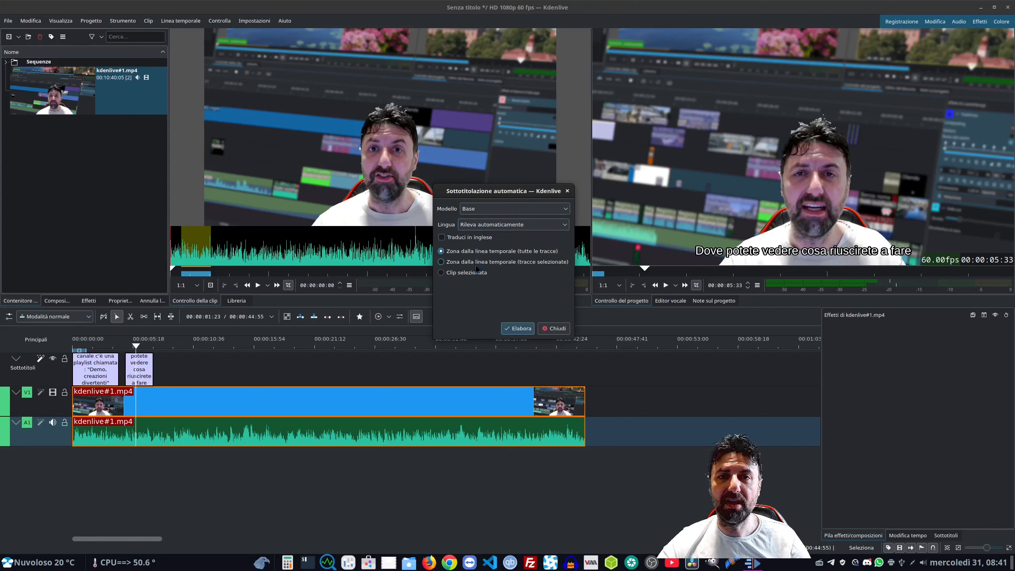
click(440, 272)
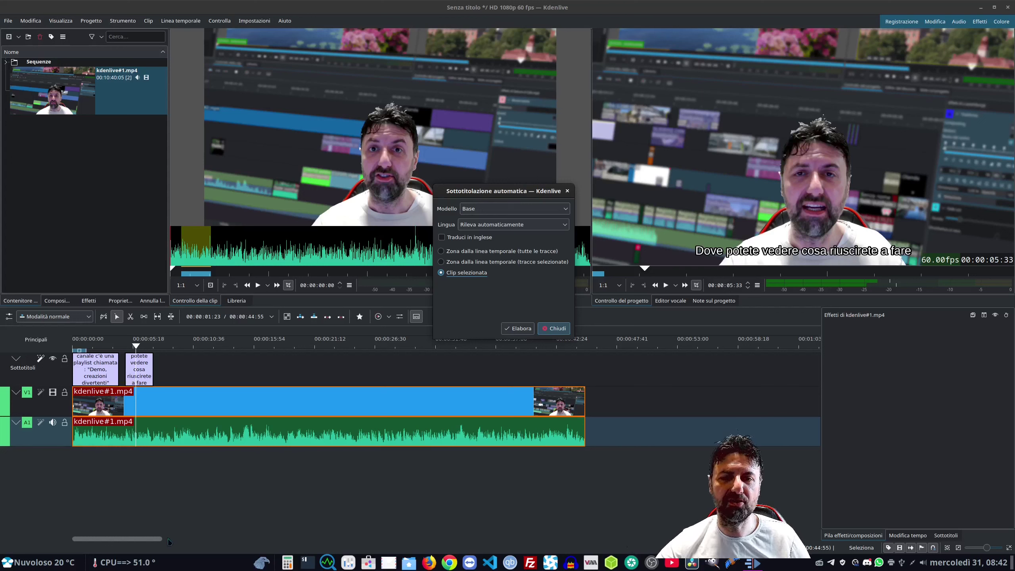
click(441, 251)
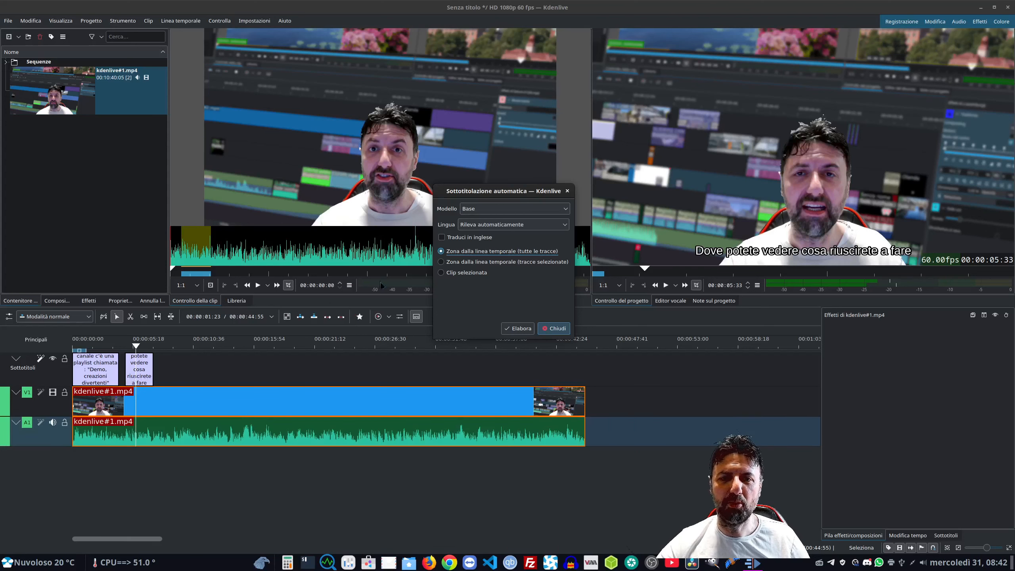
click(441, 262)
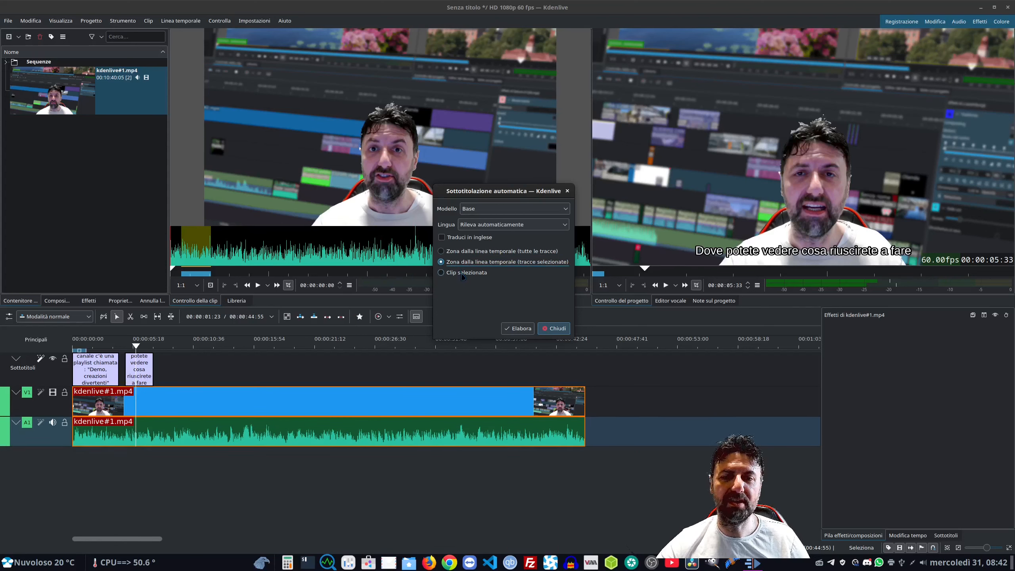
click(441, 272)
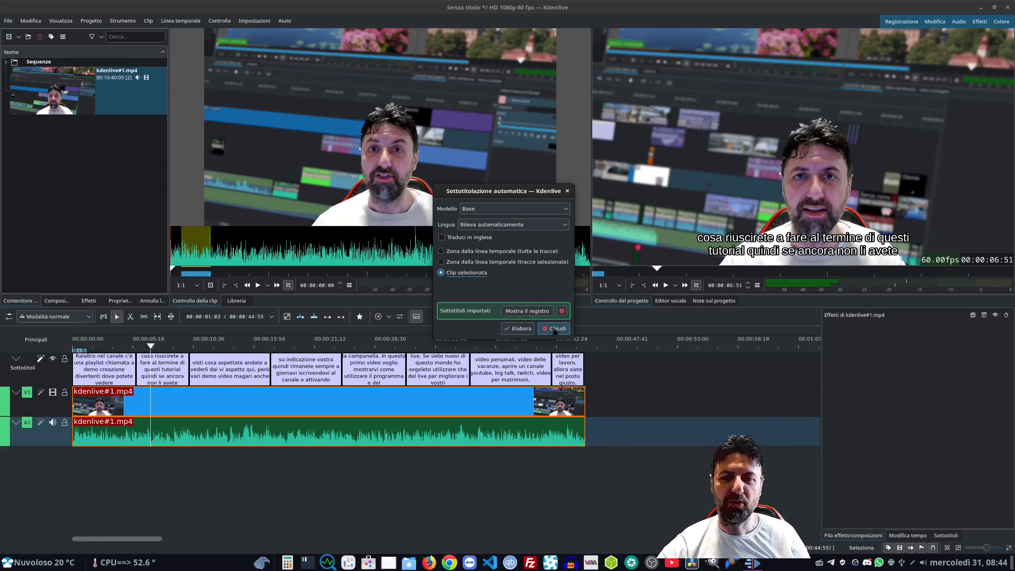
Step: Correct the first automatic subtitle to begin 'Tralaltro nel canale' and apply the text
click(554, 328)
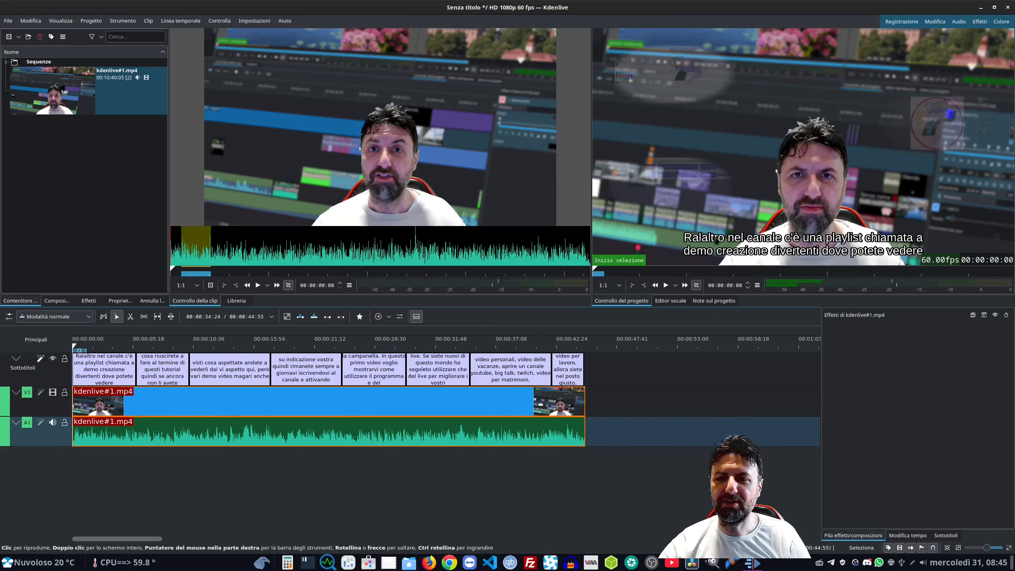
click(104, 364)
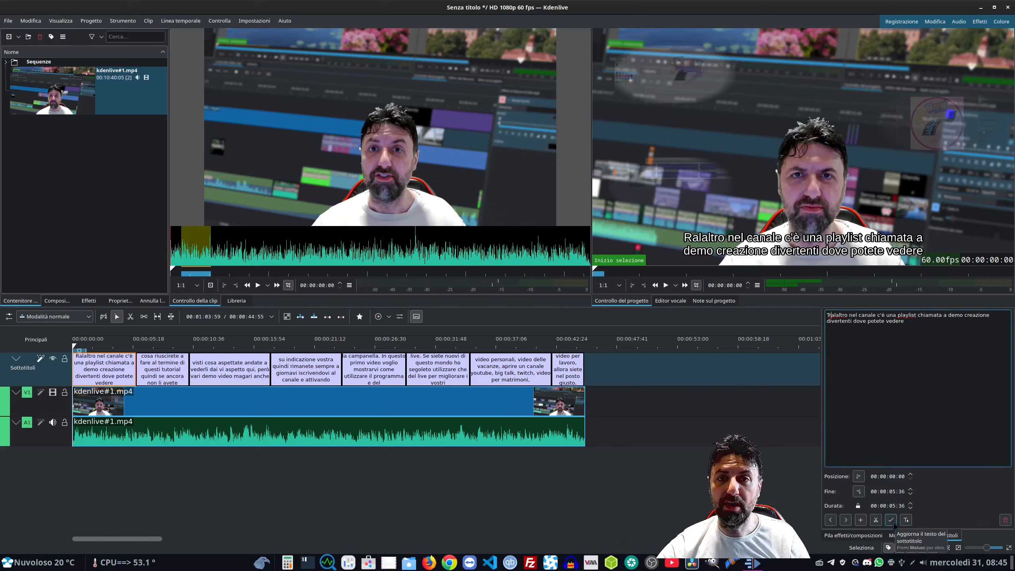
click(890, 520)
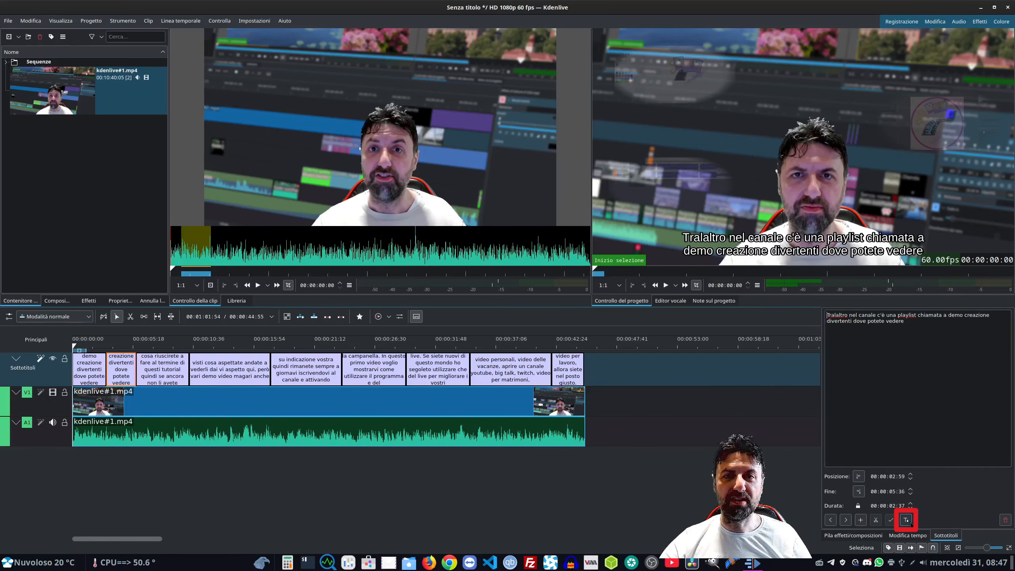
Step: Open the subtitle style options and enable a custom subtitle font
click(905, 519)
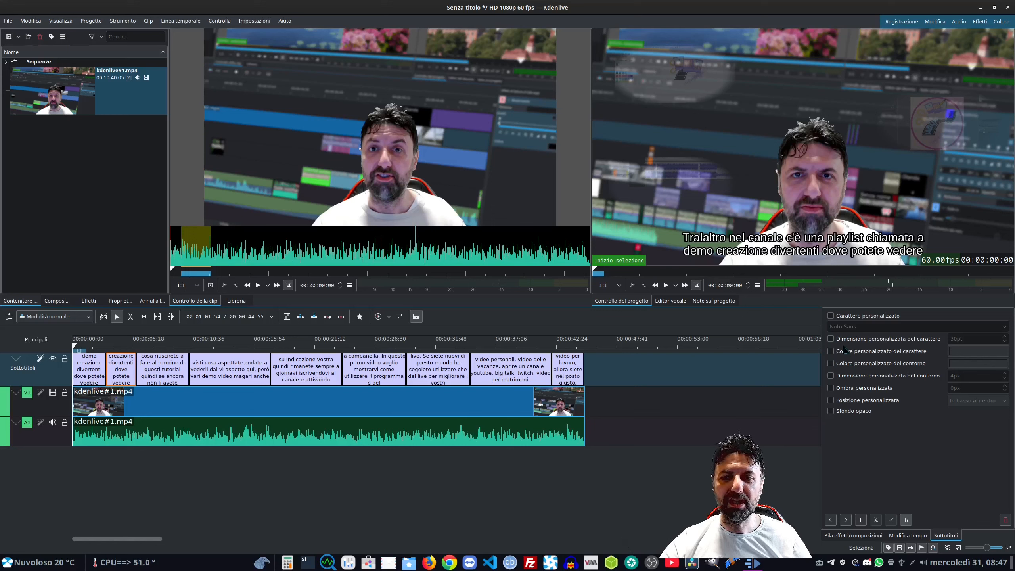
click(830, 315)
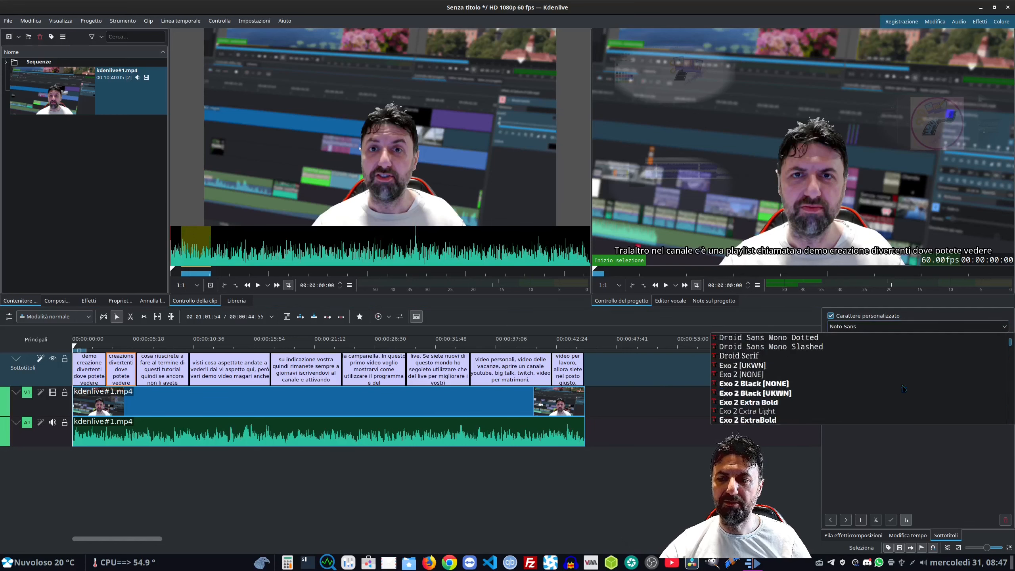
click(741, 365)
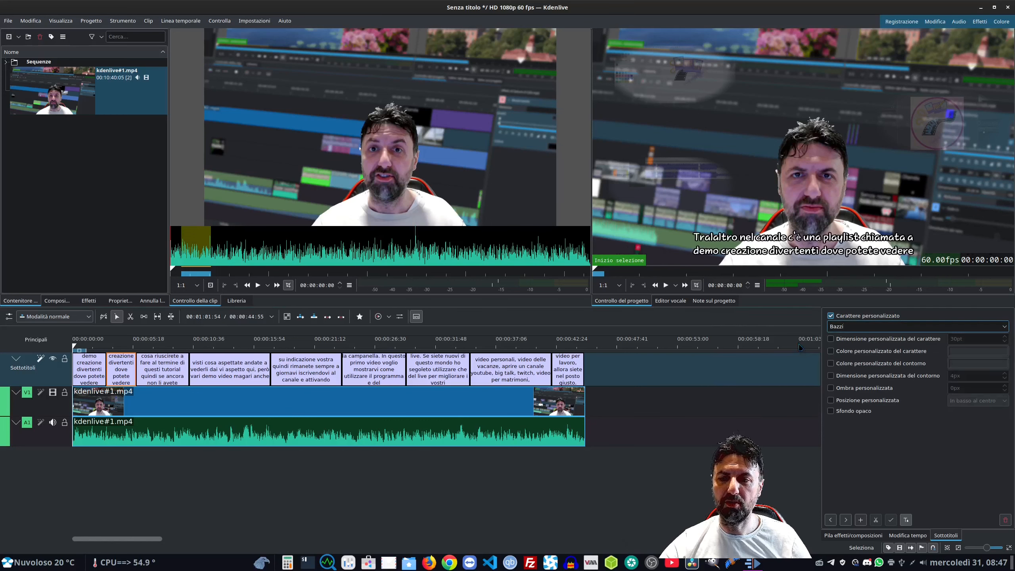
Step: Give the subtitles yellow text with a blue outline
click(831, 338)
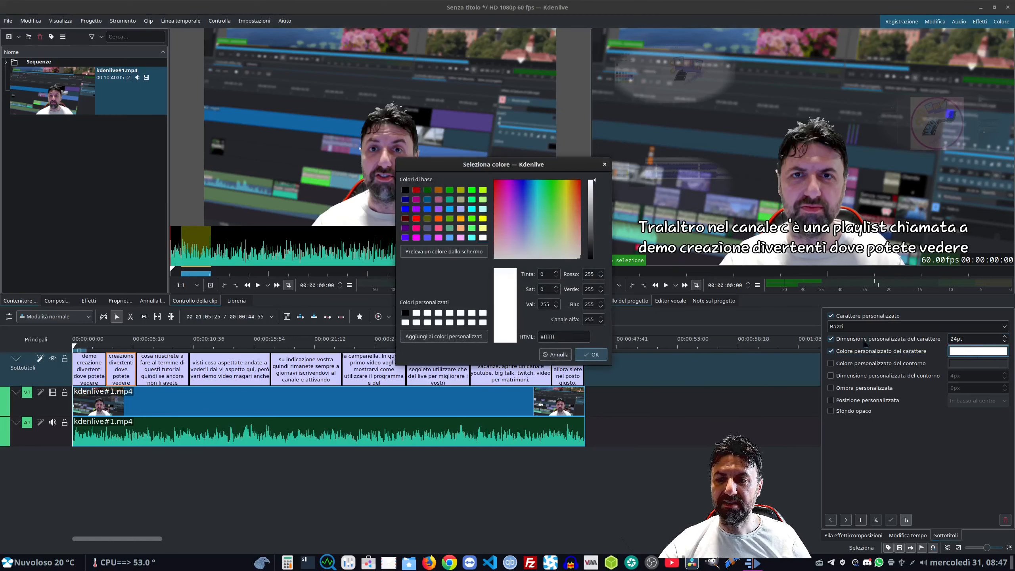
click(522, 185)
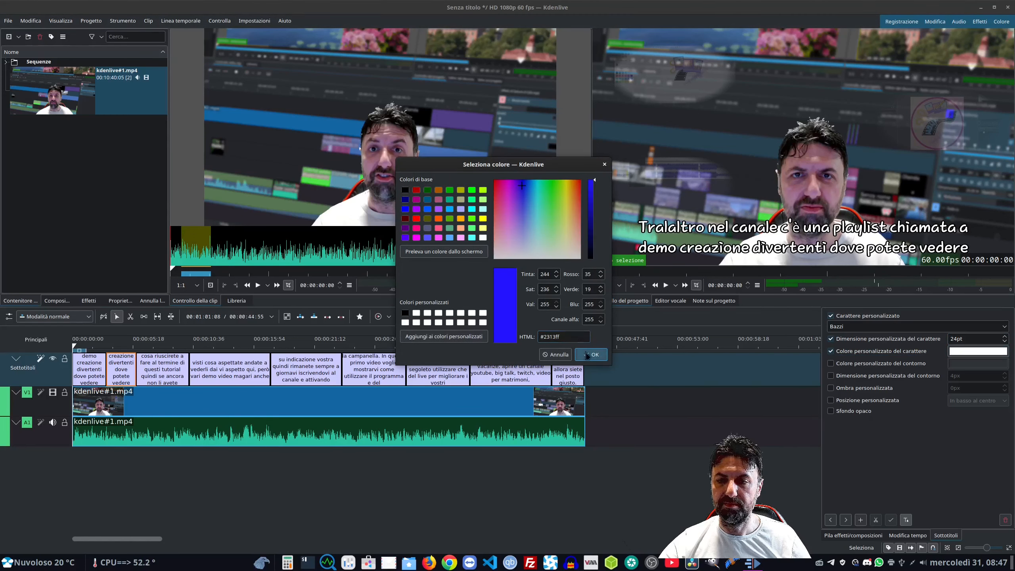
click(515, 245)
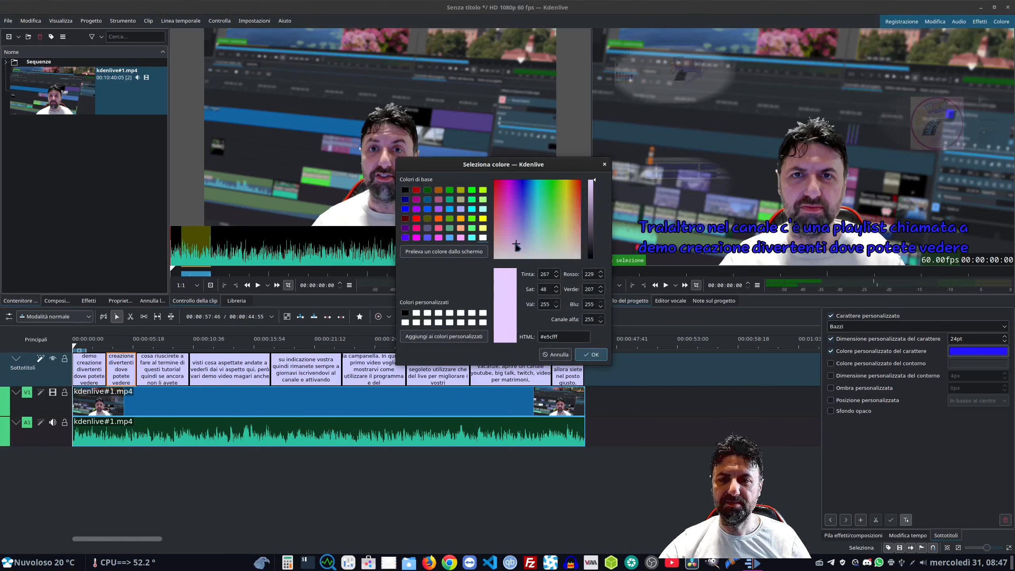
click(565, 209)
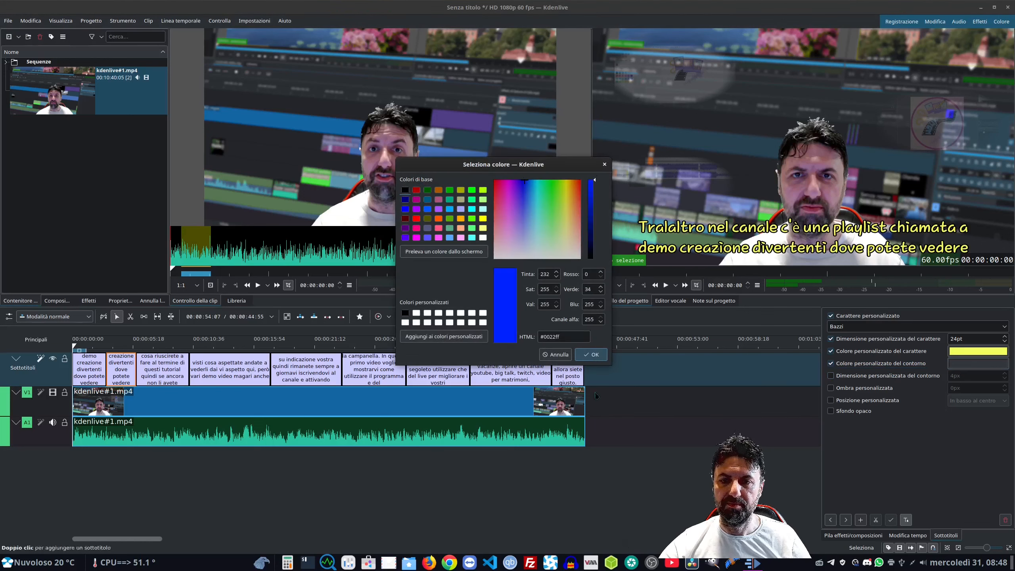
click(590, 354)
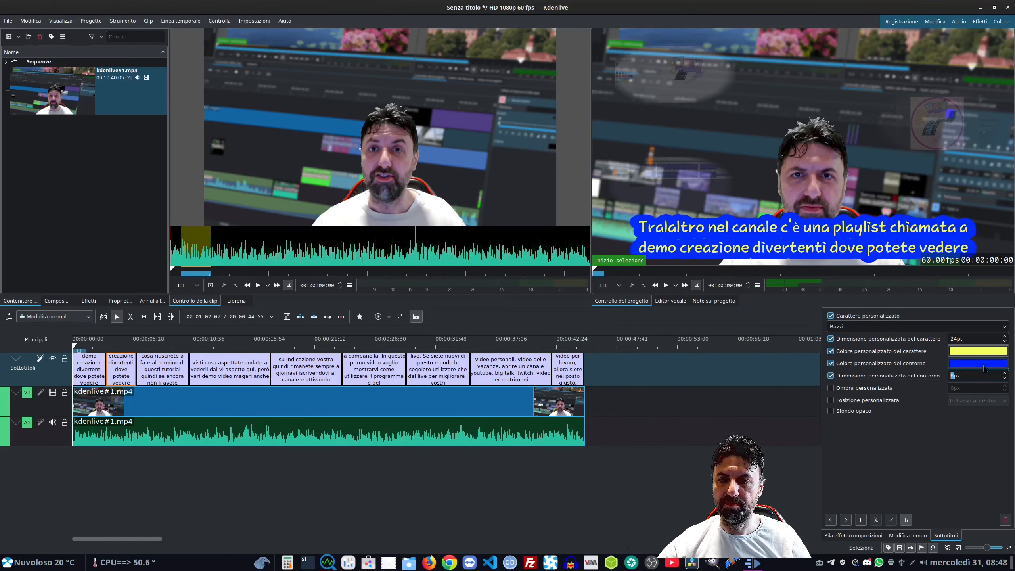
Step: Add a drop shadow and position the subtitles at bottom centre
click(830, 388)
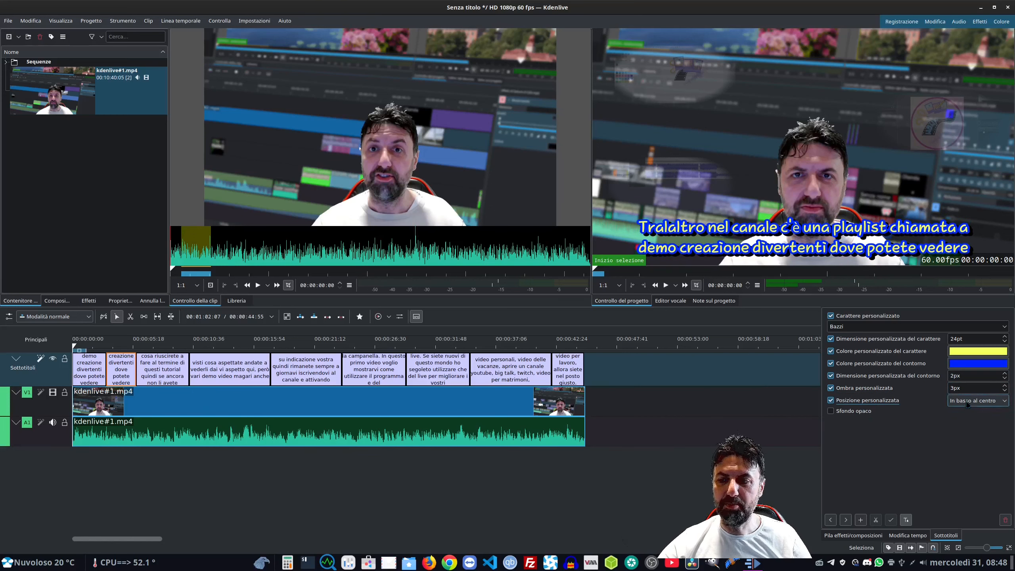
click(977, 400)
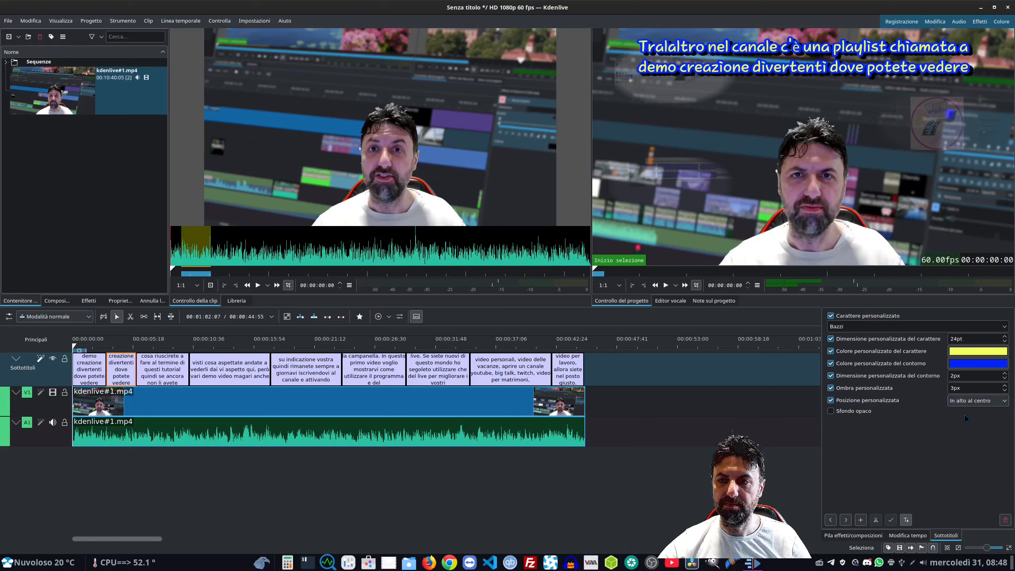
click(978, 400)
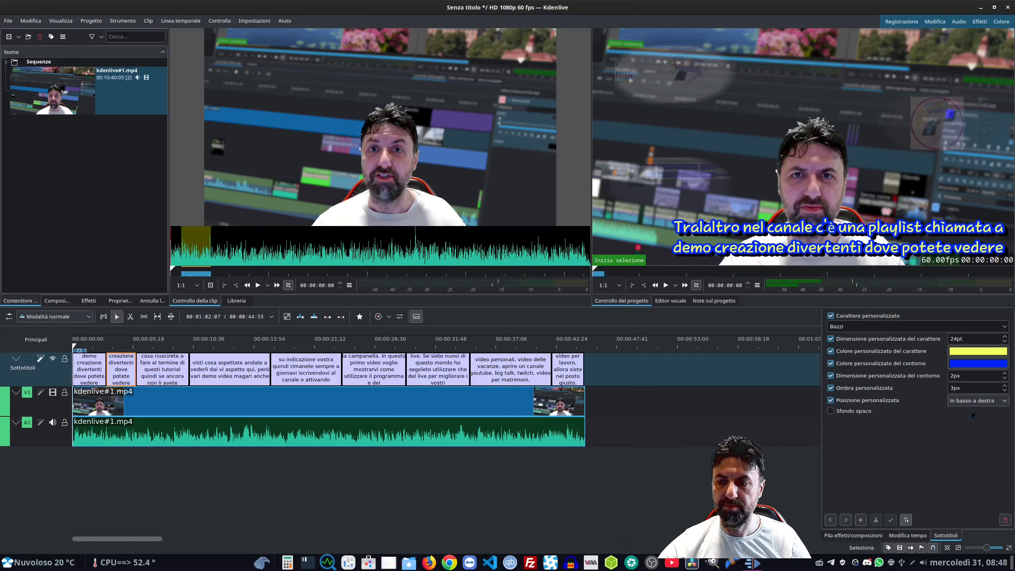
click(978, 400)
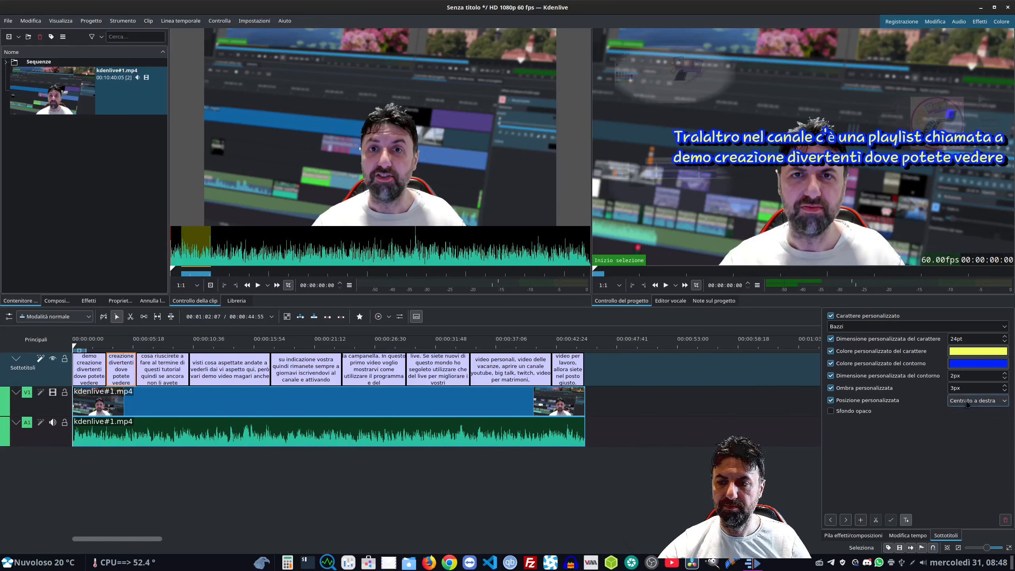
click(978, 400)
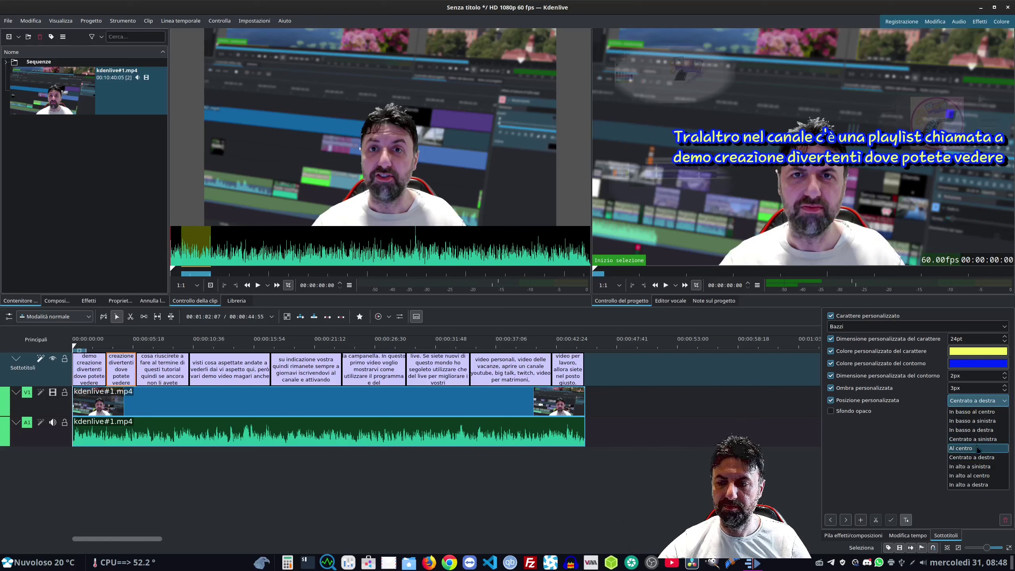
click(972, 412)
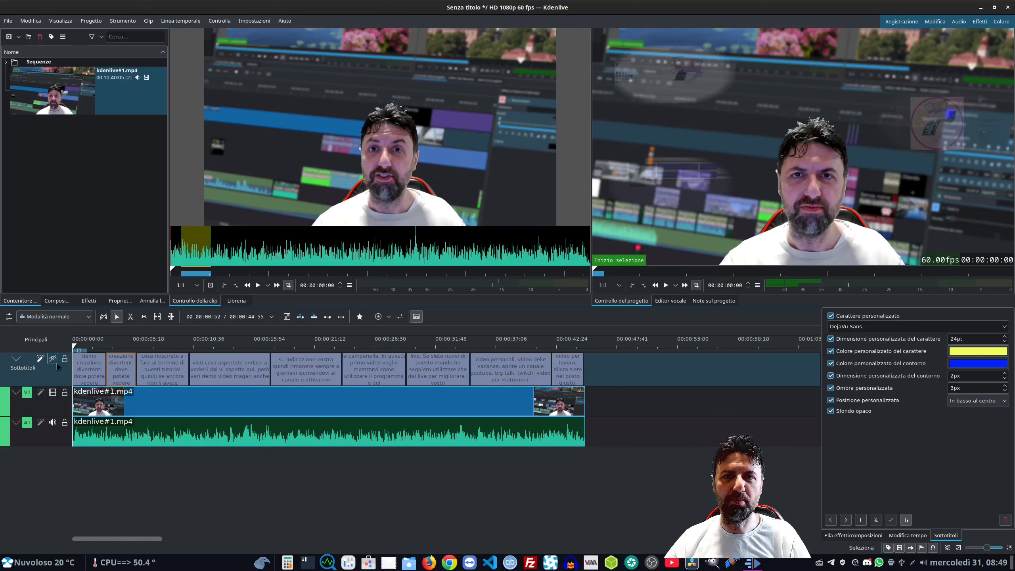
click(91, 20)
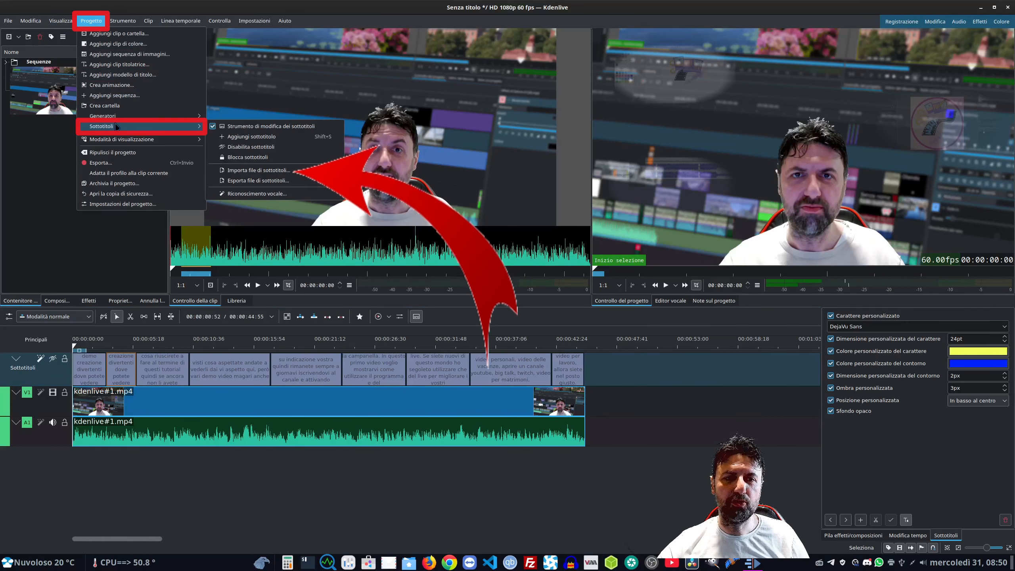
mouse_move(265, 181)
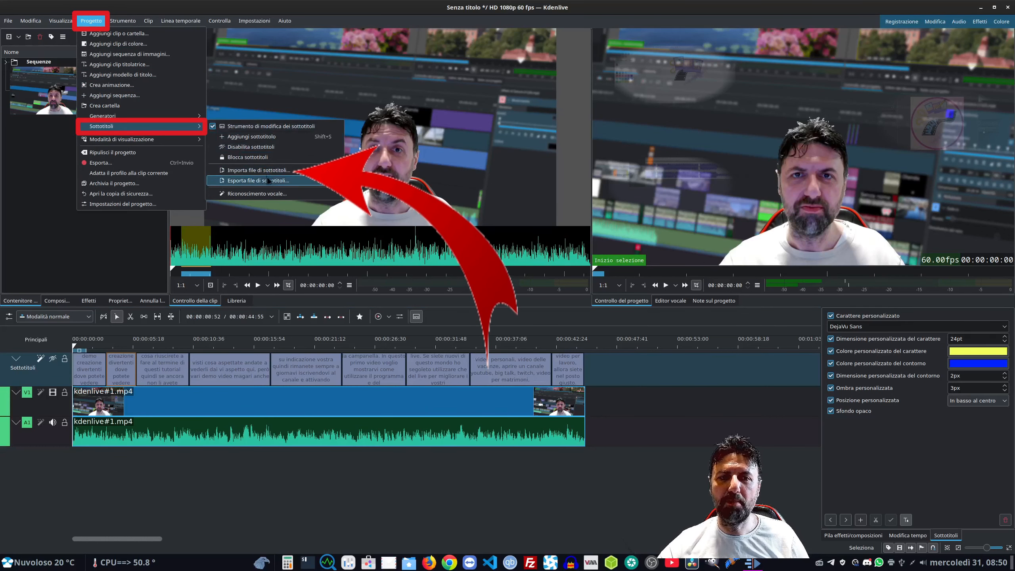
click(258, 180)
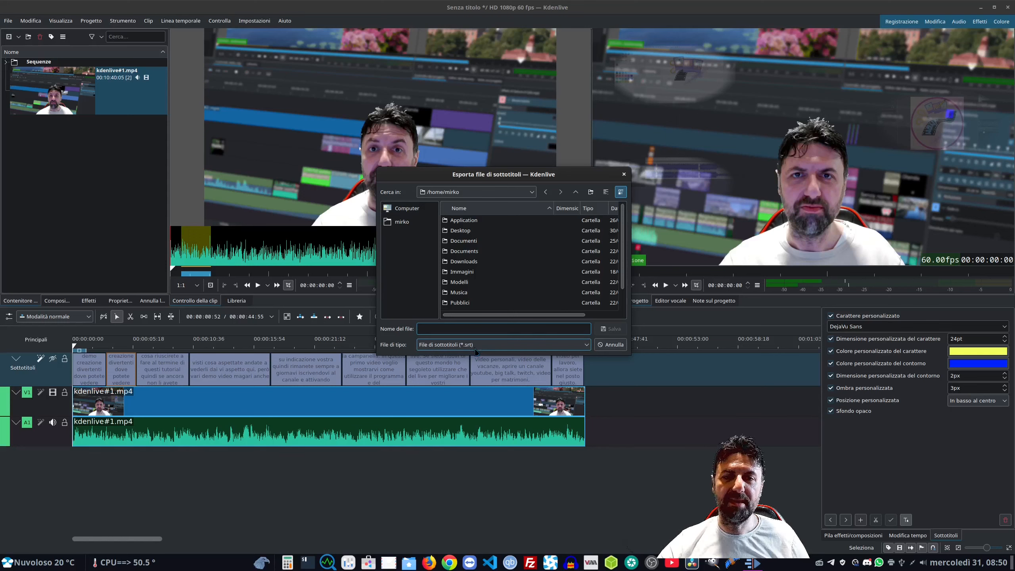
click(614, 345)
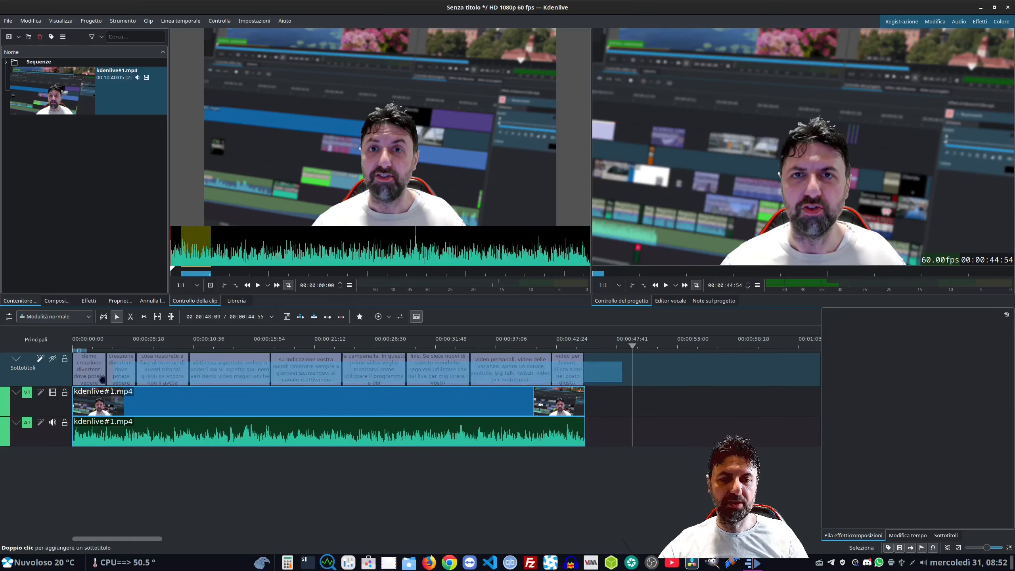
Step: Delete the Italian subtitles and generate English-translated subtitles for the selected clip
click(52, 358)
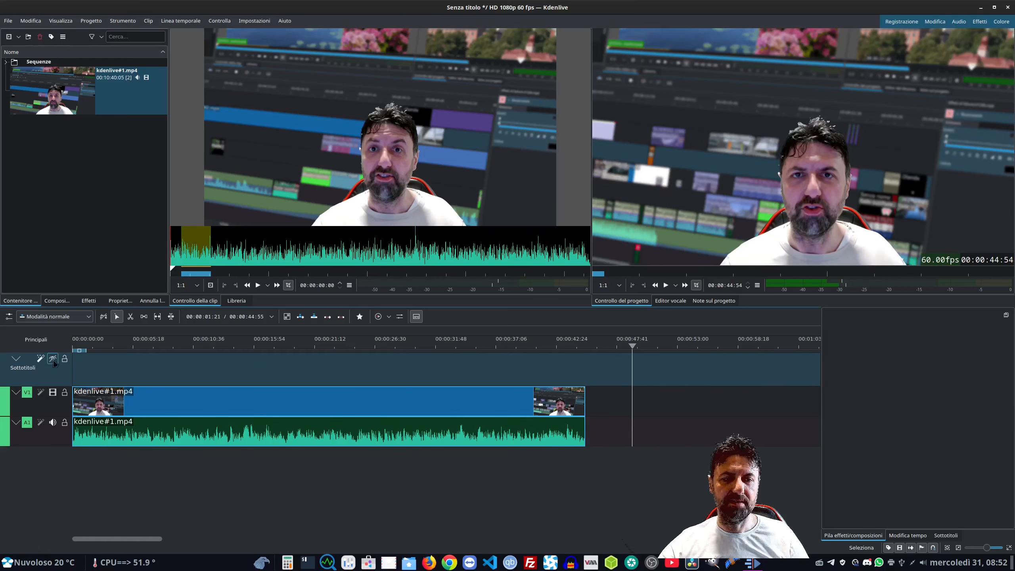
click(53, 358)
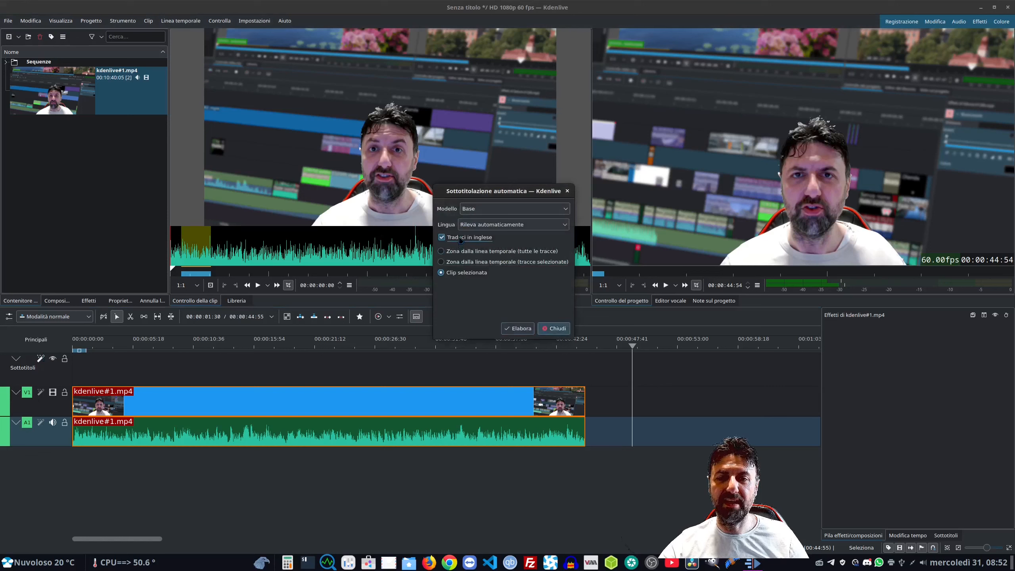
click(518, 328)
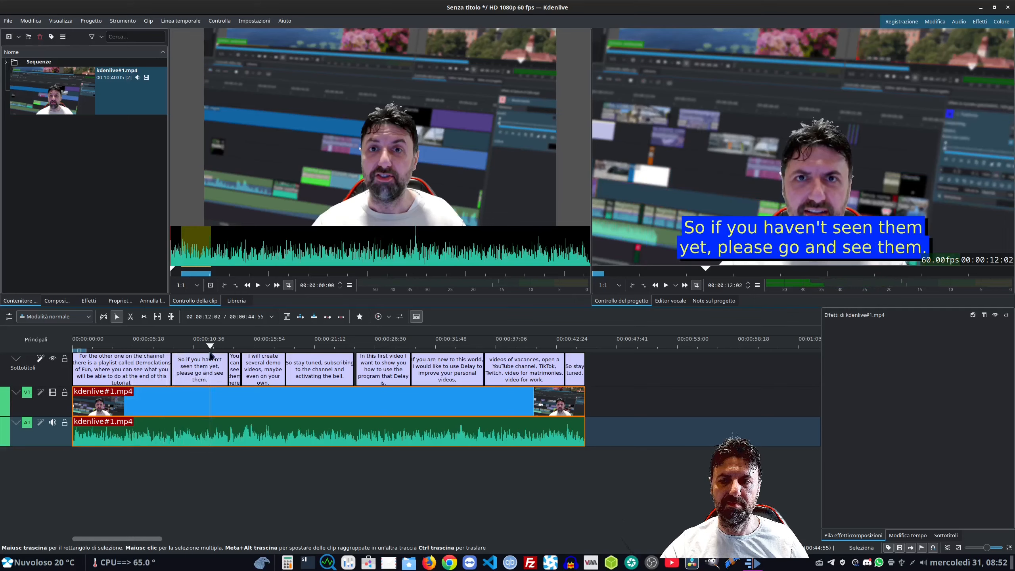
click(276, 346)
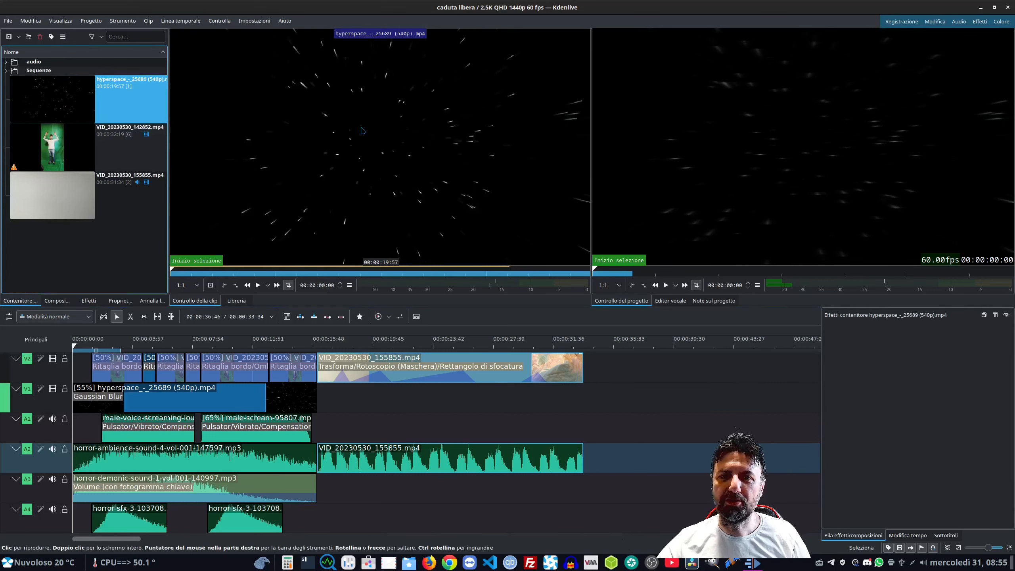
Step: Preview the green-screen and hyperspace clips, then show the green-screen clip's effect stack
click(258, 285)
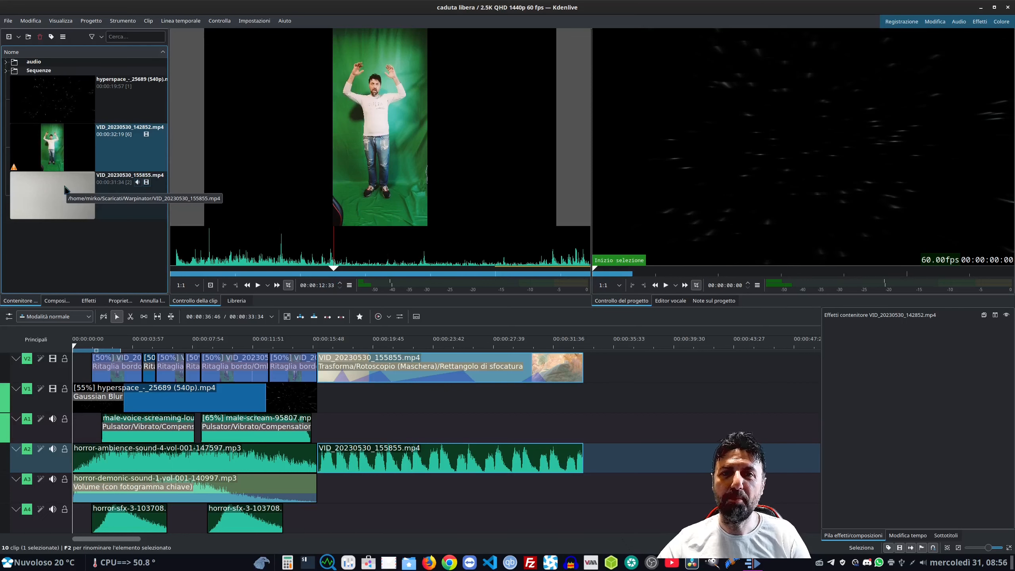
click(51, 194)
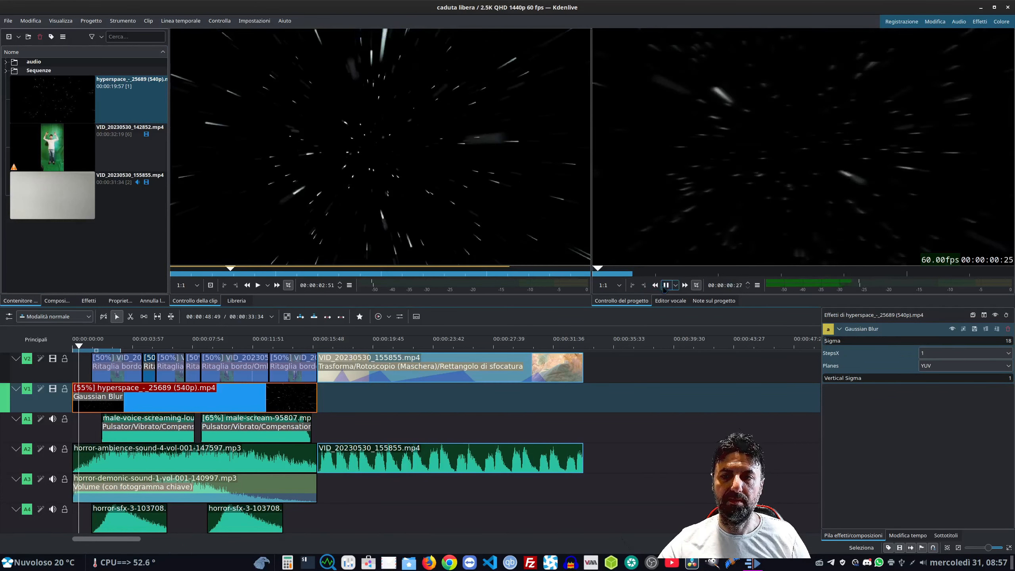
click(113, 366)
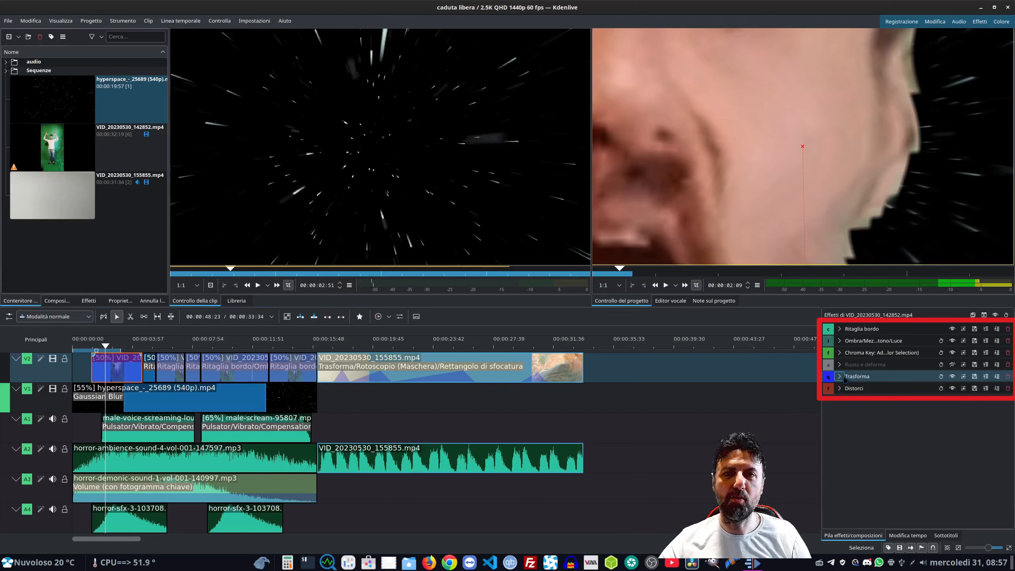
Step: Select the green-screen source clip in the Project Bin
click(839, 328)
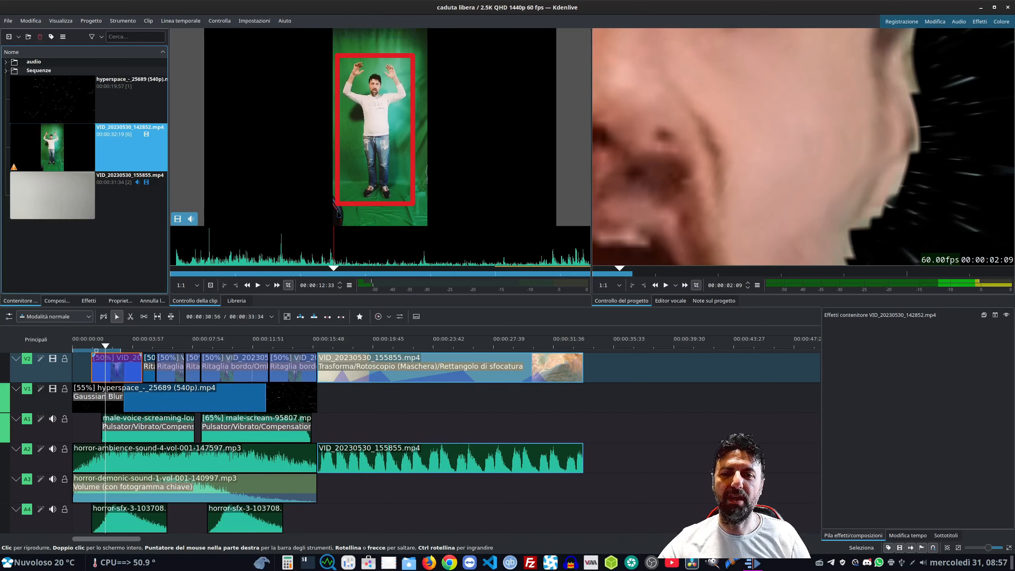
mouse_move(375, 219)
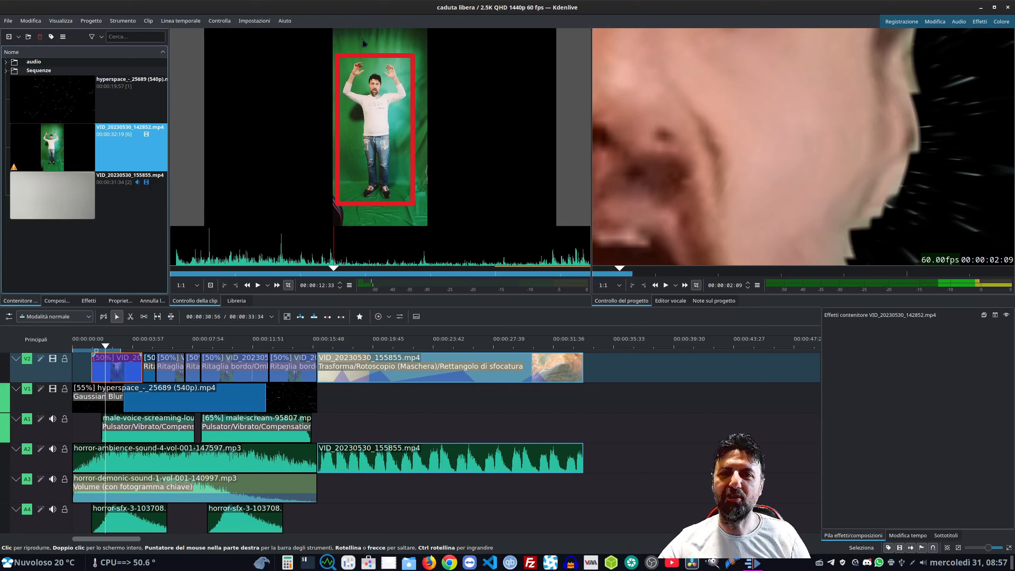
mouse_move(418, 38)
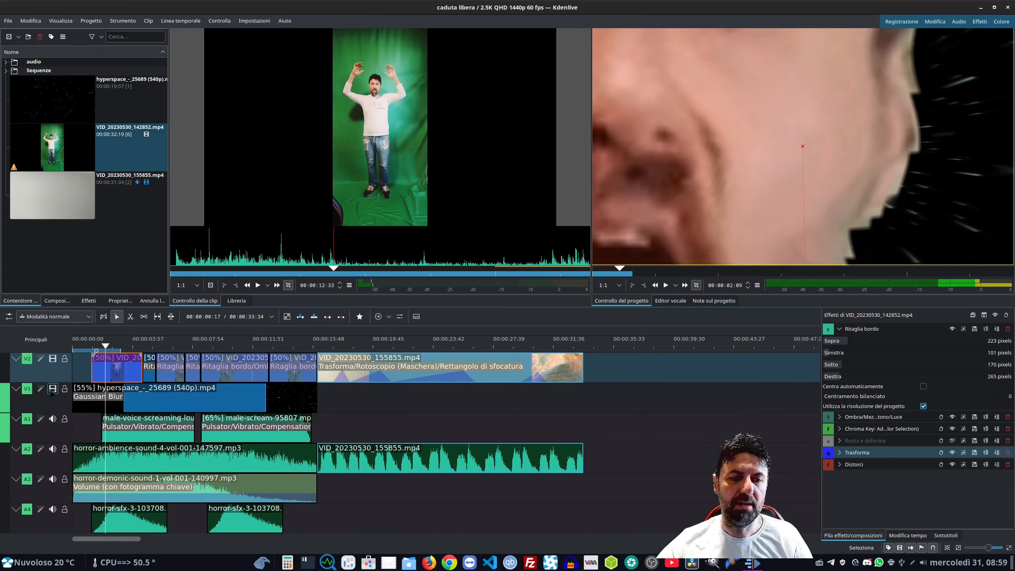
Step: Toggle Chroma Key off and back on, and re-enable the Trasforma effect
click(53, 389)
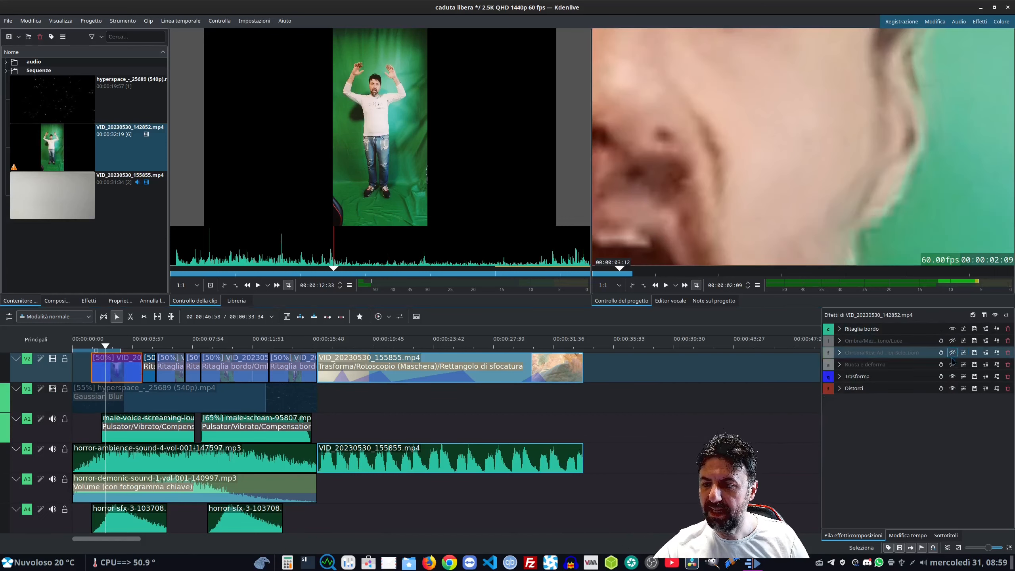
click(984, 314)
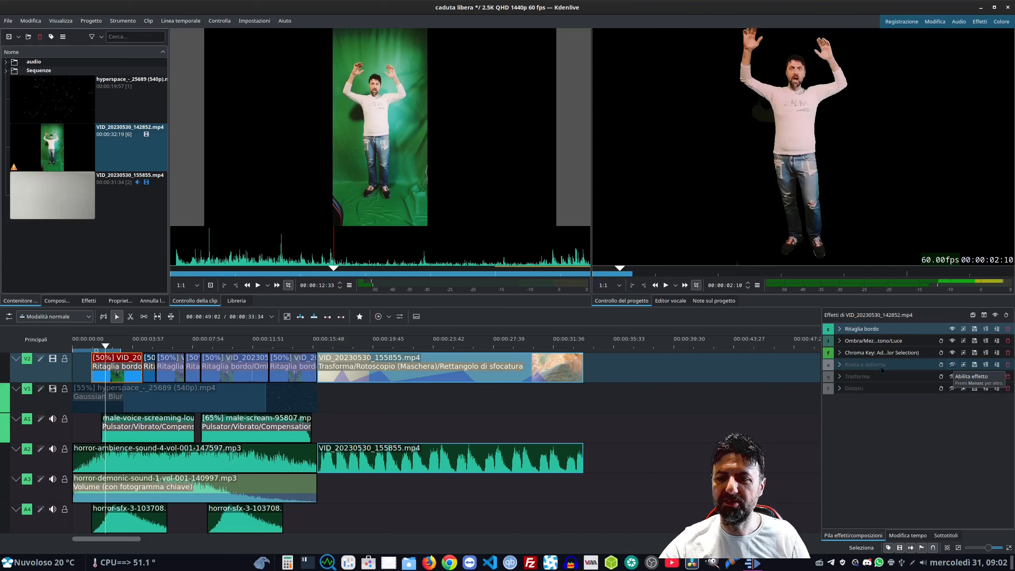
click(857, 376)
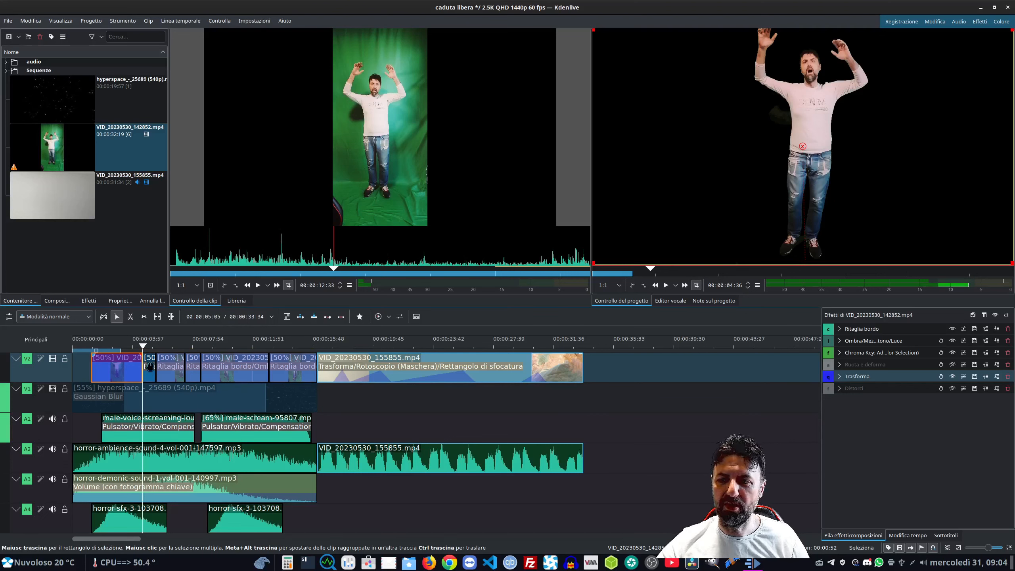
Step: Expand the Distorci effect, set its amplitude to 402 and lower its frequency below zero
click(839, 388)
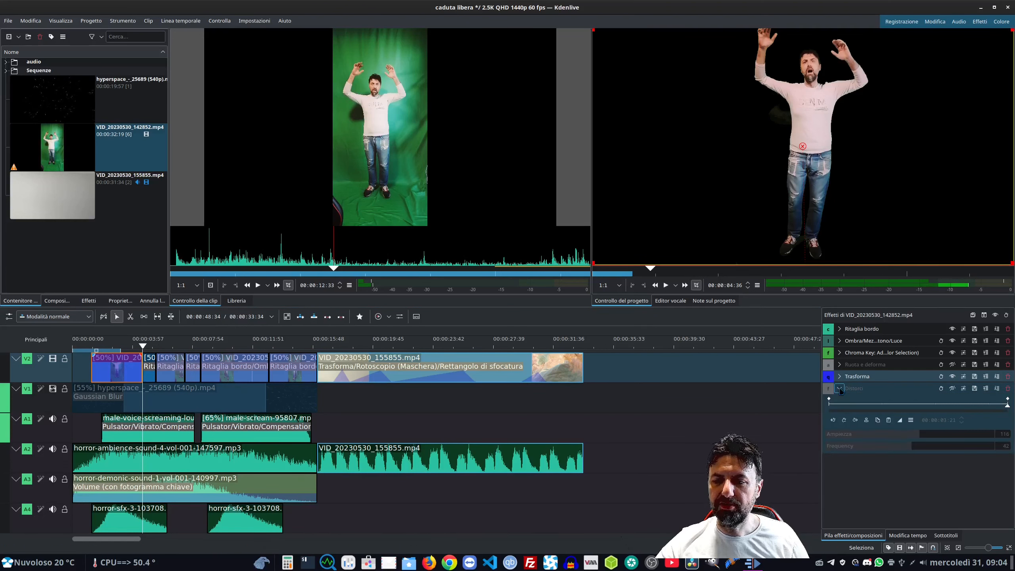
click(839, 388)
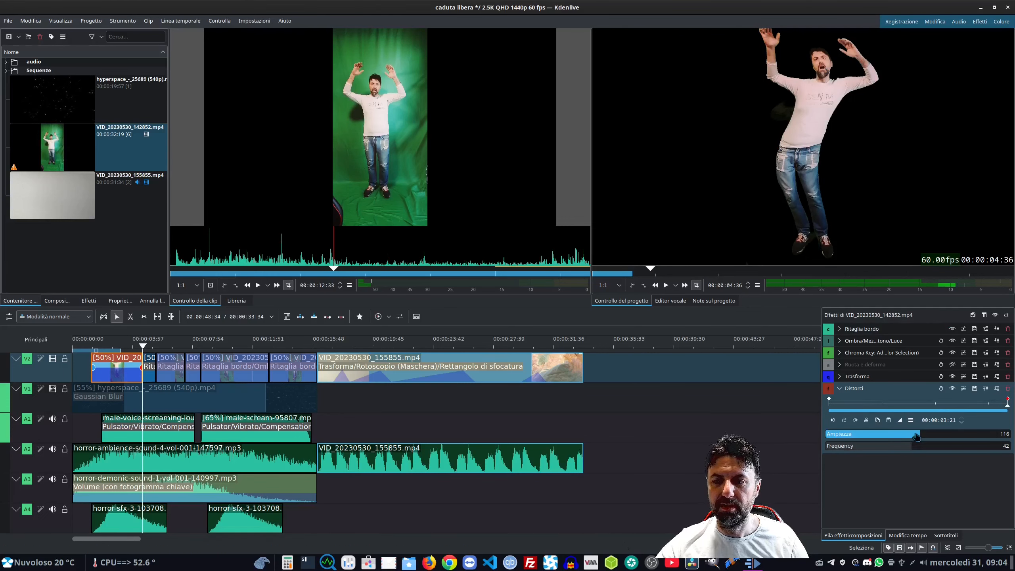
drag(916, 434, 880, 434)
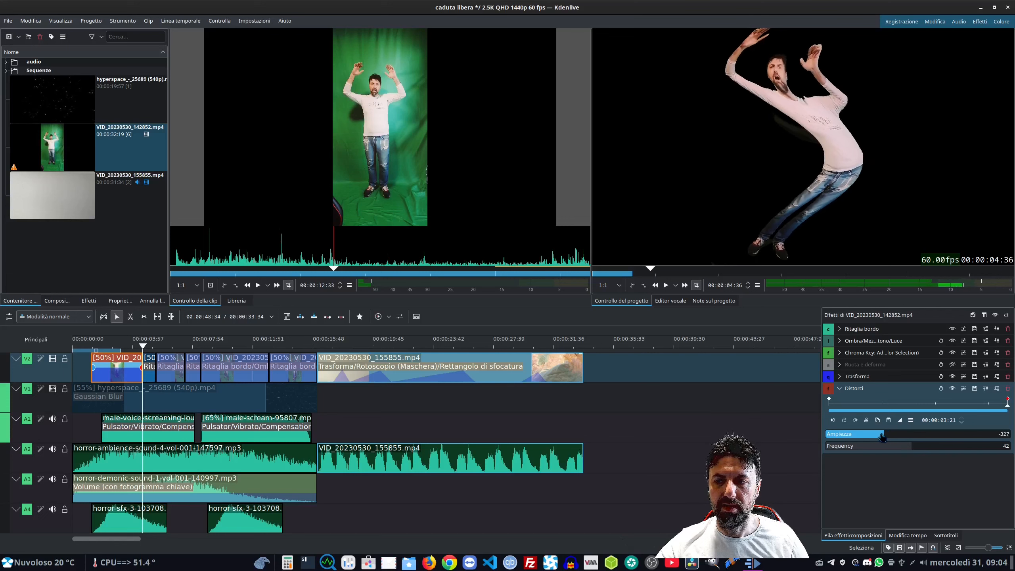
drag(884, 434, 853, 434)
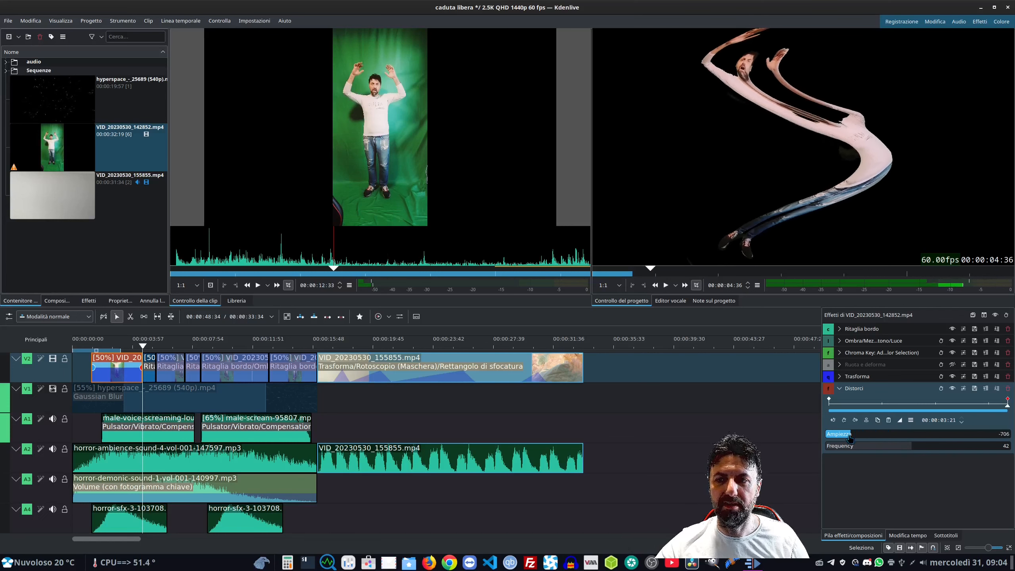
drag(854, 438, 944, 438)
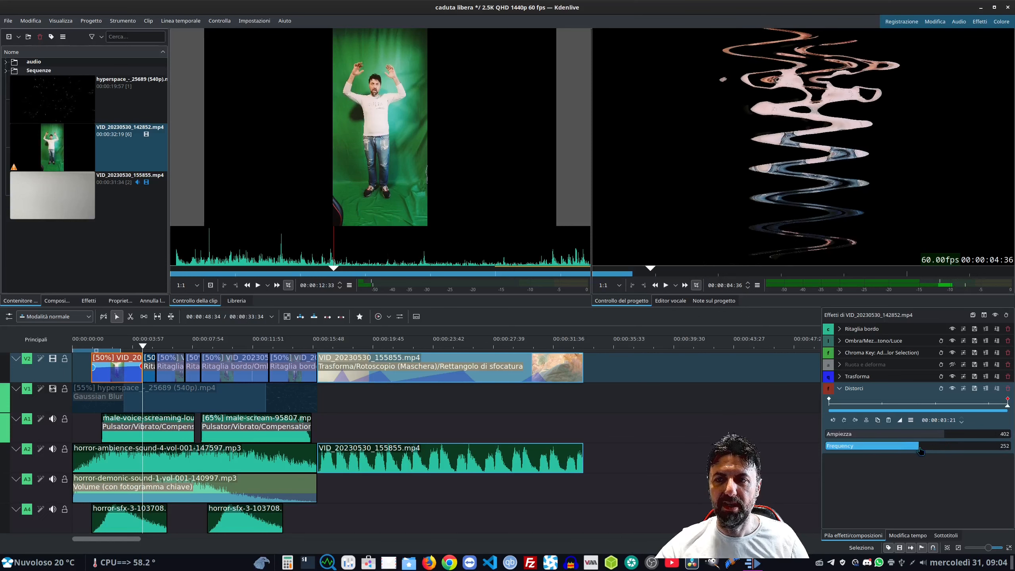
drag(919, 445, 914, 445)
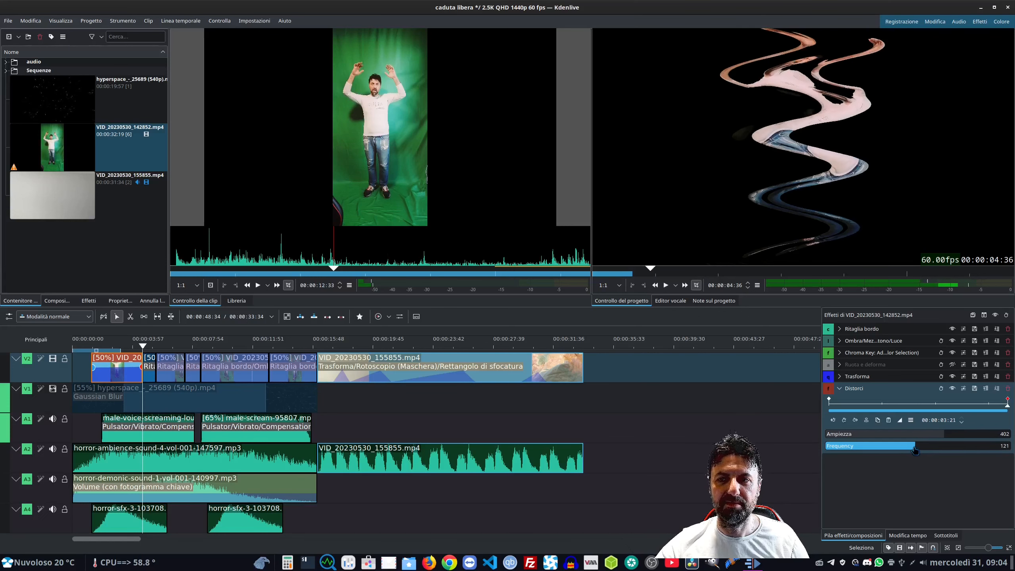
drag(932, 450, 909, 450)
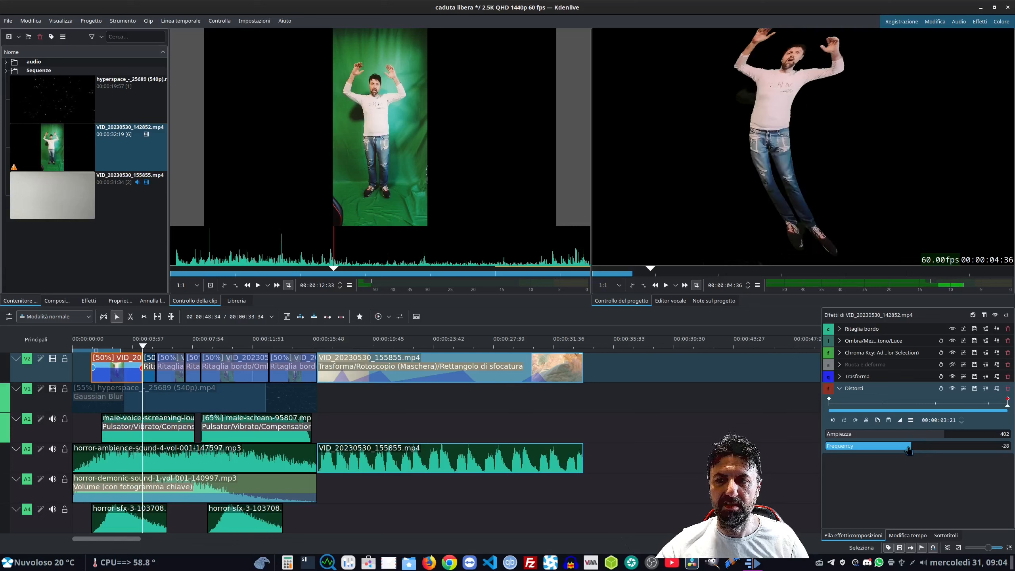
drag(908, 452, 906, 451)
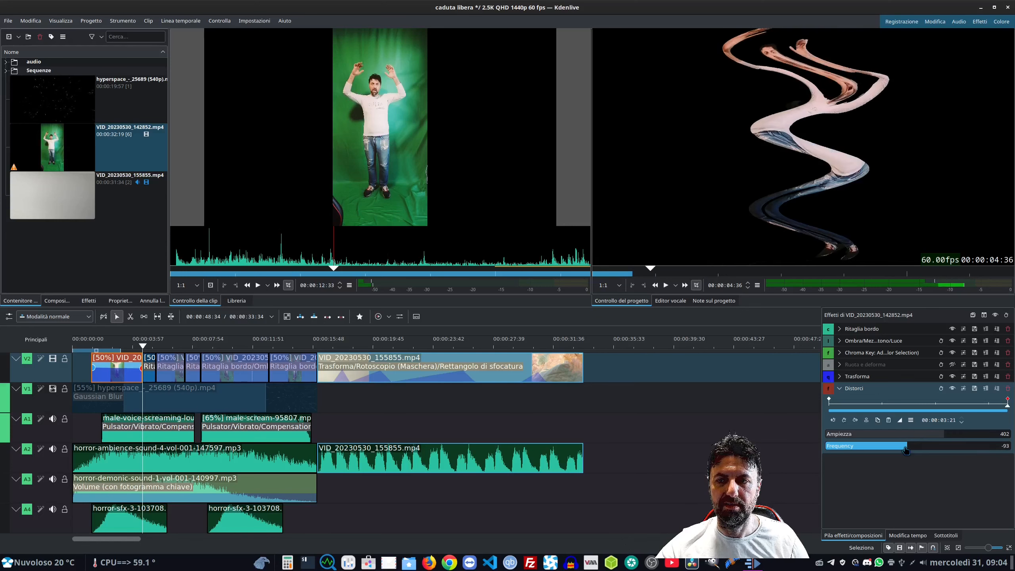
click(665, 285)
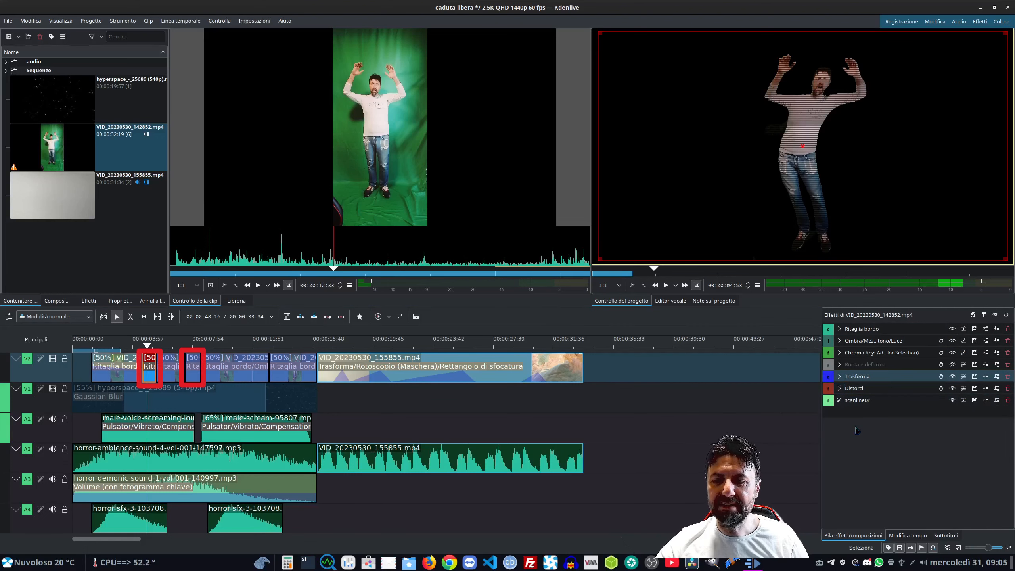
Step: Select the next short green-screen clip piece on V2 to view its Trasforma settings
click(857, 400)
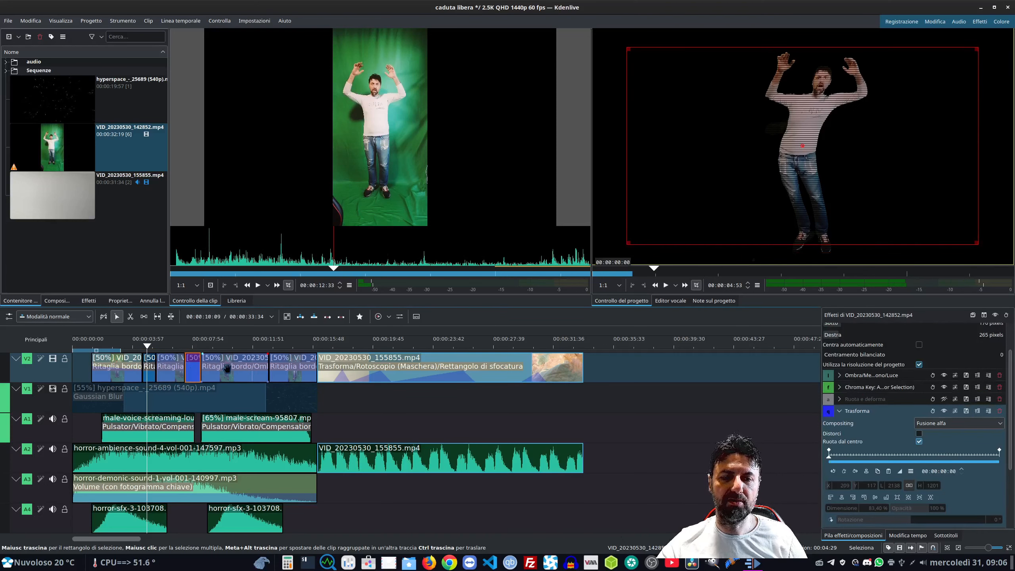
click(235, 367)
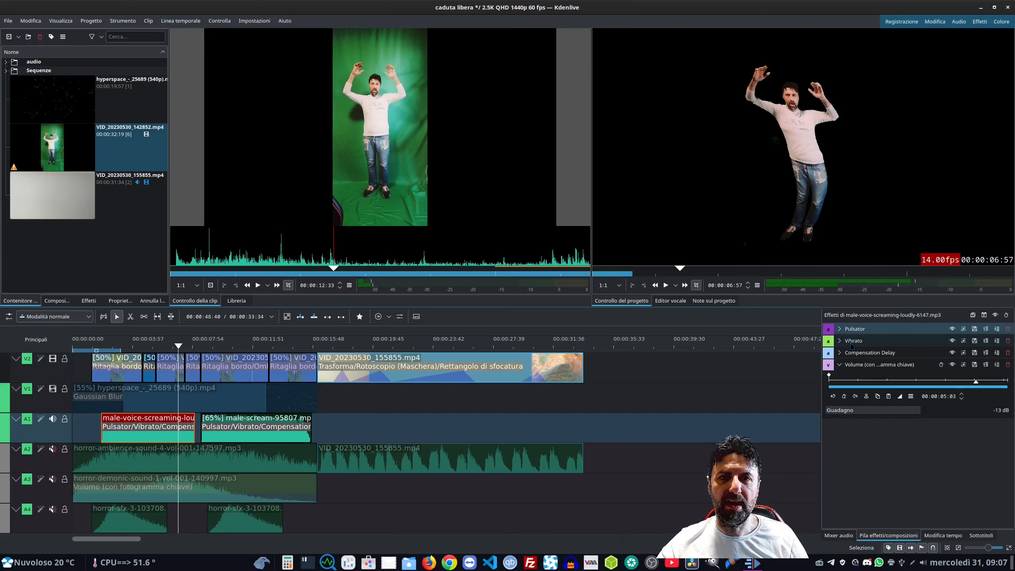
Step: Show the scream clip's Vibrato settings and the second scream's octave shift, then play the timeline
click(840, 341)
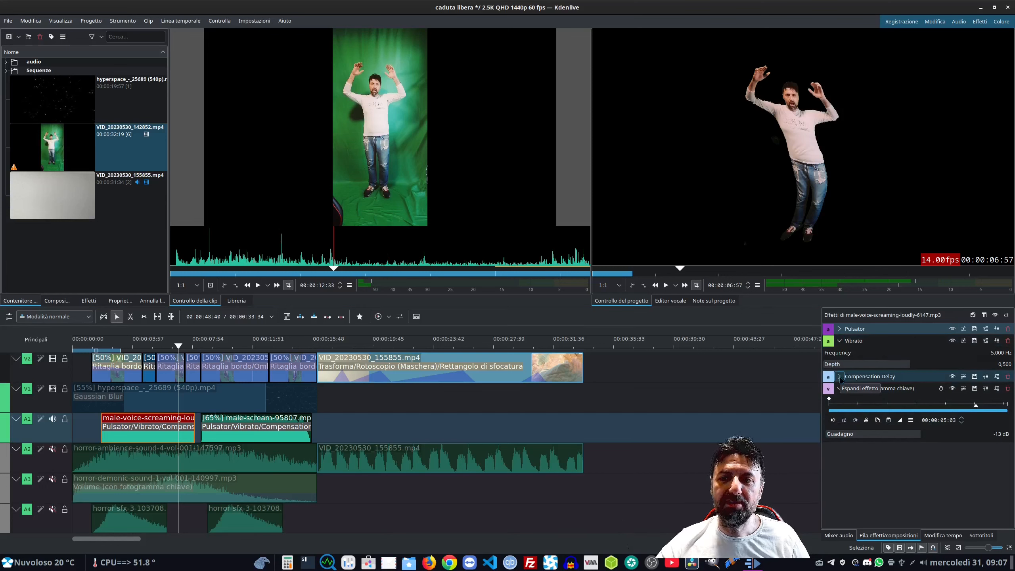
click(839, 376)
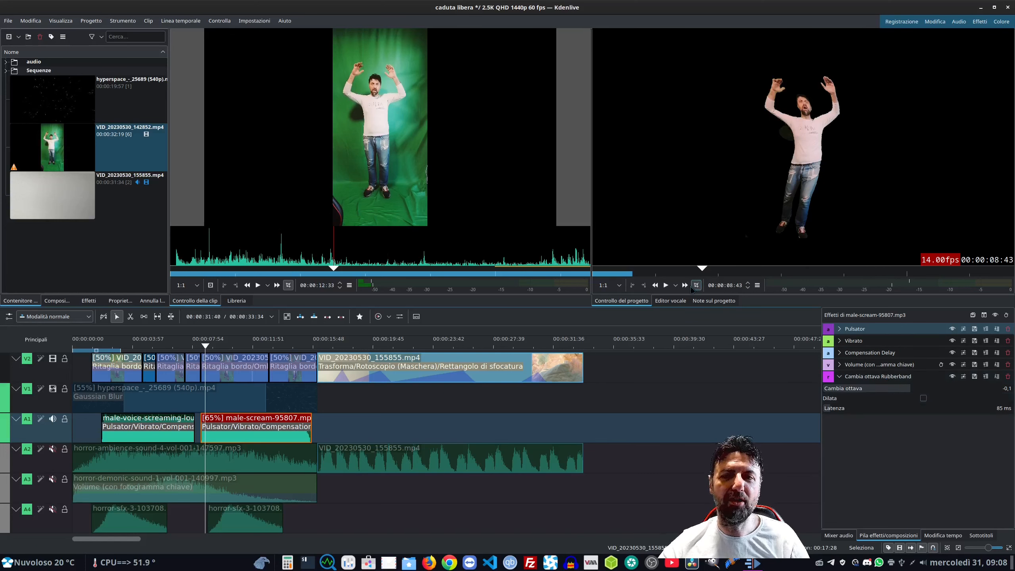
click(665, 285)
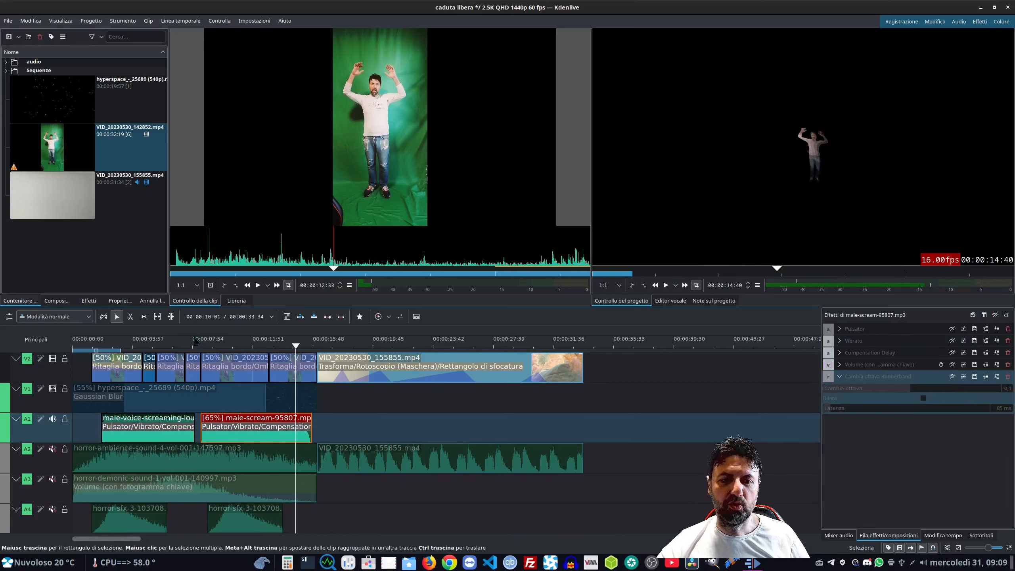
click(665, 285)
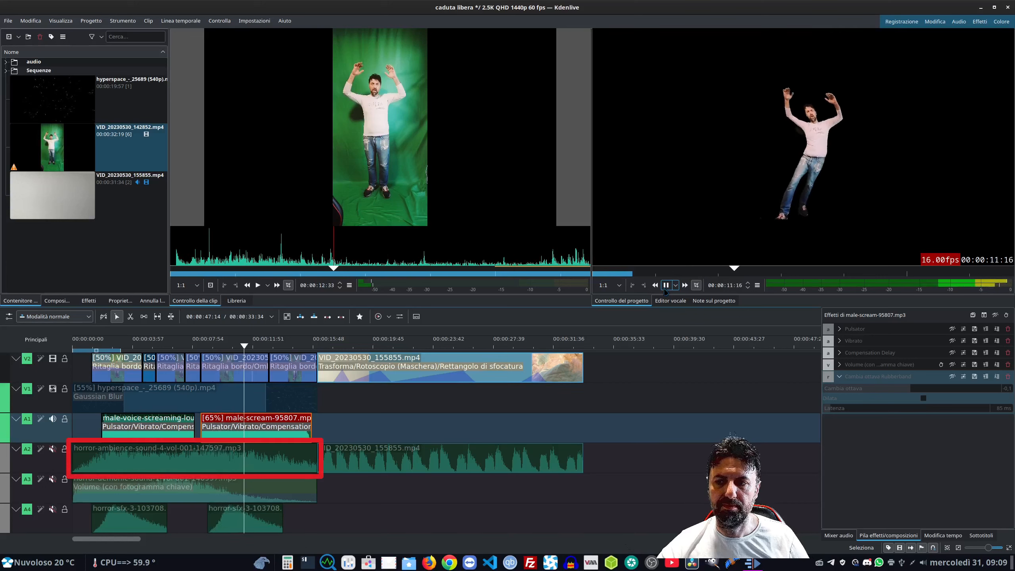
Step: View the horror-demonic clip's keyframed volume (-9 dB) and play the tracks from the start
click(145, 462)
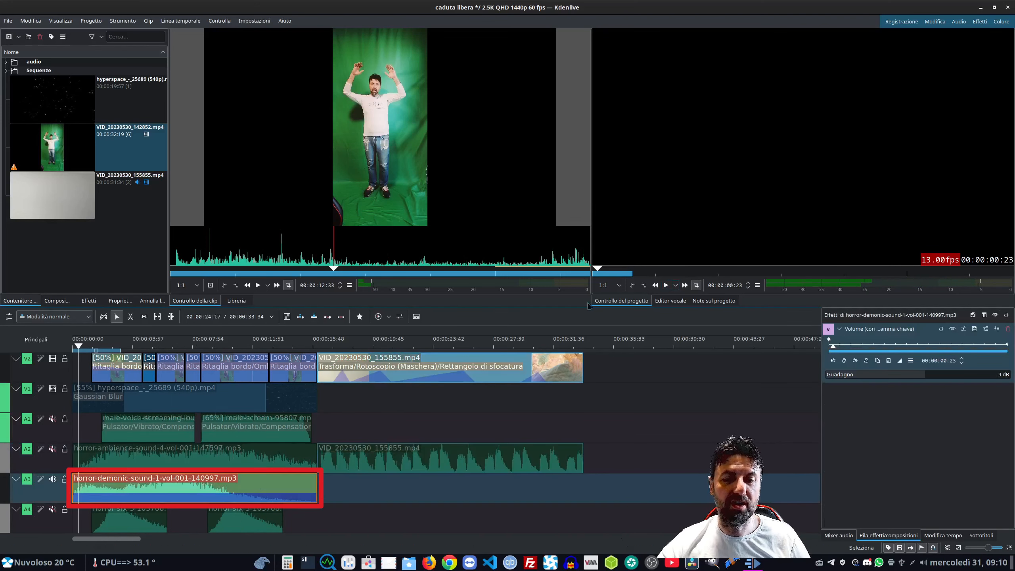
click(666, 285)
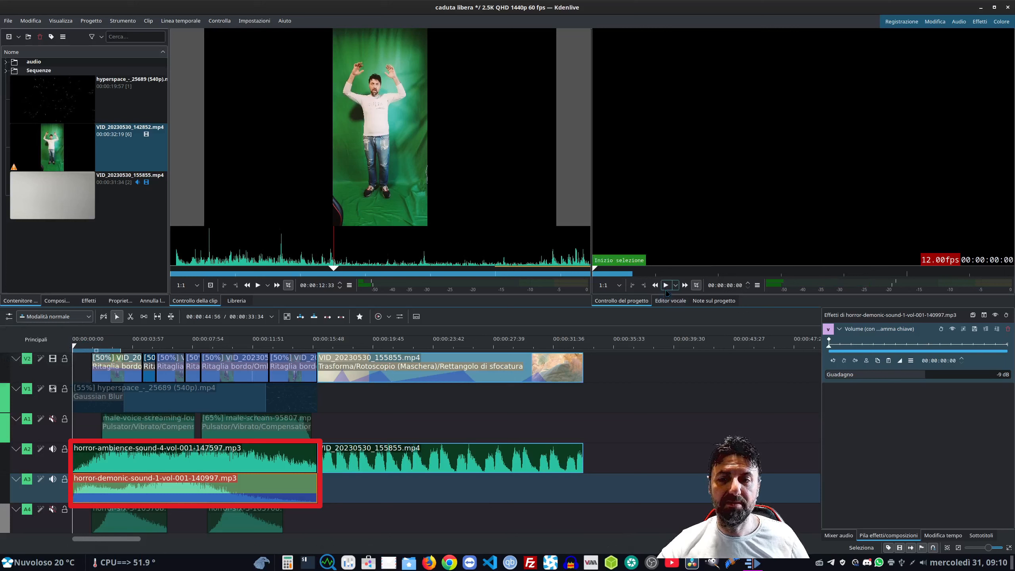
click(666, 285)
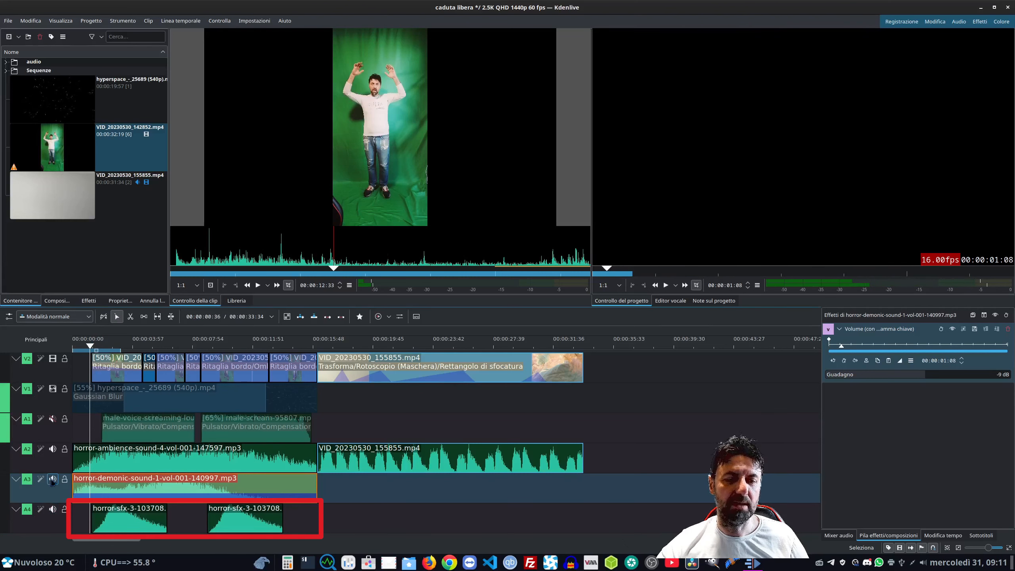
click(665, 285)
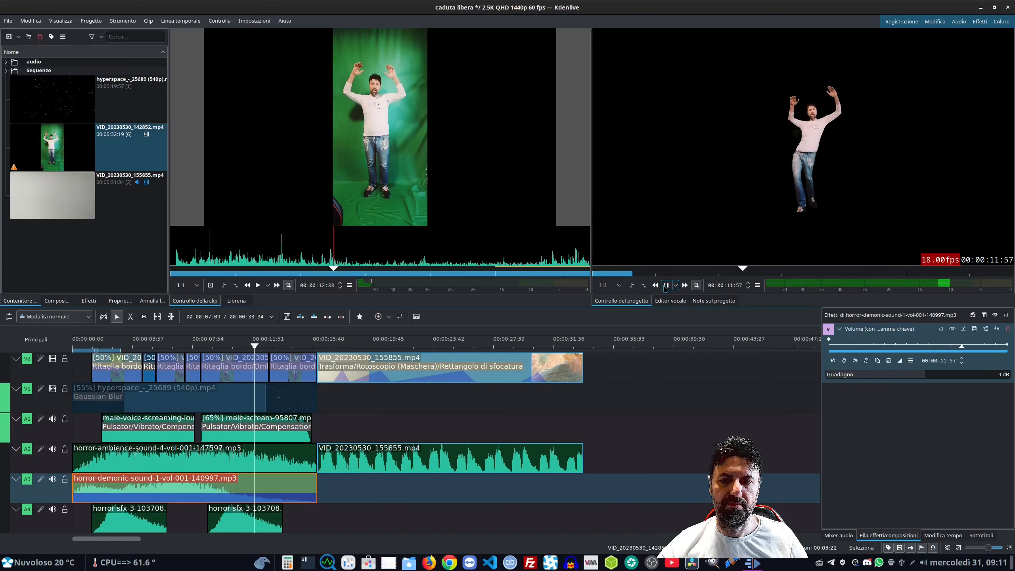
click(666, 285)
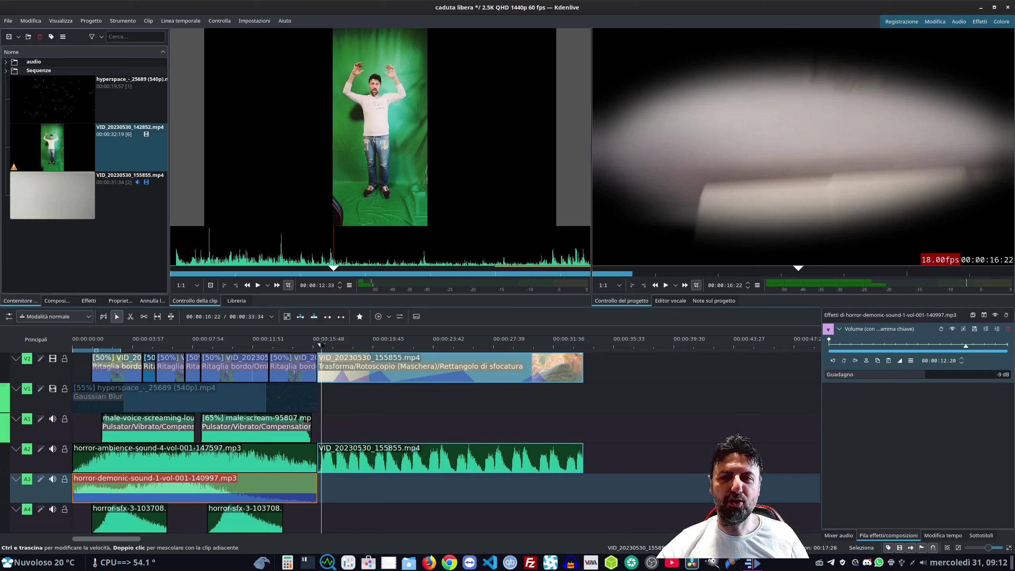
Step: Select VID_20230530_155855 and expand its Rotoscopio mask and blur rectangle settings
click(422, 368)
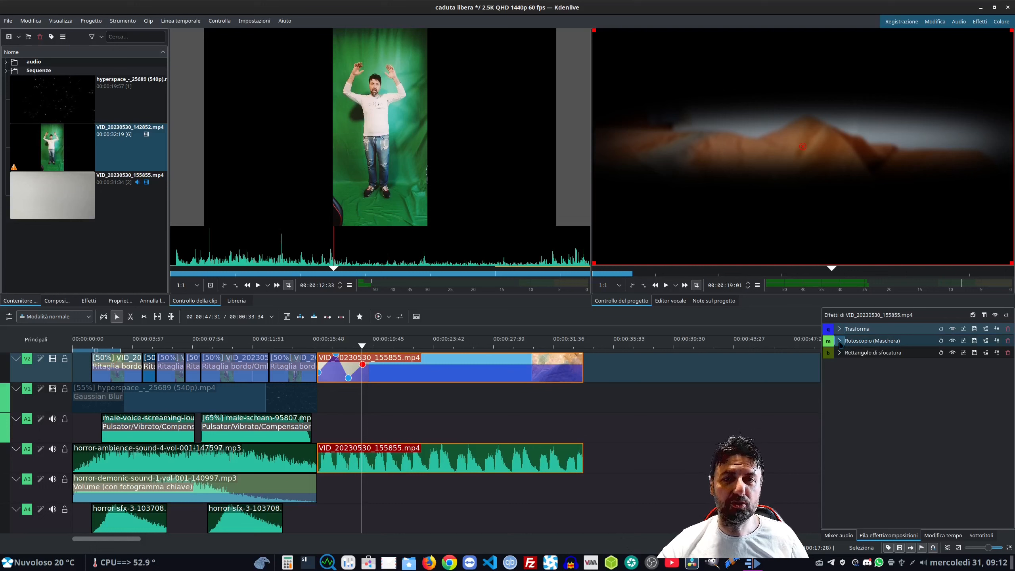
click(839, 340)
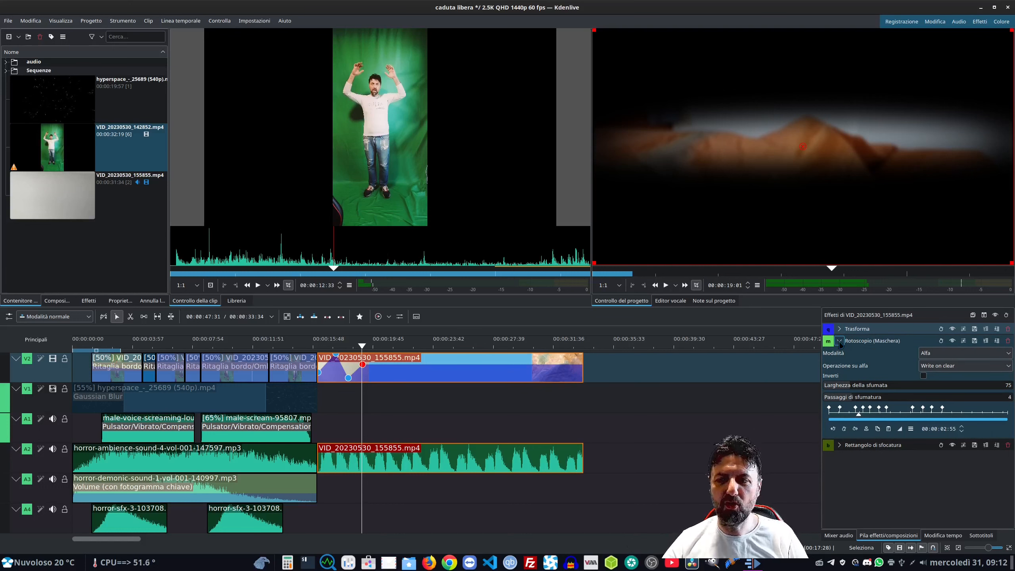
click(88, 301)
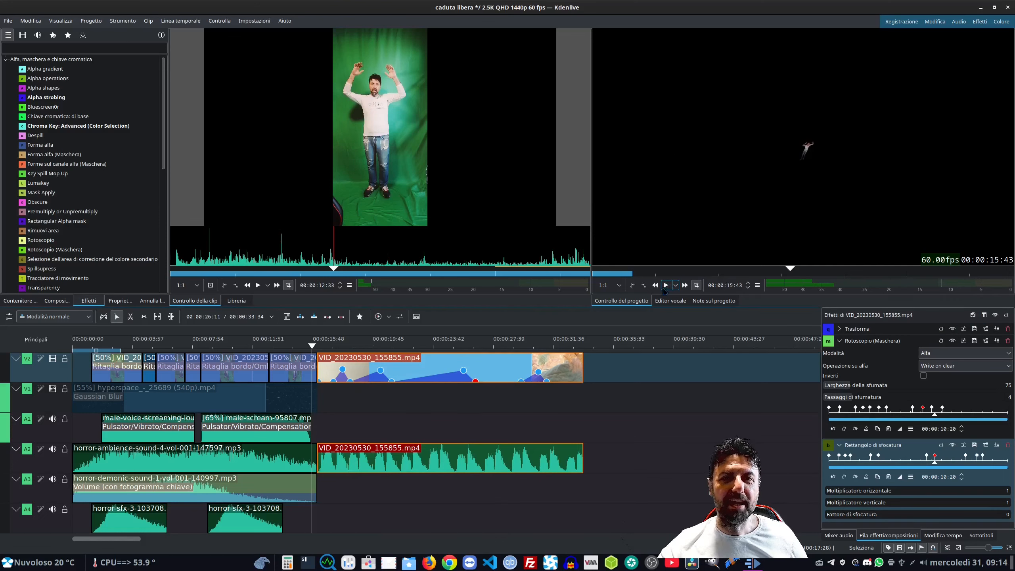
click(665, 285)
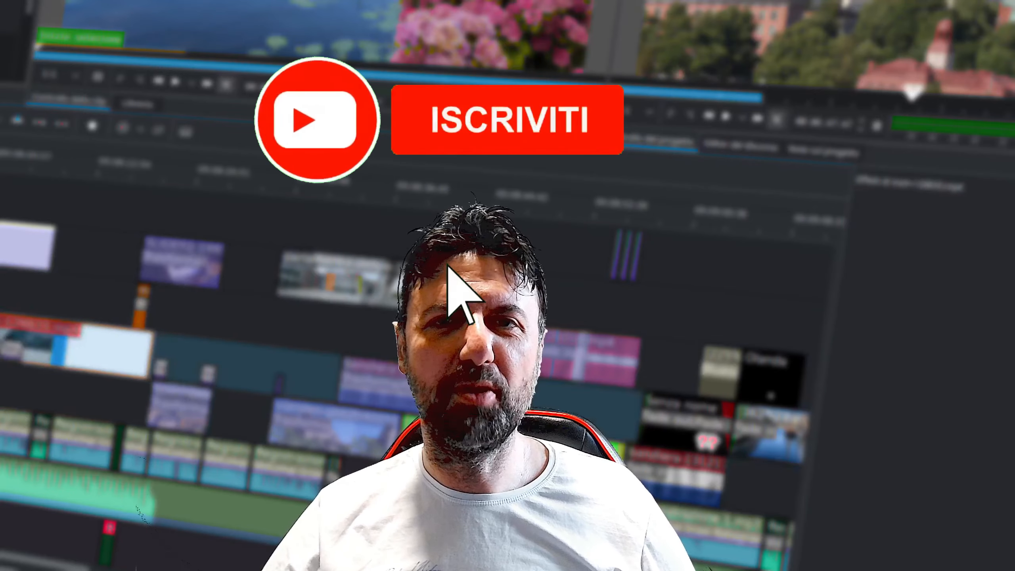
click(507, 122)
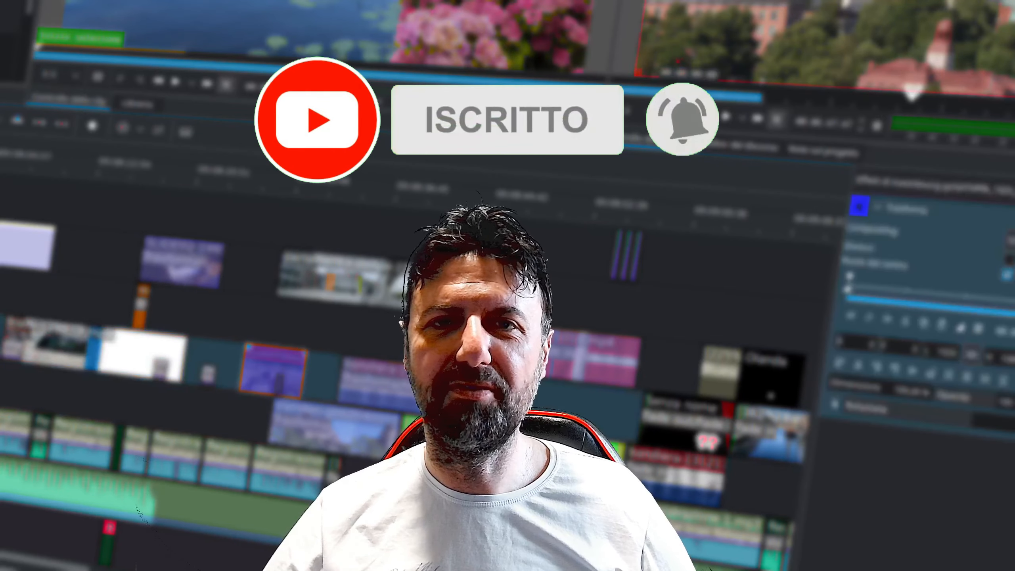